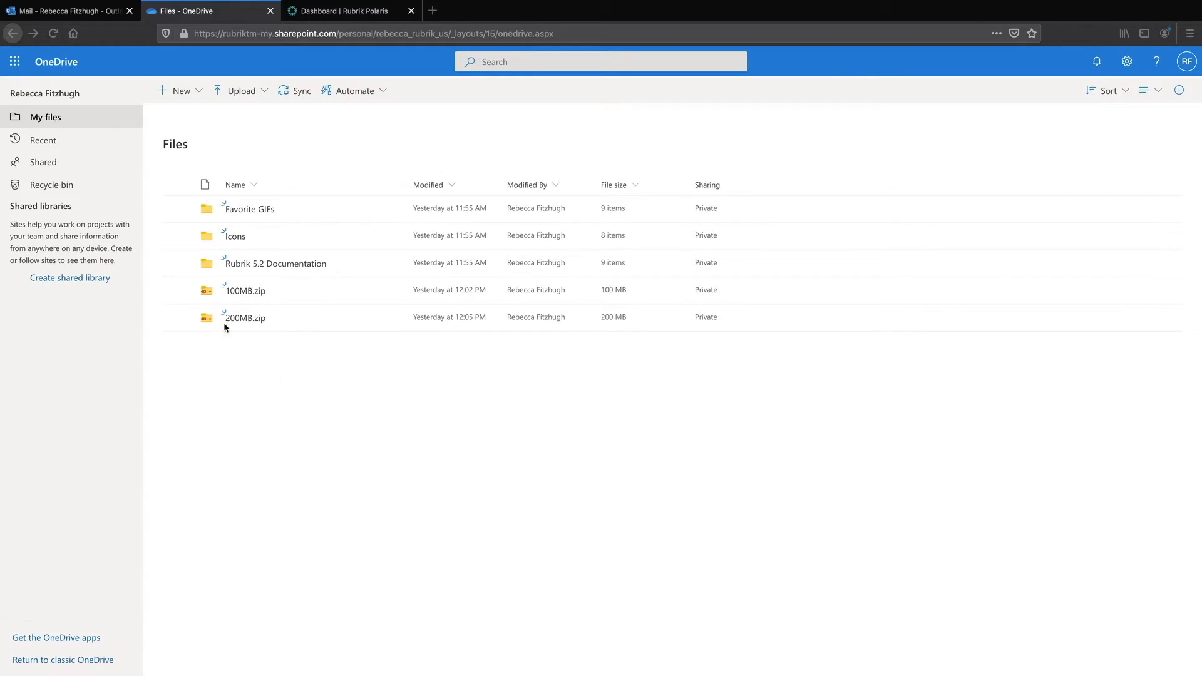
mouse_move(253, 224)
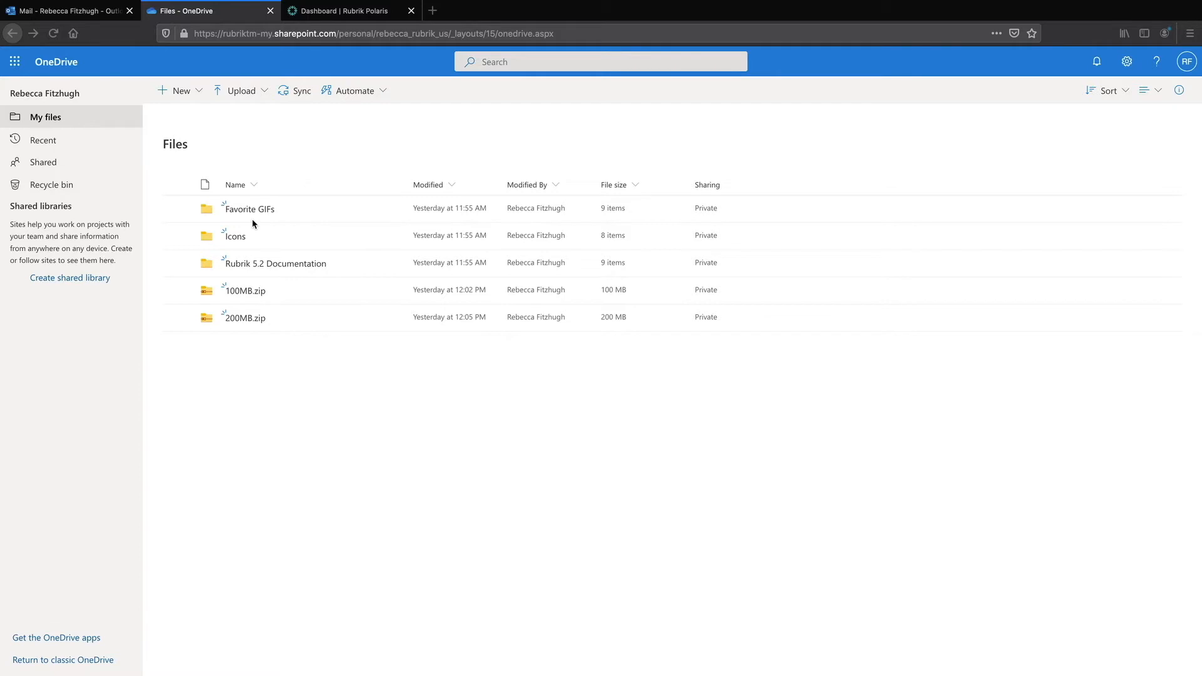
Step: Search the OneDrive files for 'bumper' and see that no items match
click(599, 61)
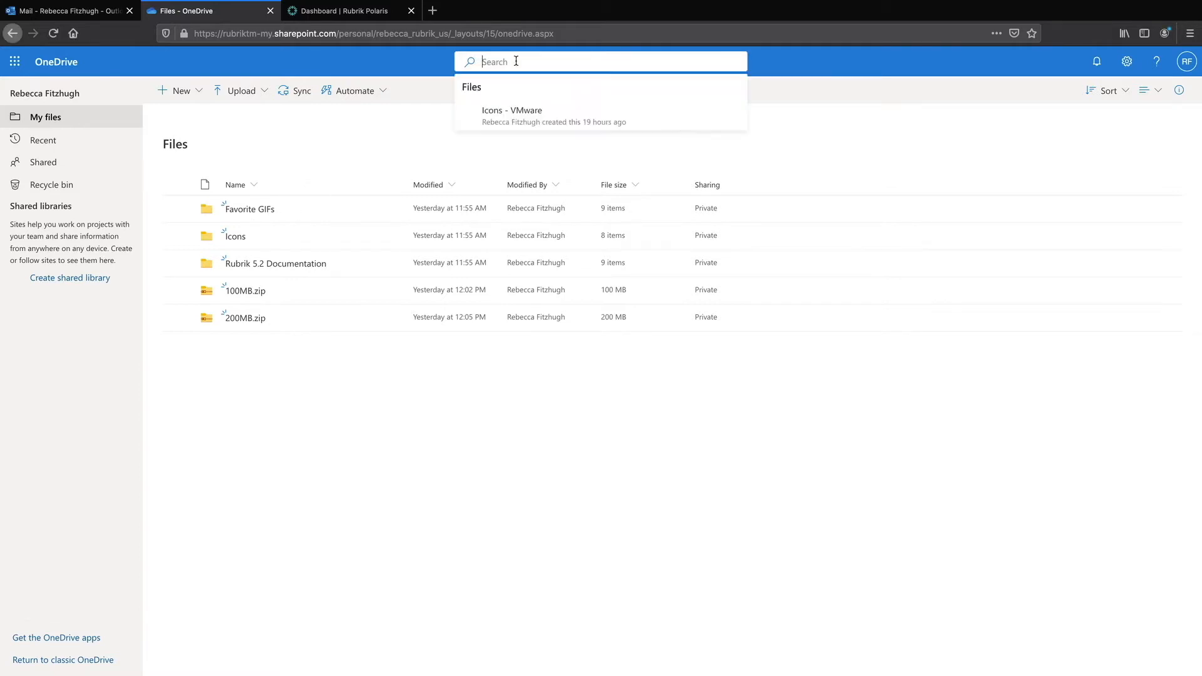
text(bumper)
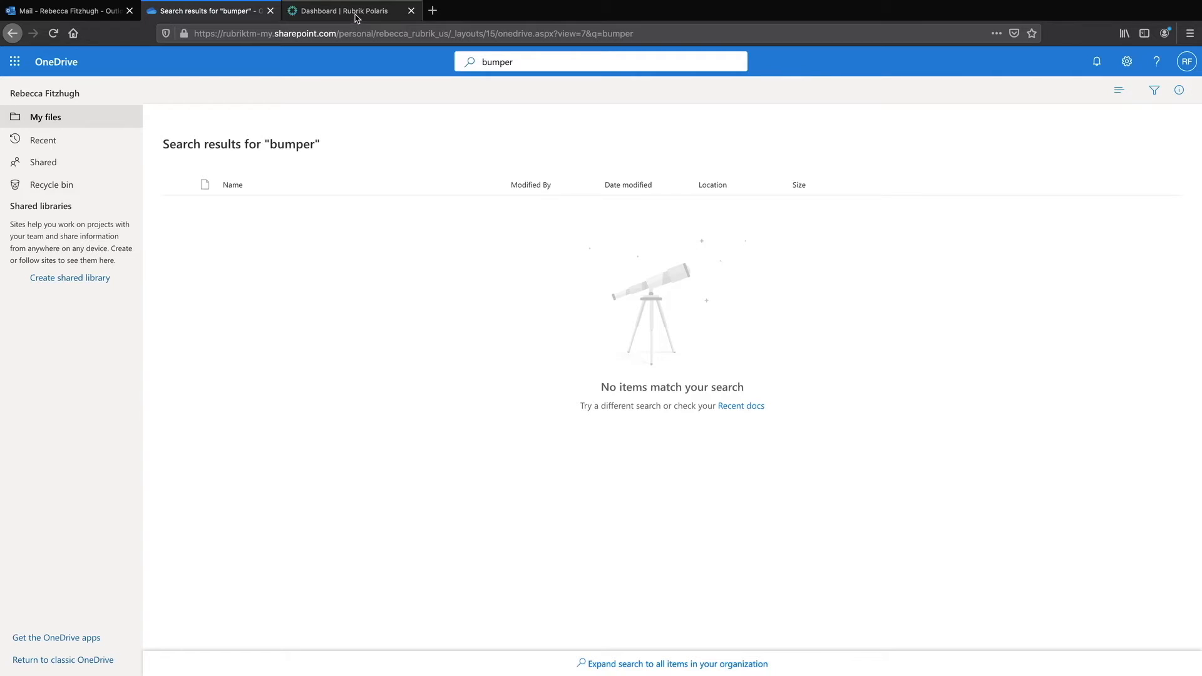
Step: Switch to the Rubrik Polaris dashboard browser tab
click(342, 11)
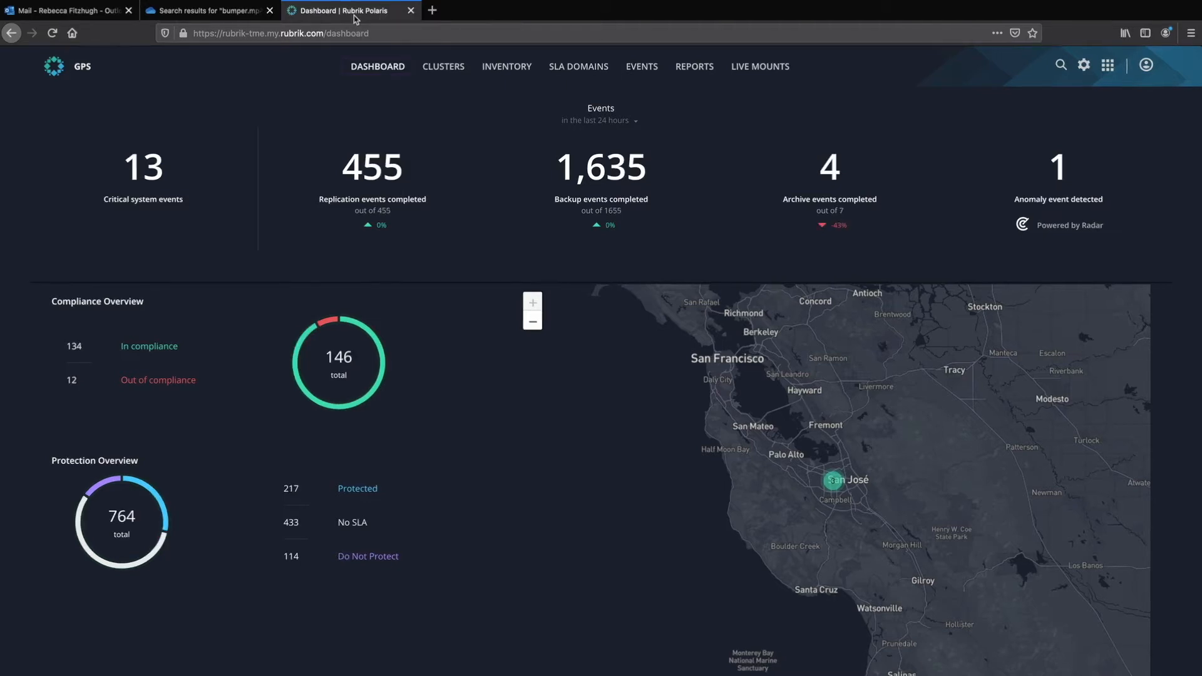
mouse_move(318, 73)
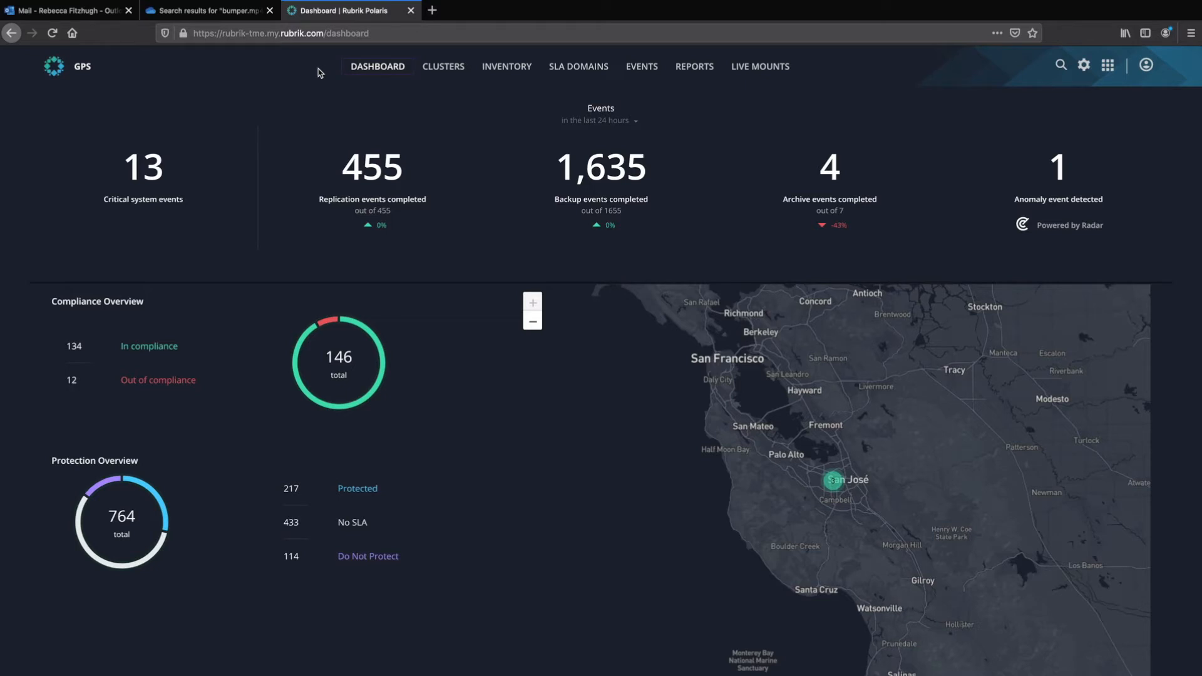
mouse_move(578, 67)
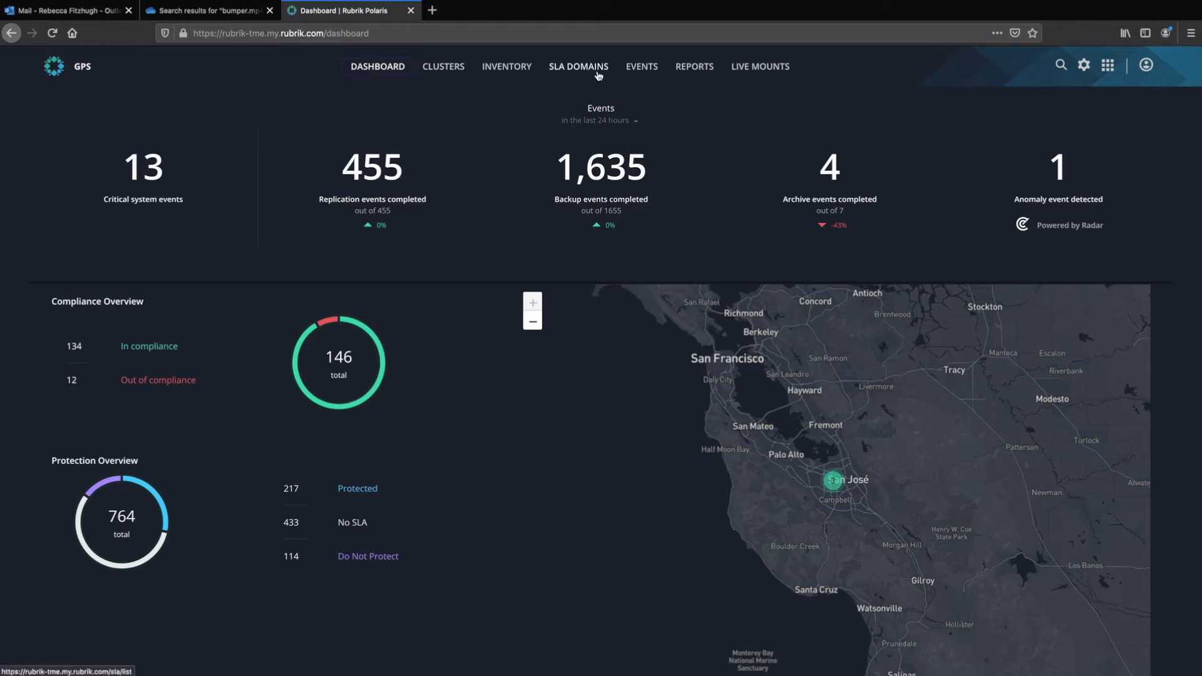
Step: List the SLA domains and scroll down to the DEMO-CNA-12H-30D entry
click(579, 66)
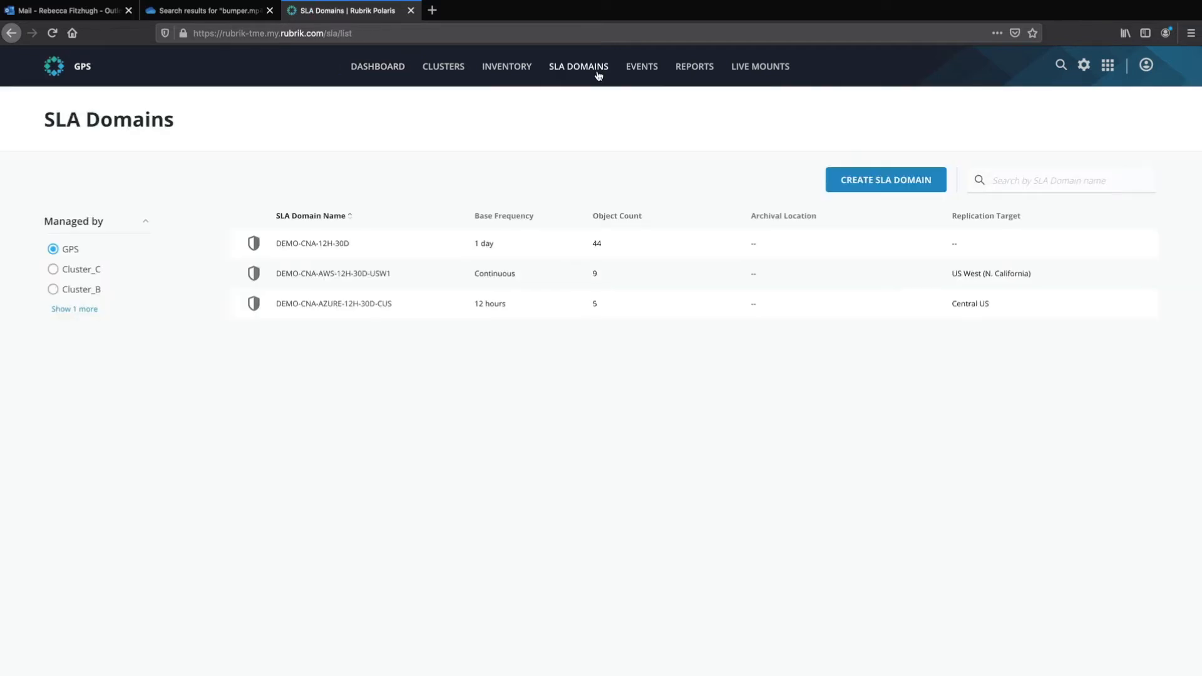
mouse_move(447, 147)
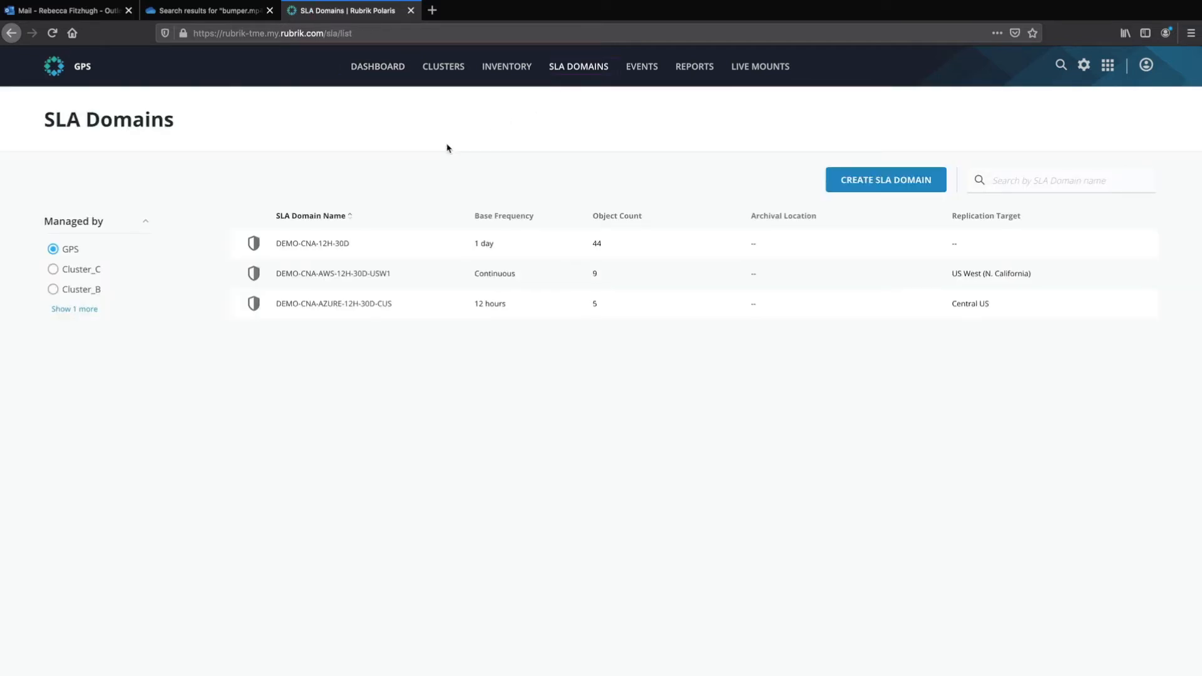
mouse_move(313, 245)
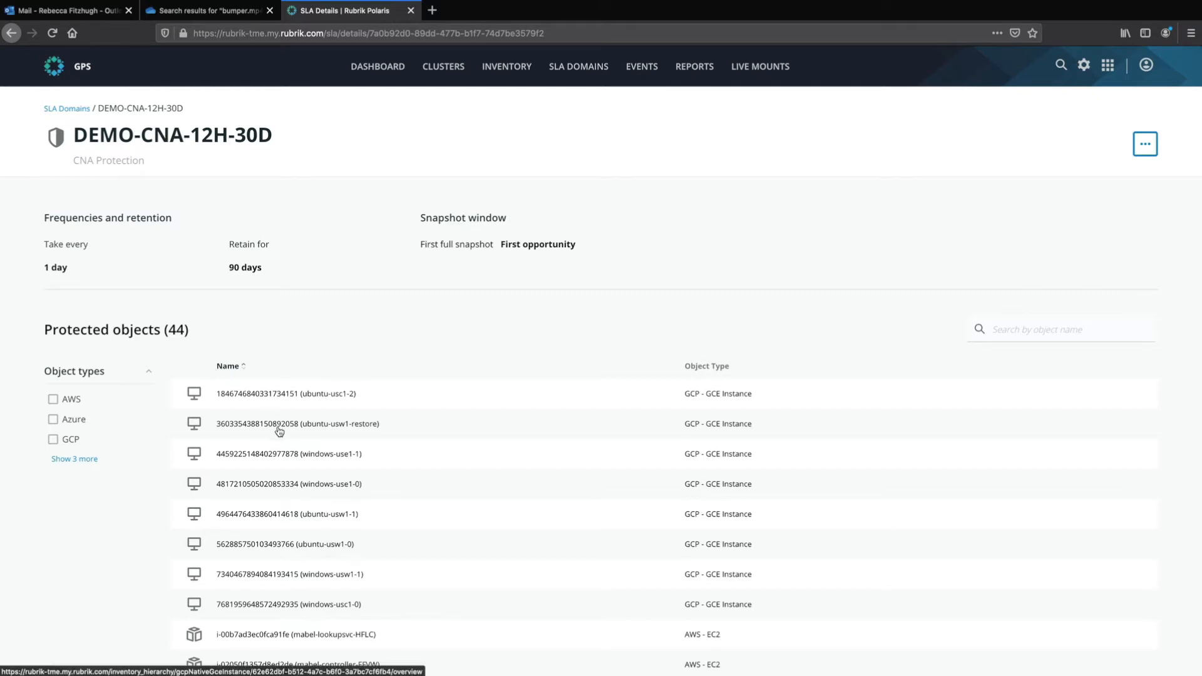
scroll(down, 3)
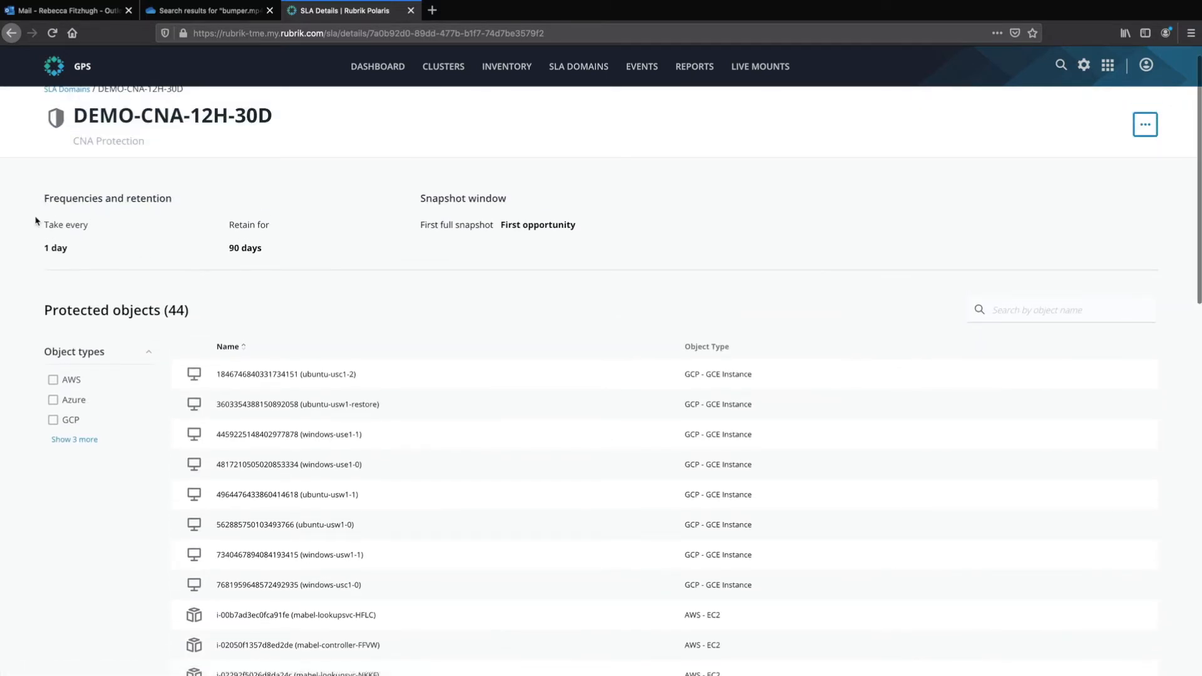
mouse_move(71, 191)
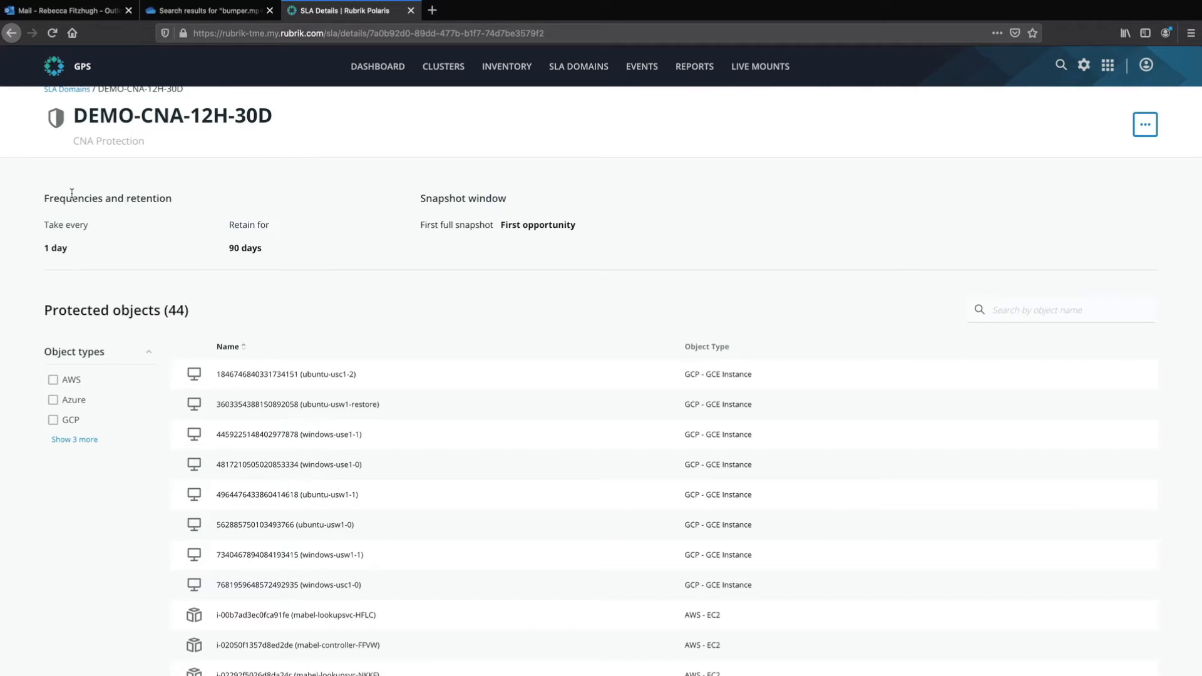
mouse_move(76, 266)
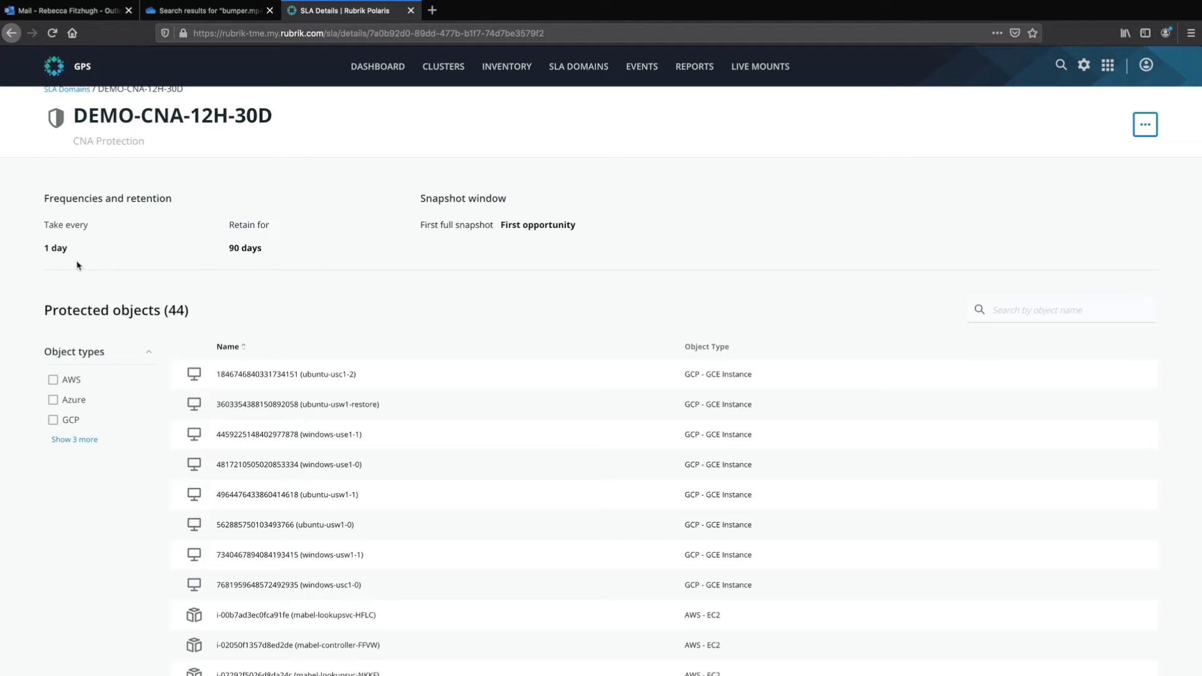
mouse_move(246, 260)
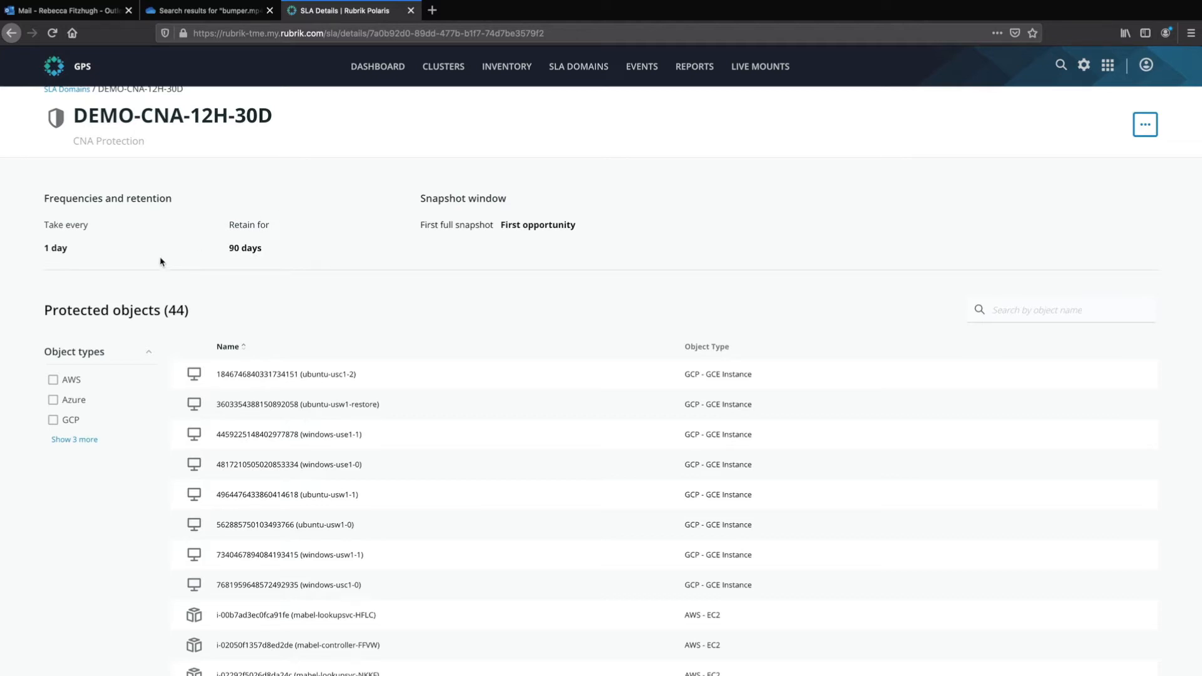
mouse_move(37, 217)
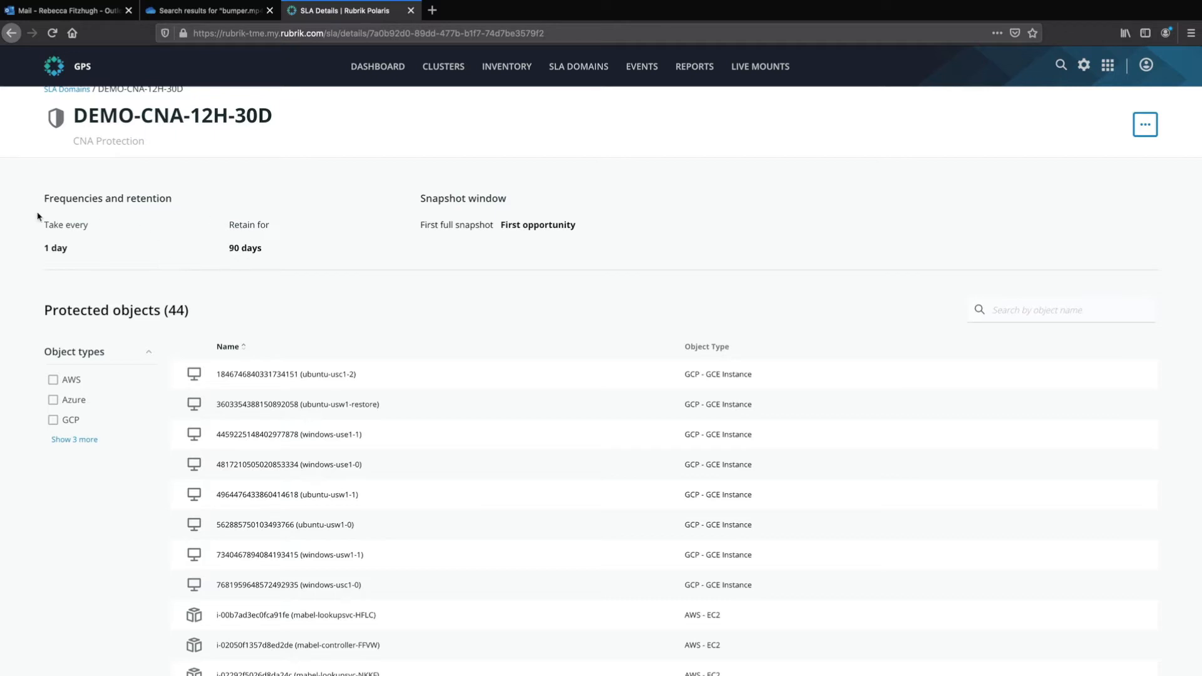
mouse_move(114, 244)
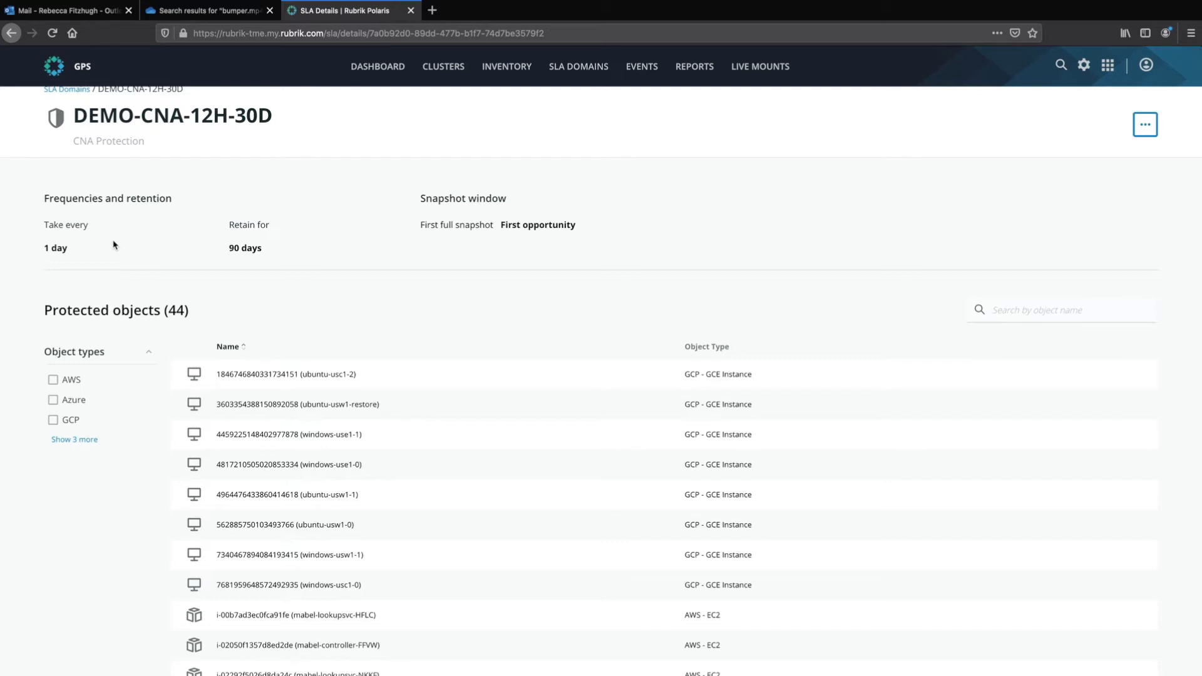
mouse_move(505, 67)
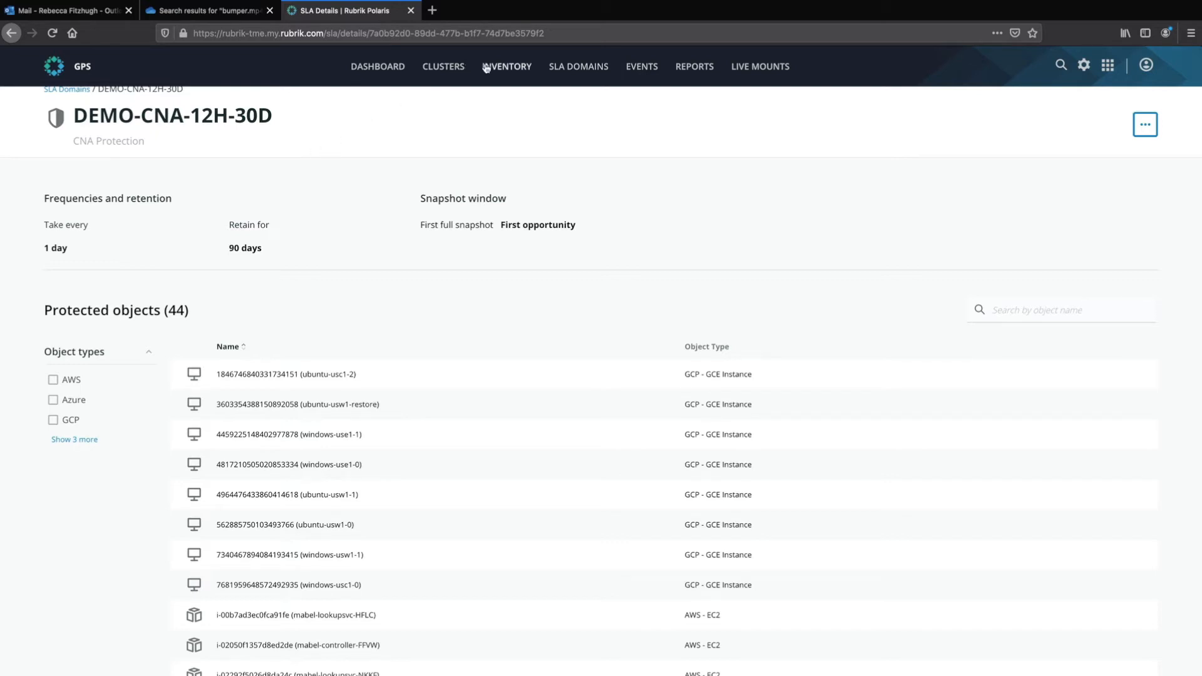
Step: From Inventory, view the Office 365 subscriptions and list the rubrik subscription's users
click(506, 67)
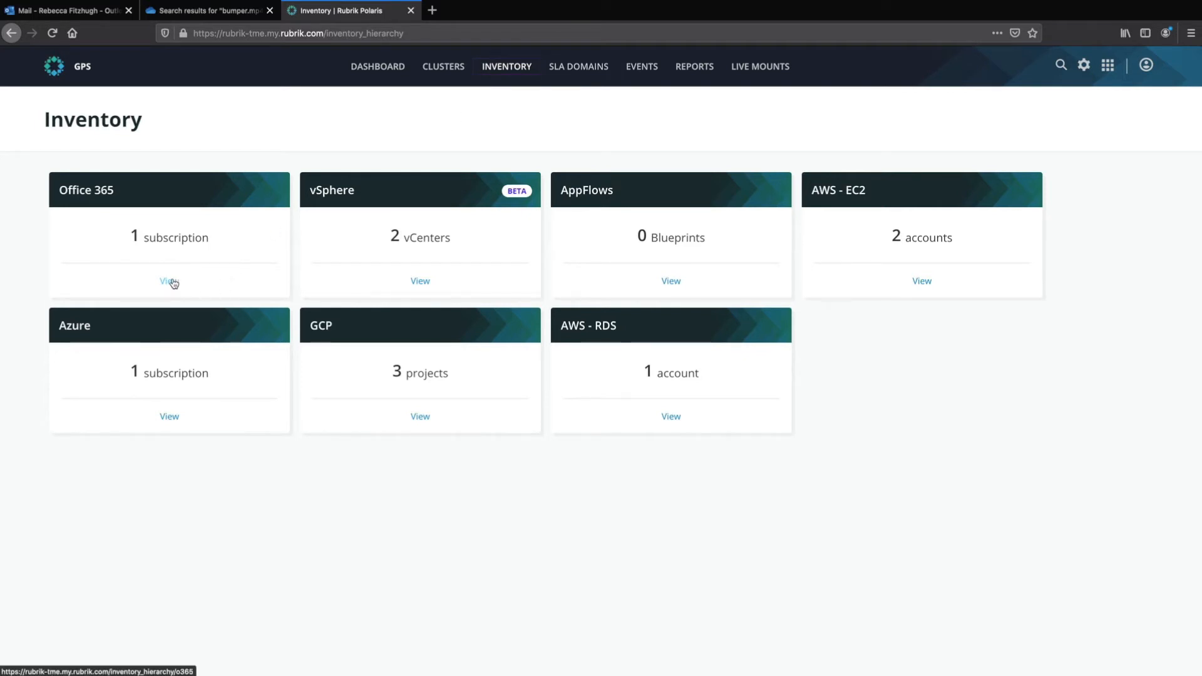
click(169, 282)
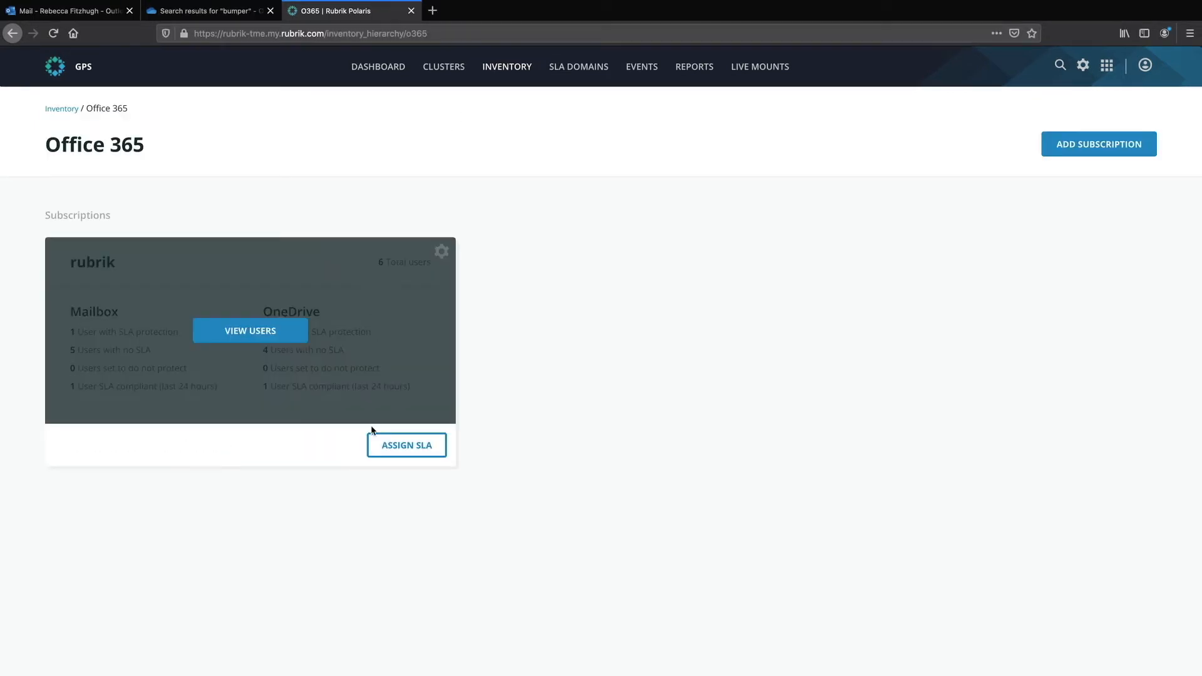
mouse_move(391, 451)
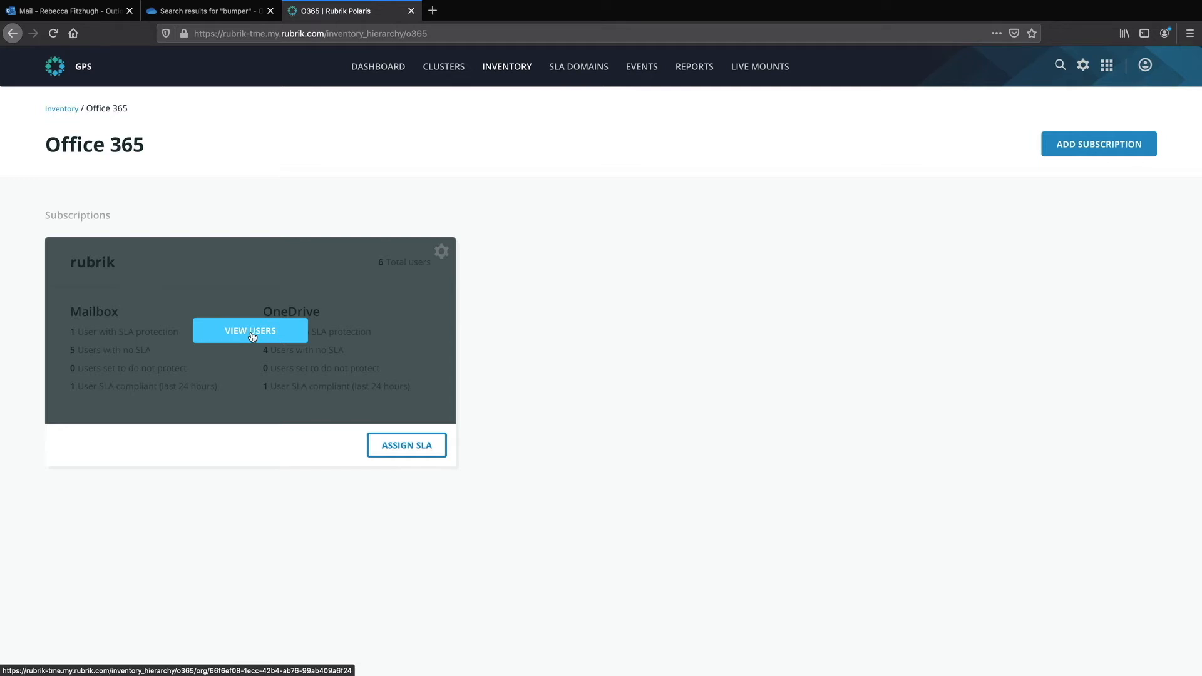
click(249, 330)
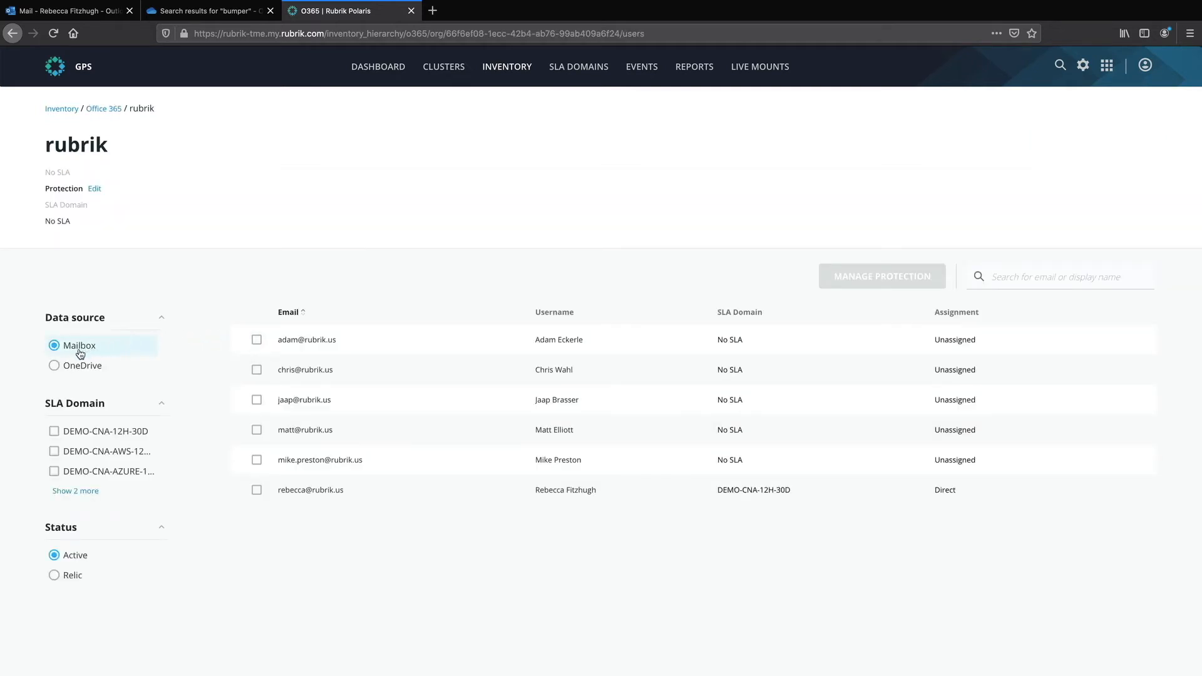
Step: Assign the DEMO-CNA-12H-30D SLA domain to the two unprotected OneDrive users
click(54, 365)
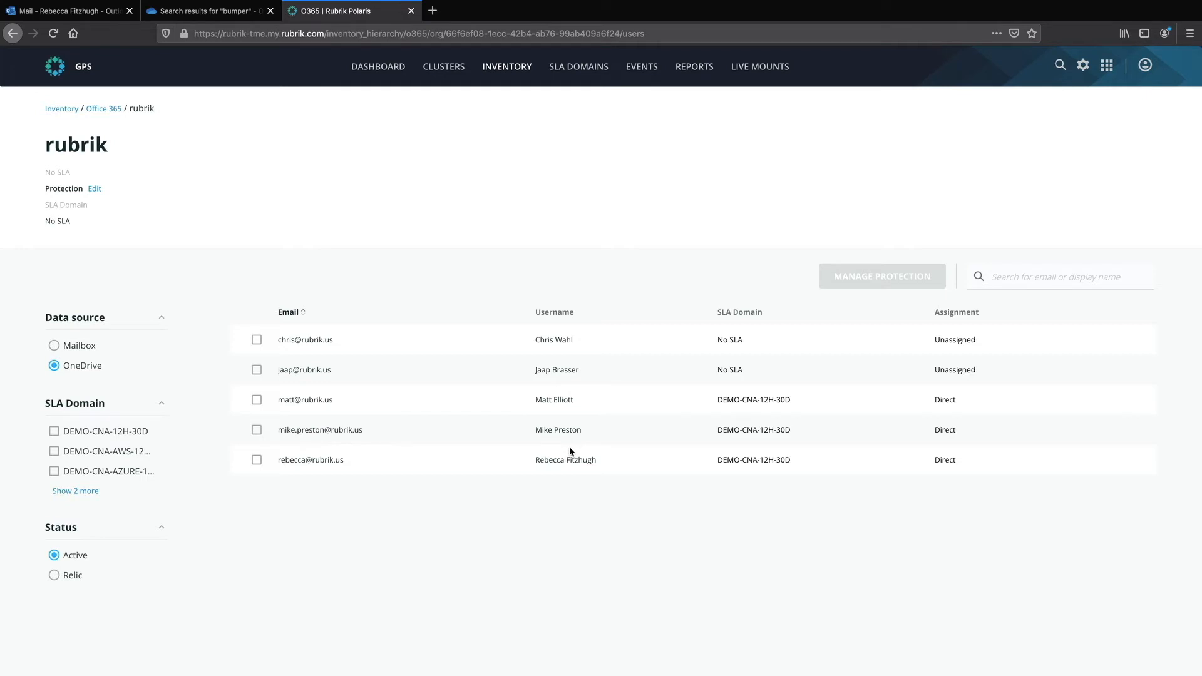
mouse_move(472, 435)
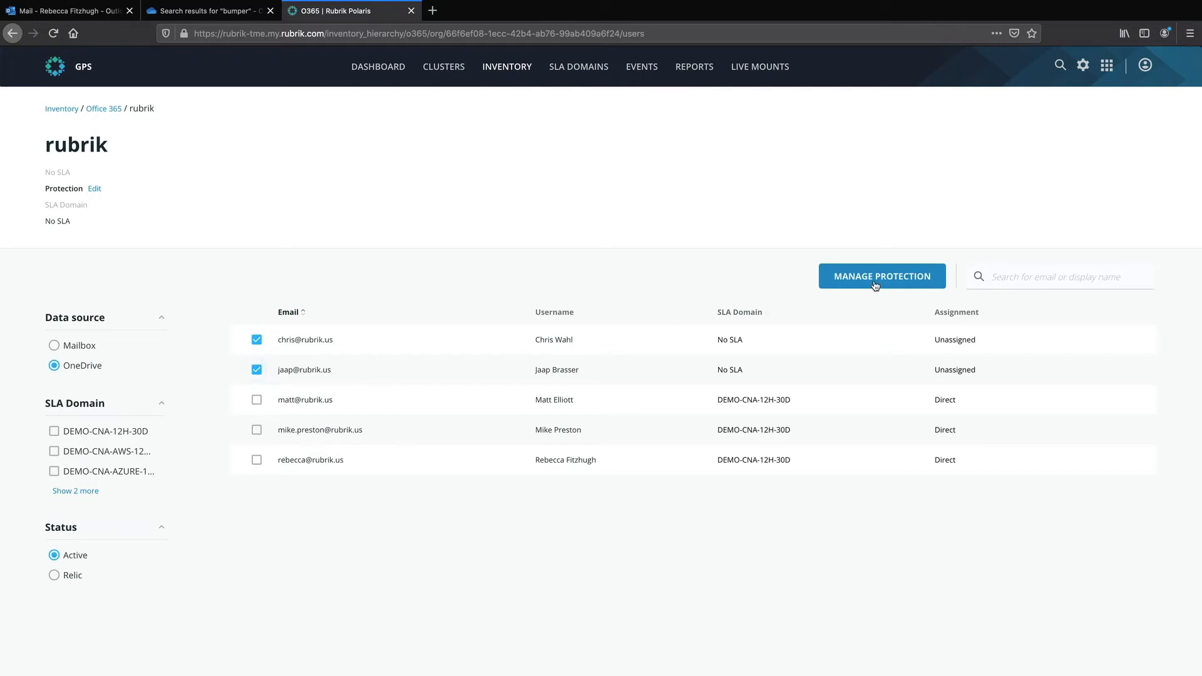
click(881, 275)
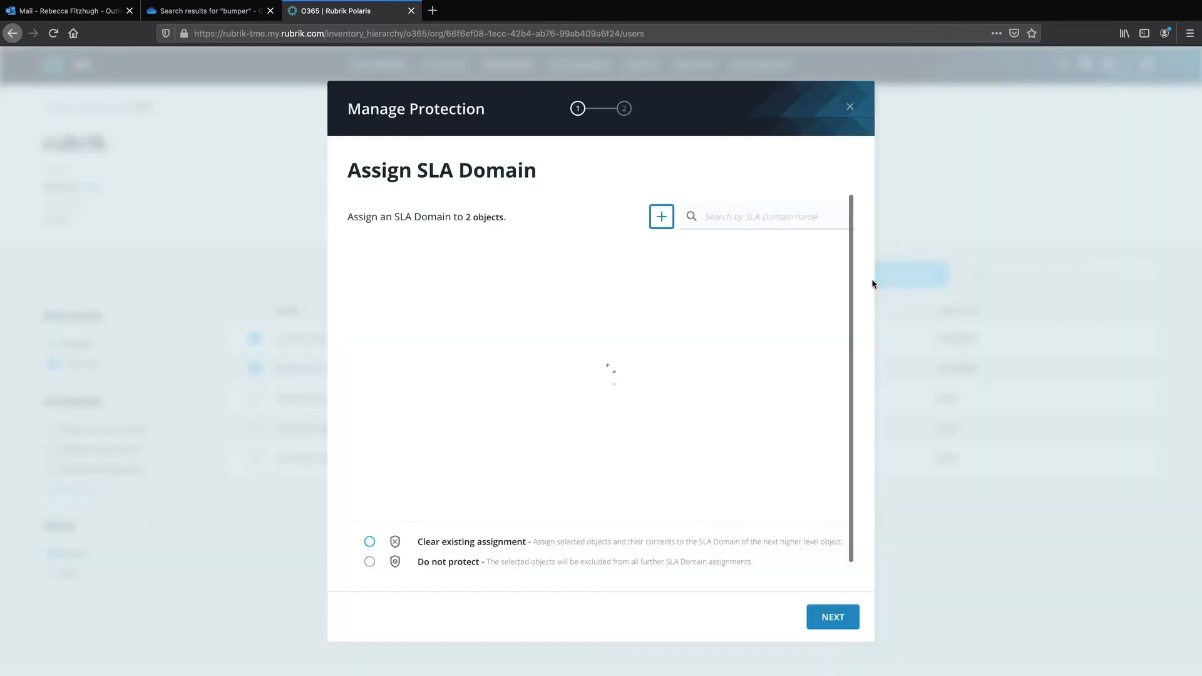
click(368, 542)
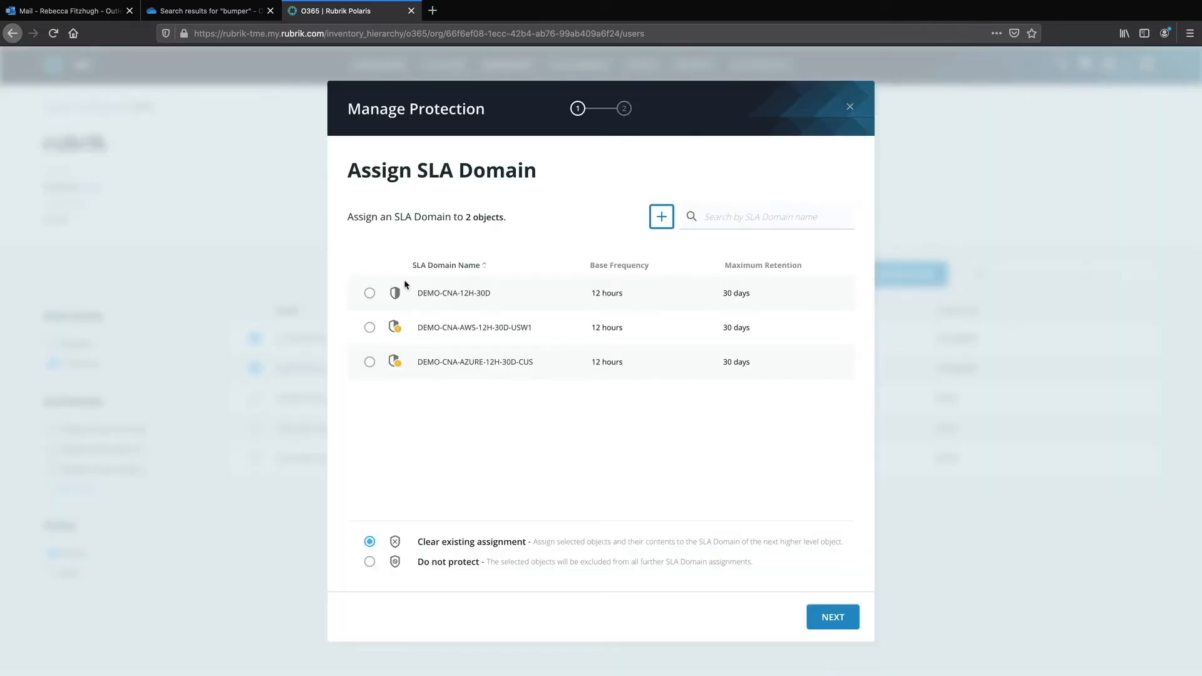
click(370, 292)
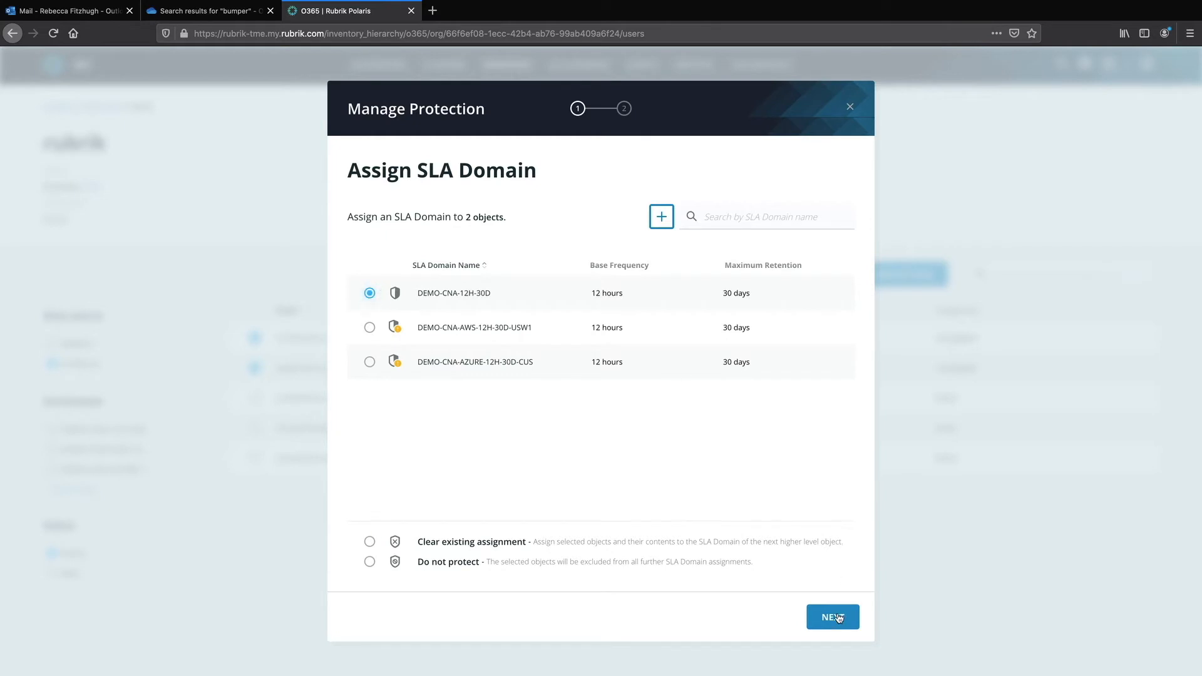
click(832, 617)
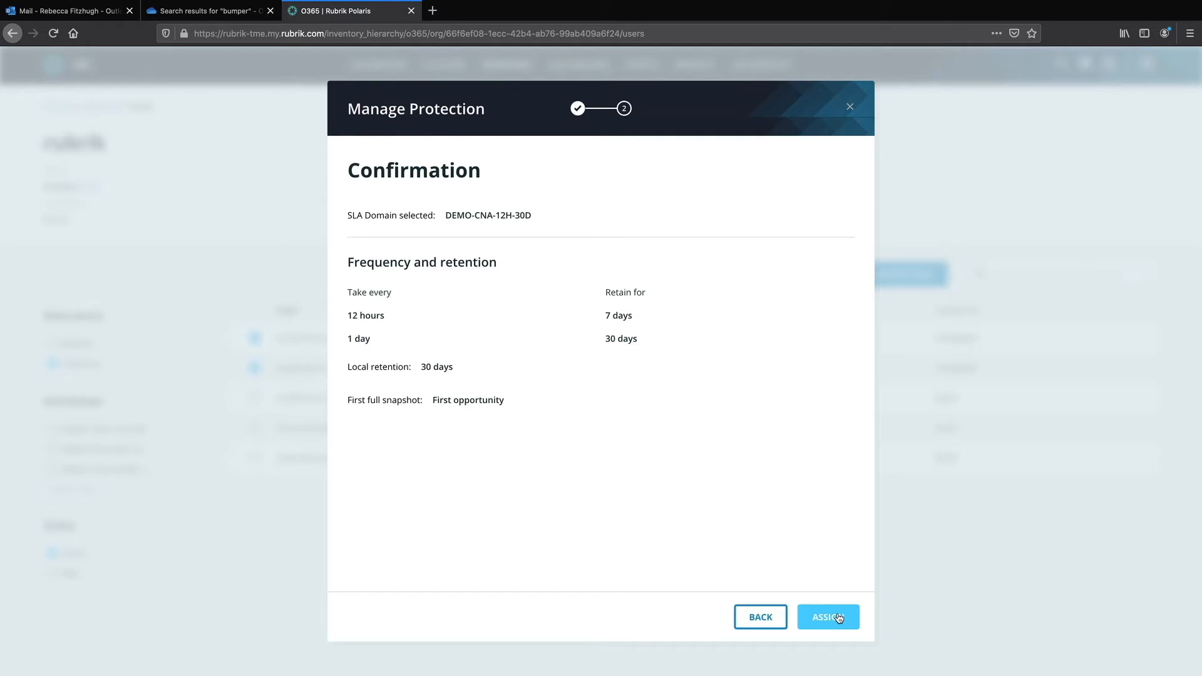
click(827, 617)
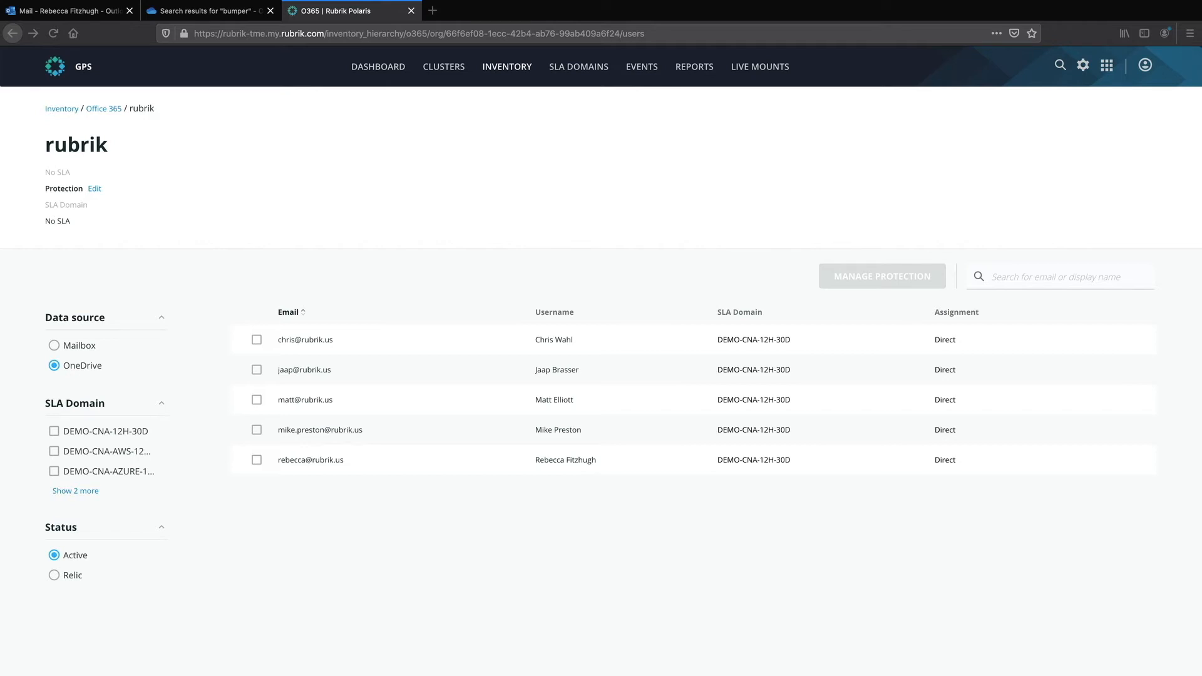
mouse_move(23, 359)
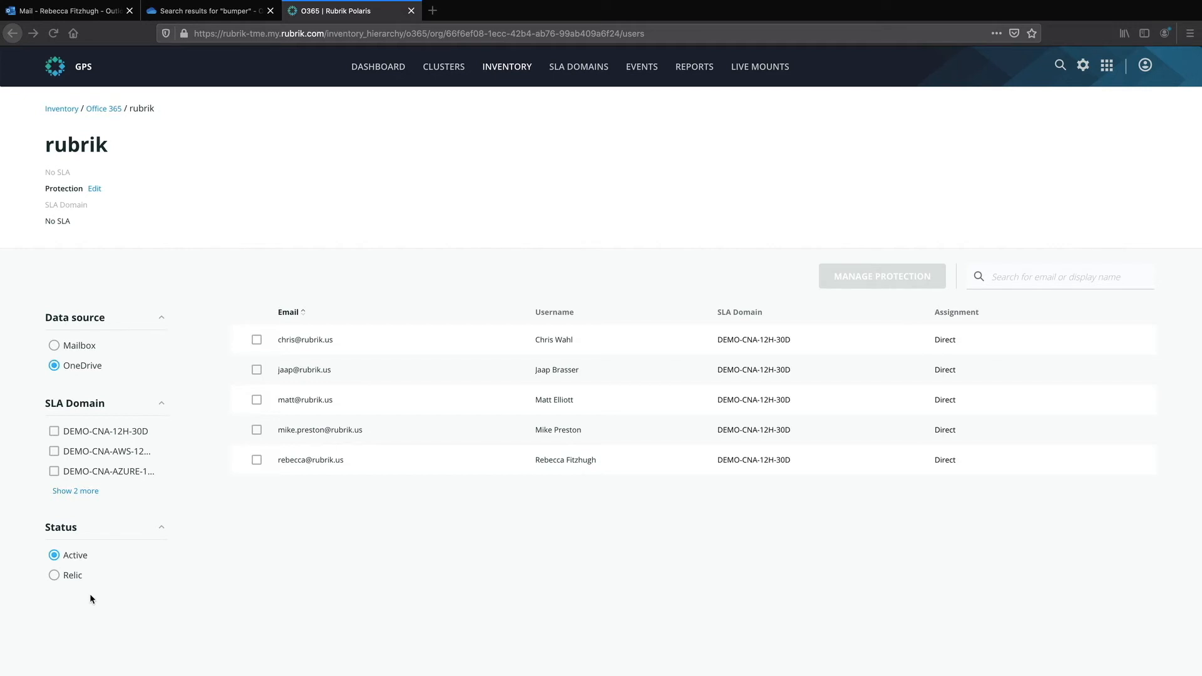
mouse_move(92, 595)
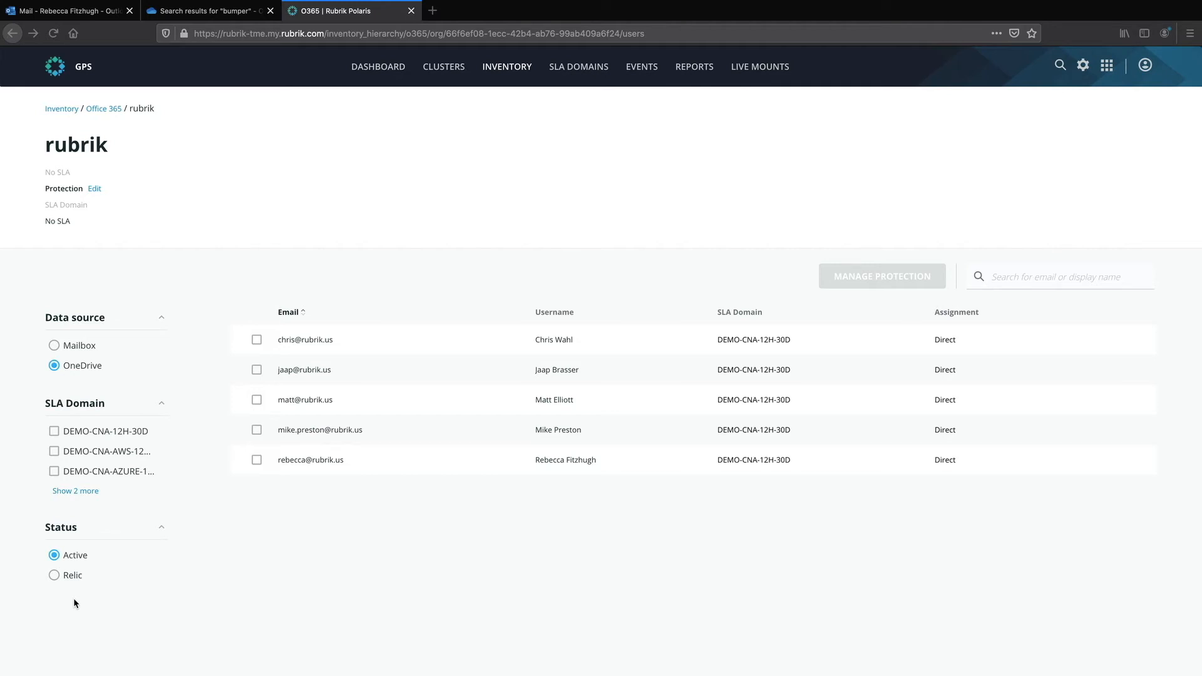
mouse_move(653, 526)
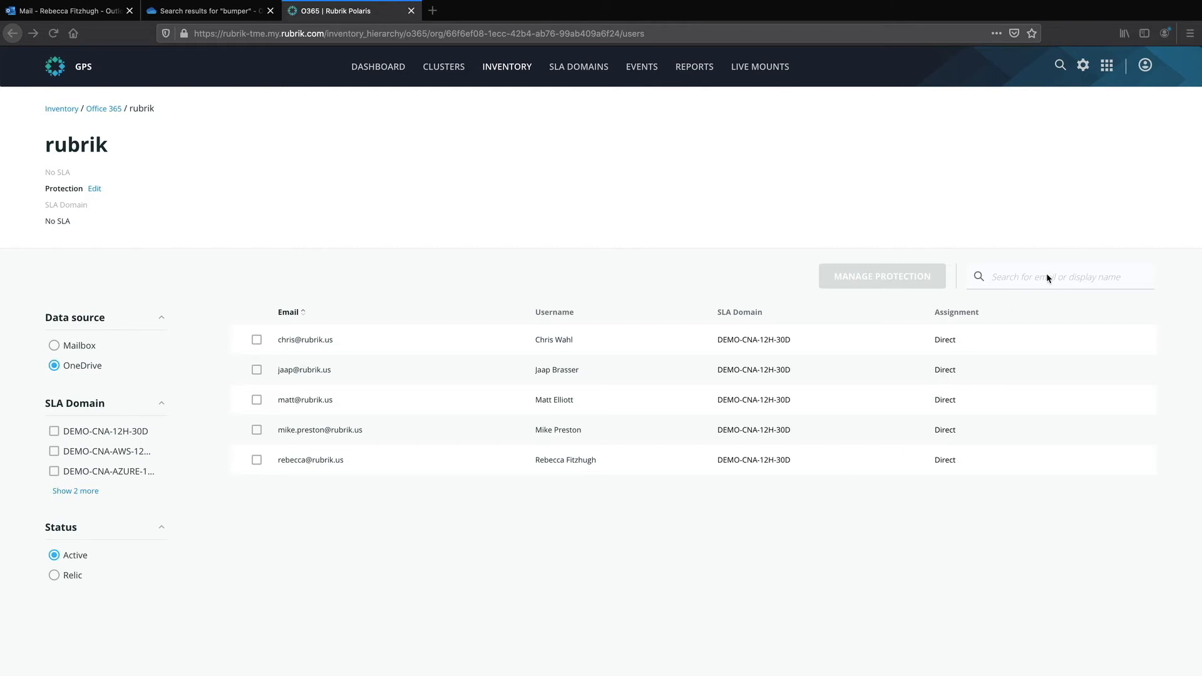
Step: Filter the OneDrive user list by email with 'rebecc' to a single row
click(1060, 275)
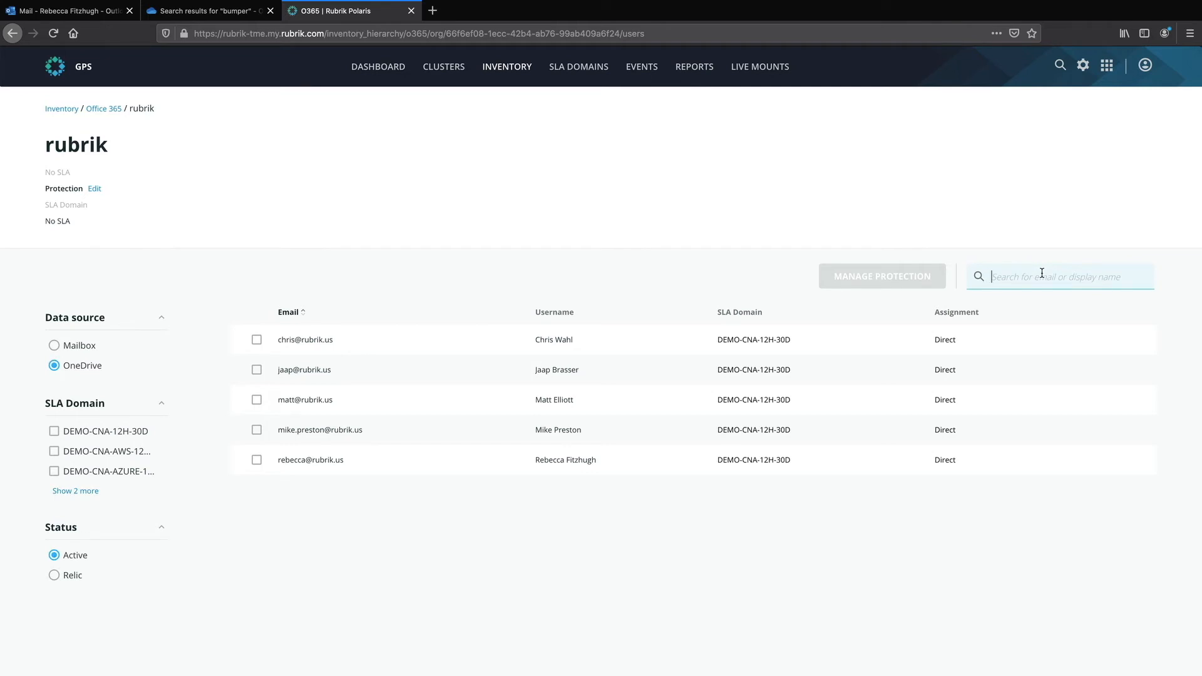
text(rebecc)
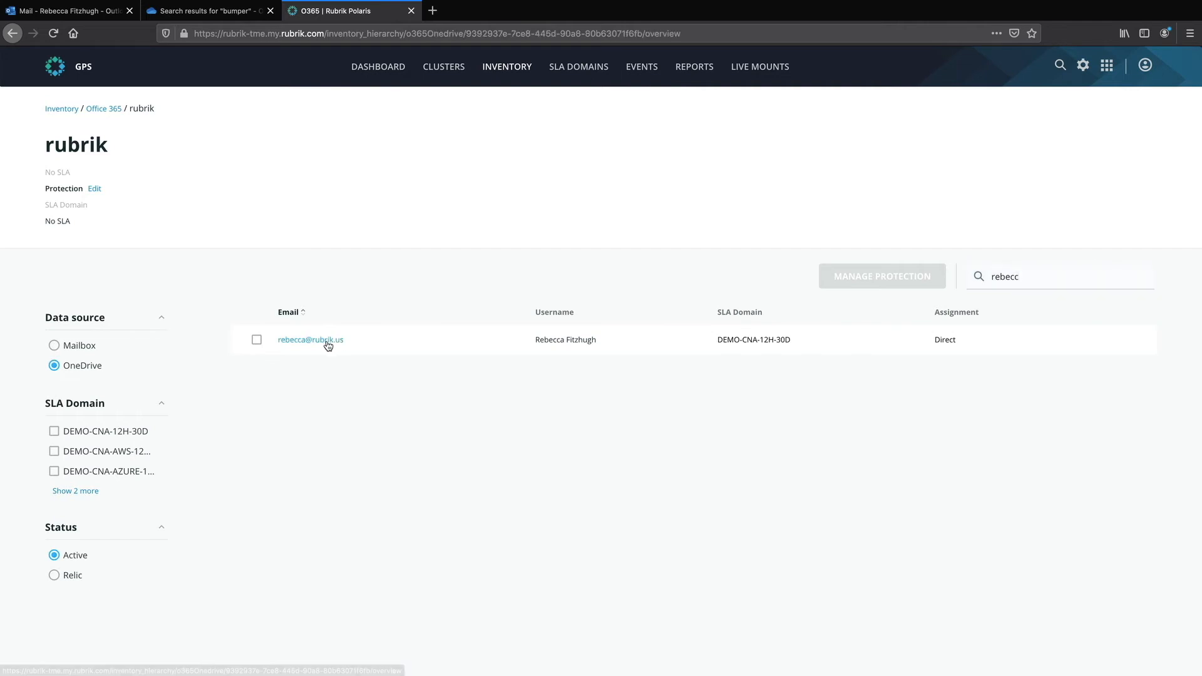
Step: Open the matching user's OneDrive overview and peek at the data-source list
click(310, 339)
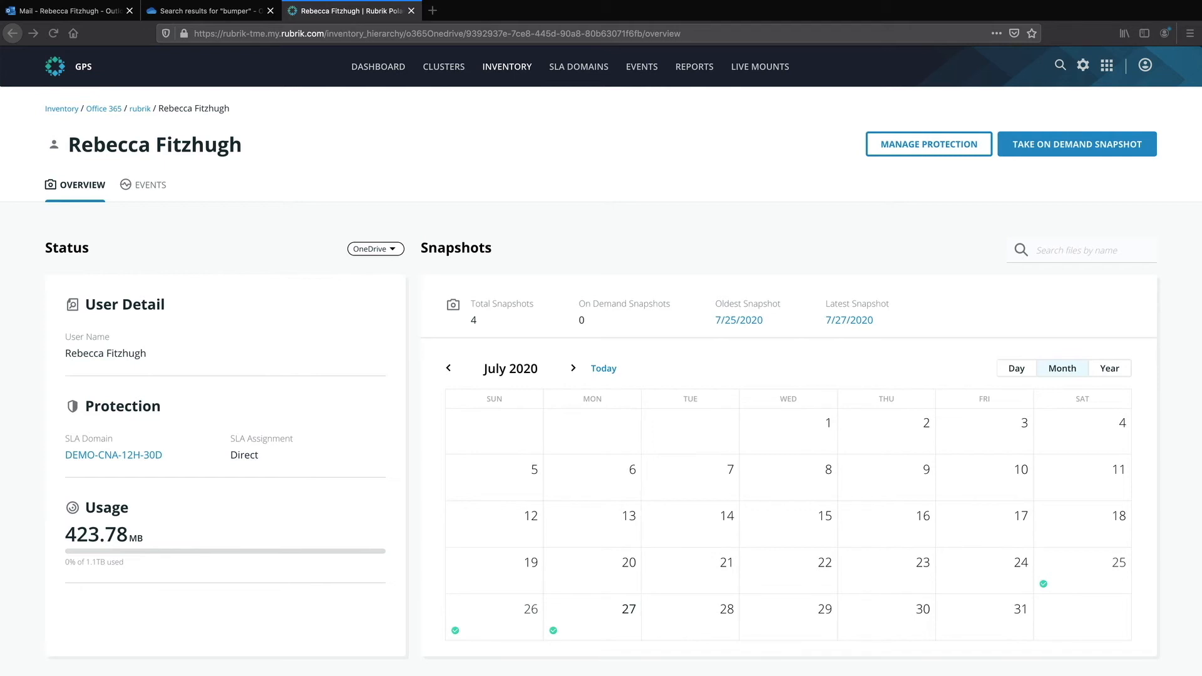
mouse_move(47, 258)
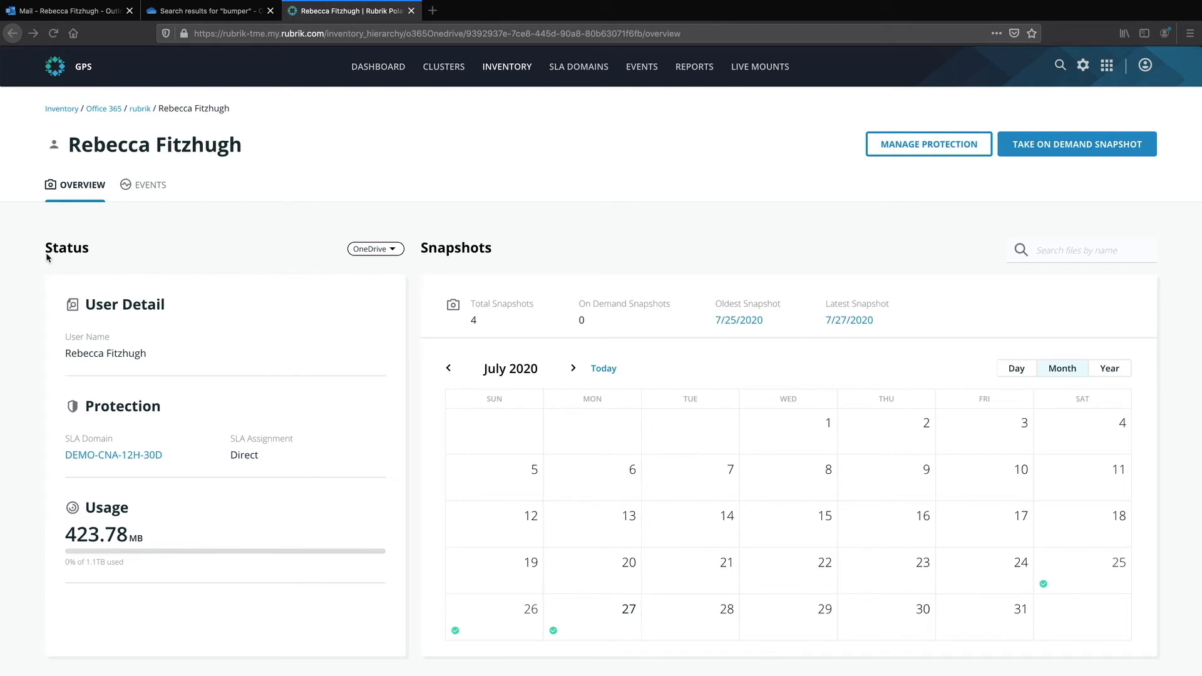
mouse_move(63, 424)
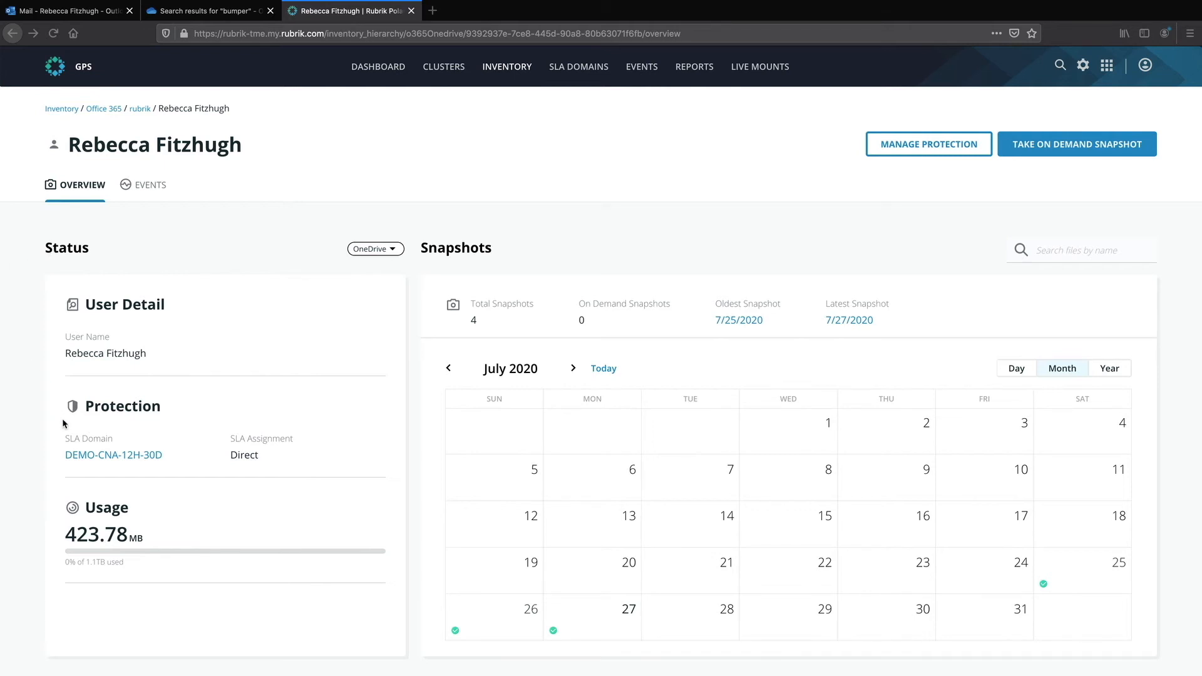
mouse_move(230, 458)
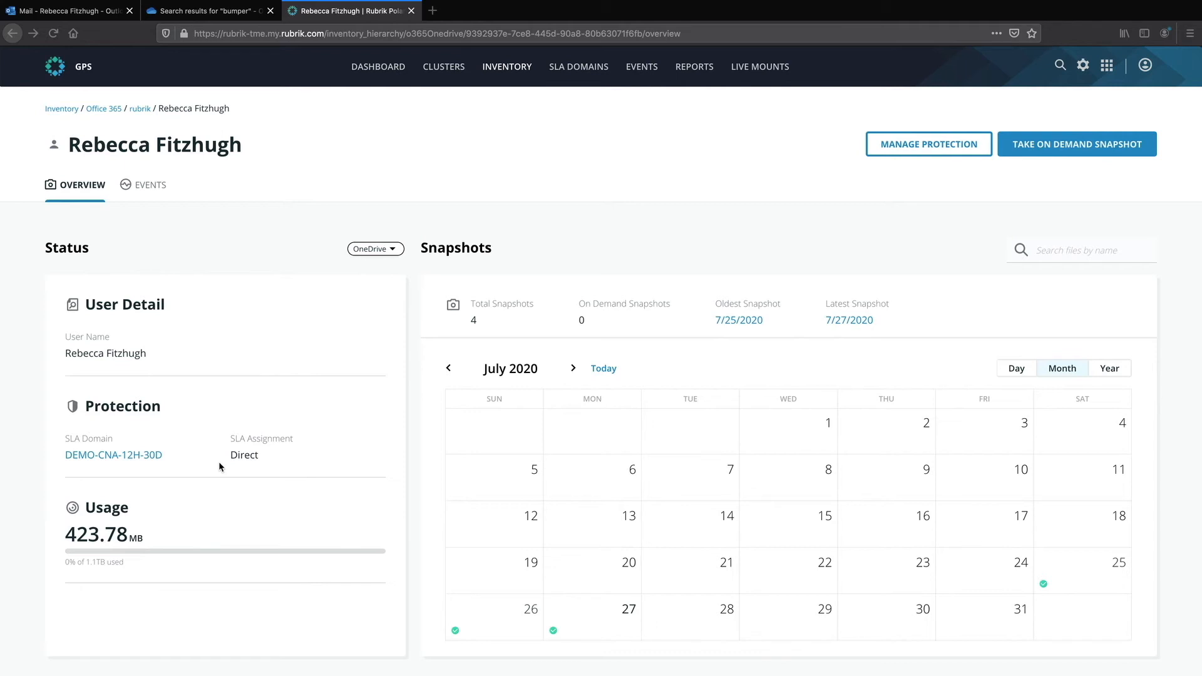
mouse_move(186, 595)
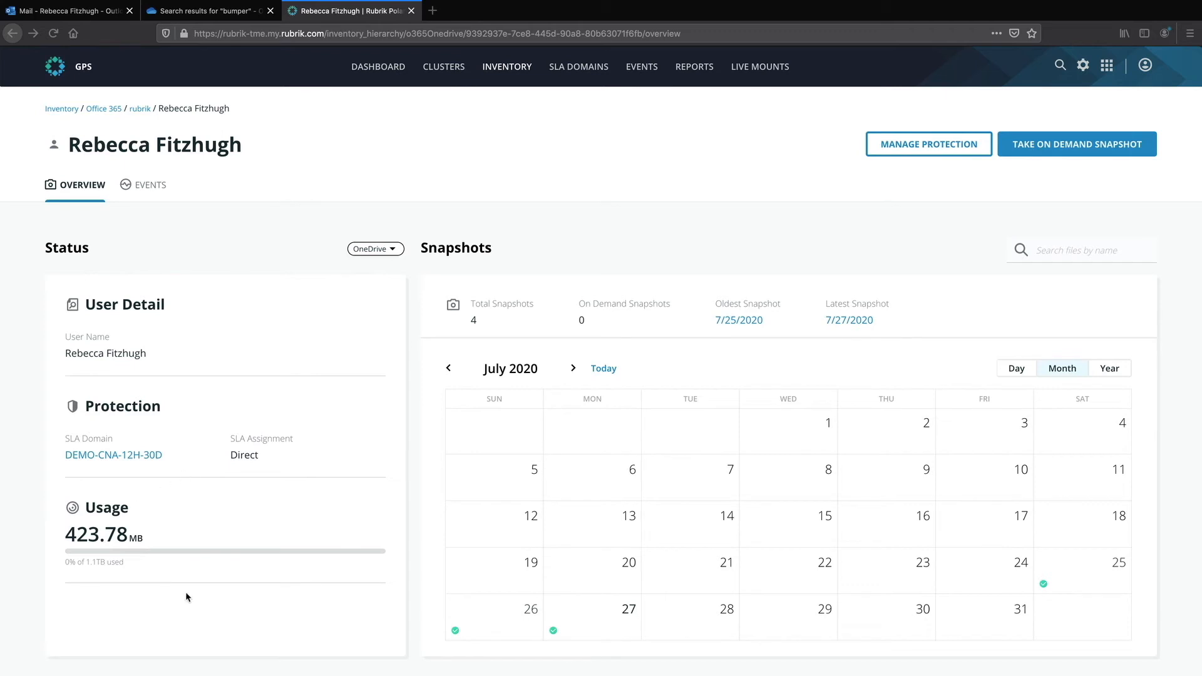
mouse_move(190, 530)
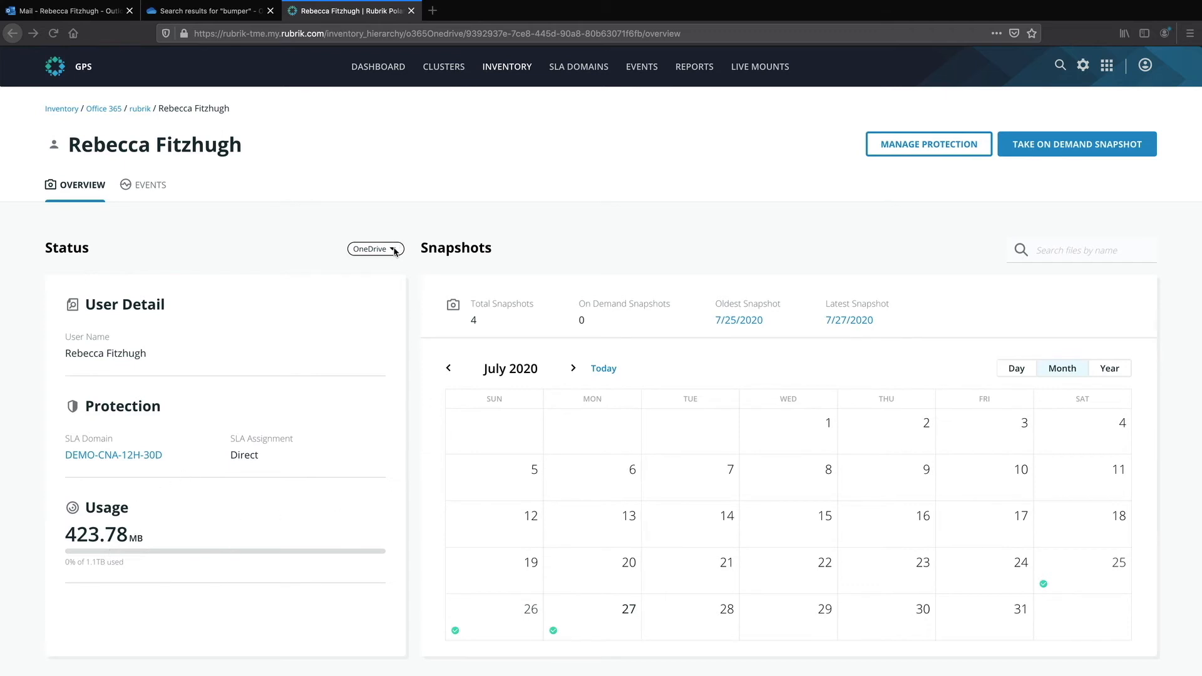
click(374, 248)
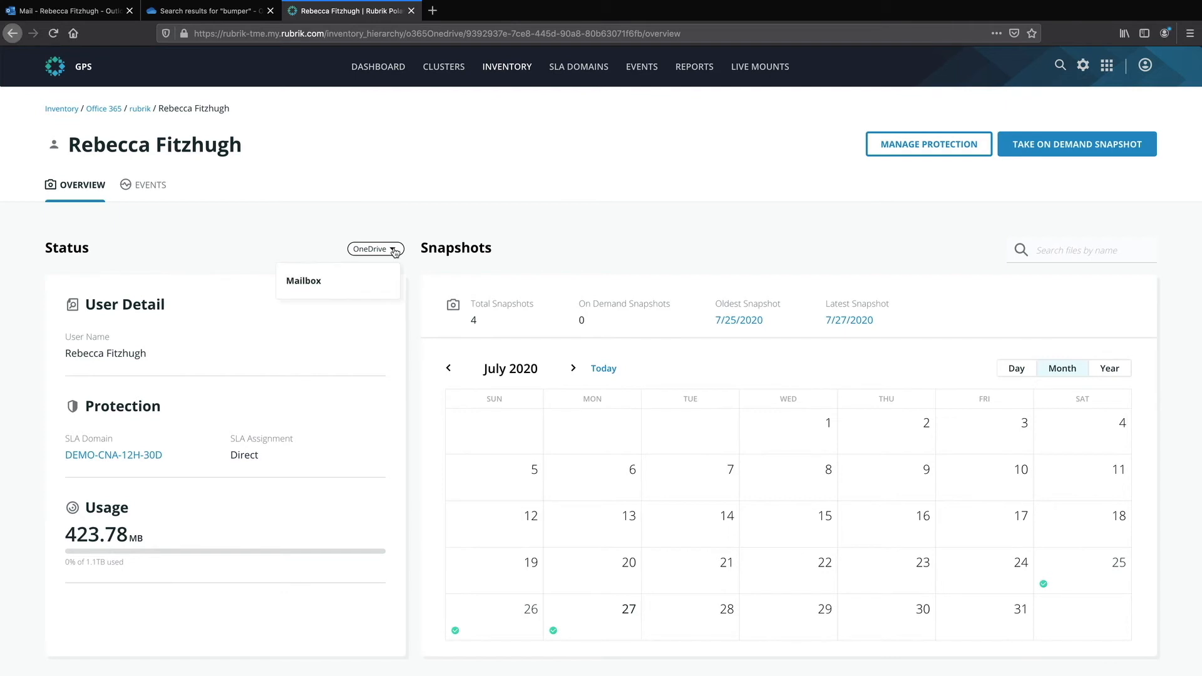
mouse_move(451, 247)
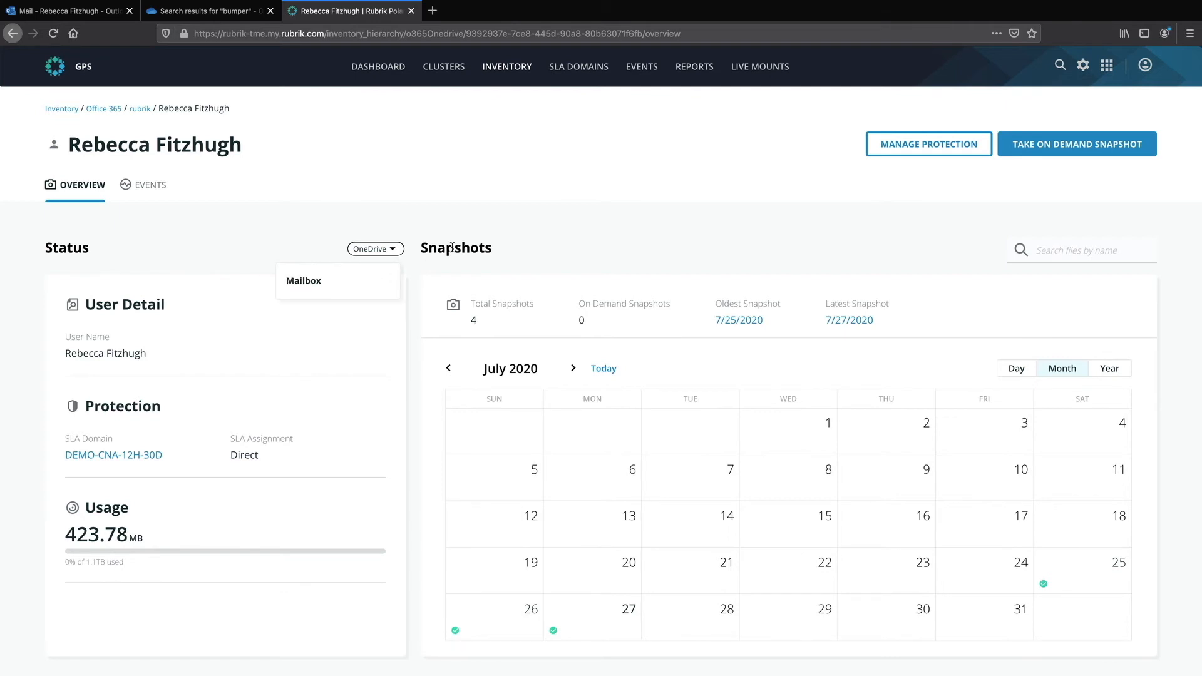
click(374, 248)
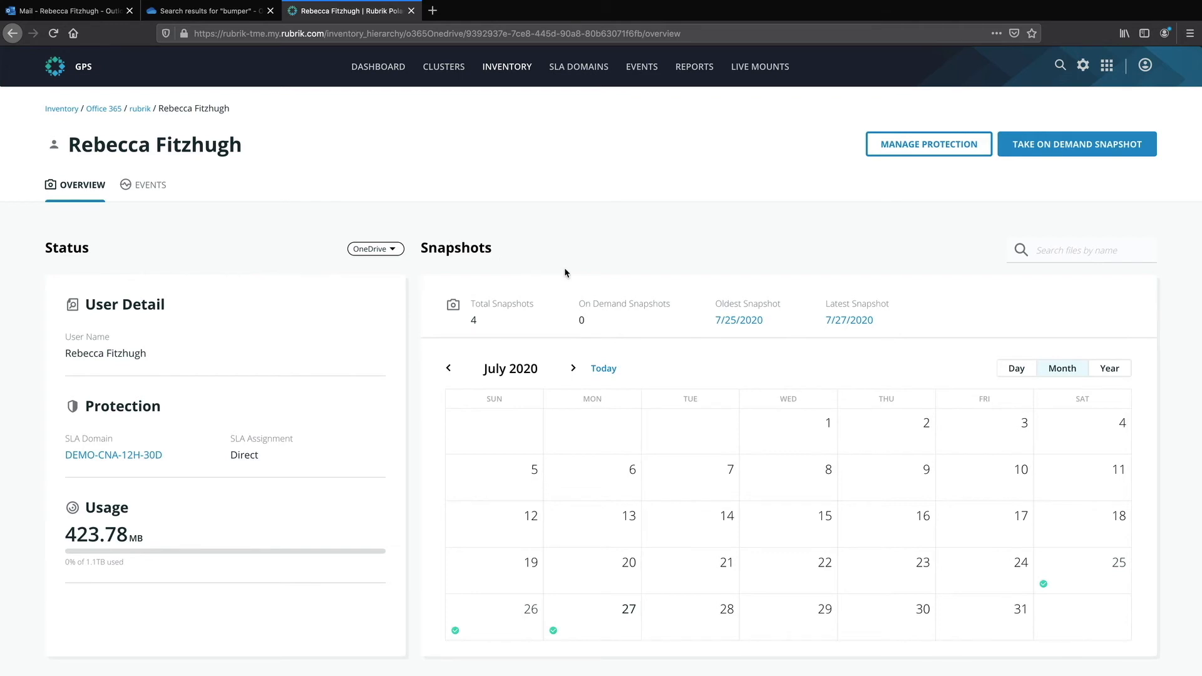
mouse_move(506, 341)
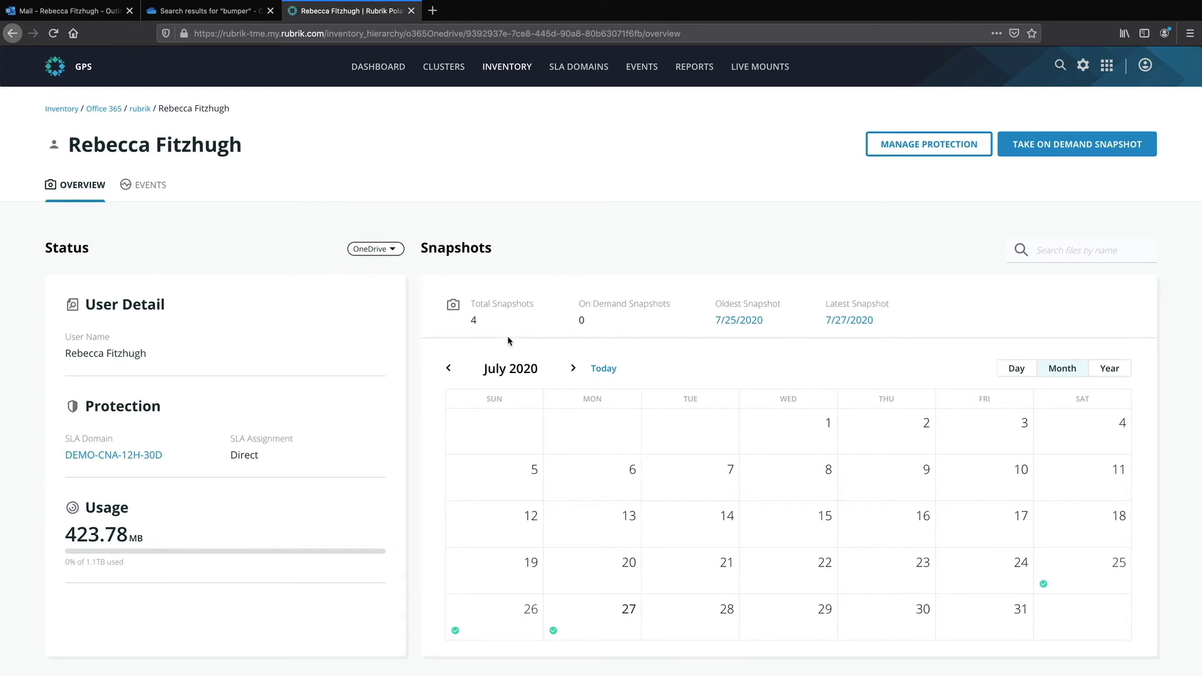
mouse_move(480, 335)
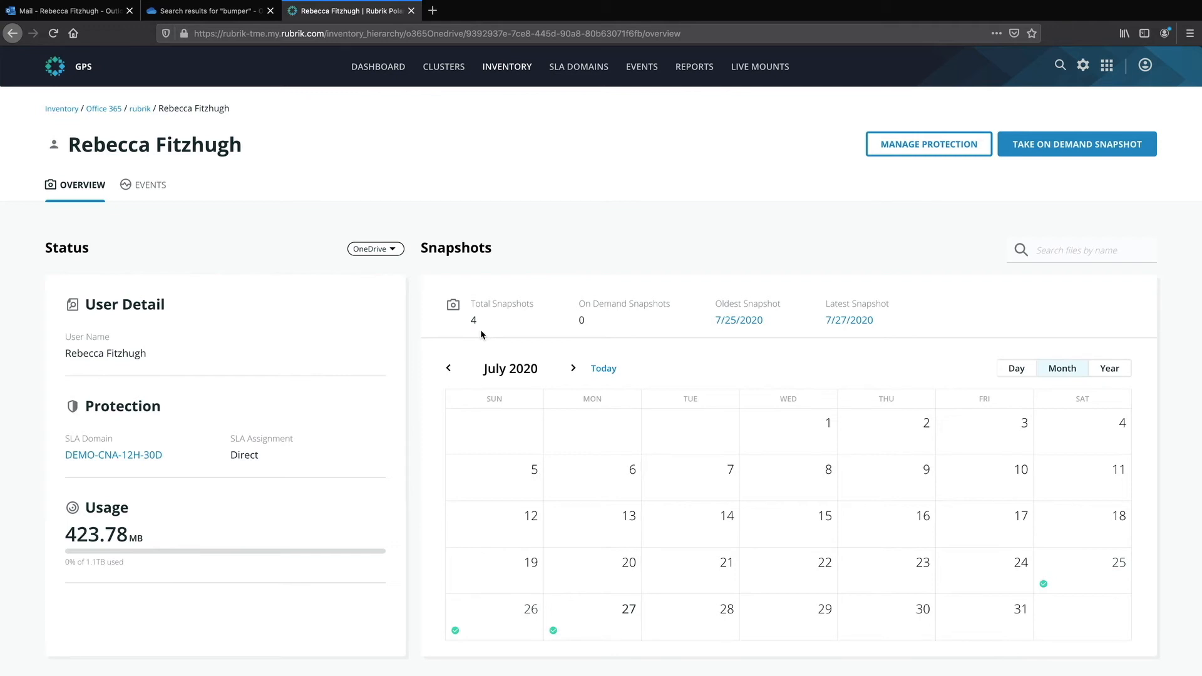
mouse_move(516, 333)
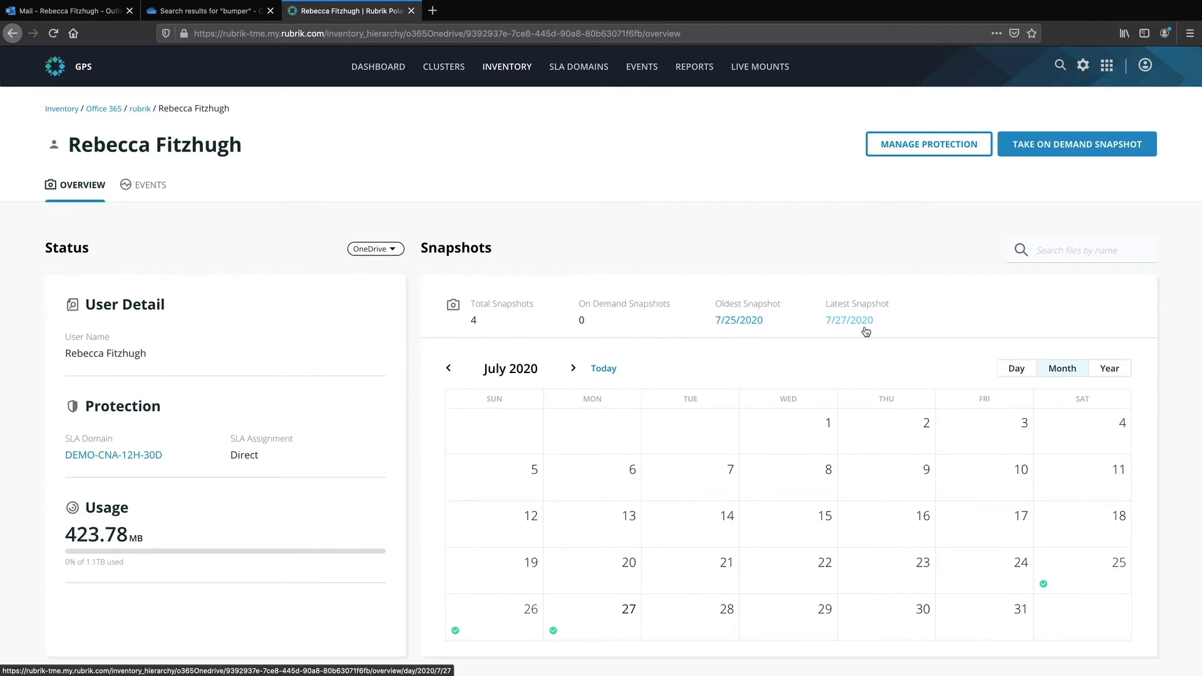
Step: Search the snapshots for 'bumpe', then close the recovery dialog without restoring
click(1080, 250)
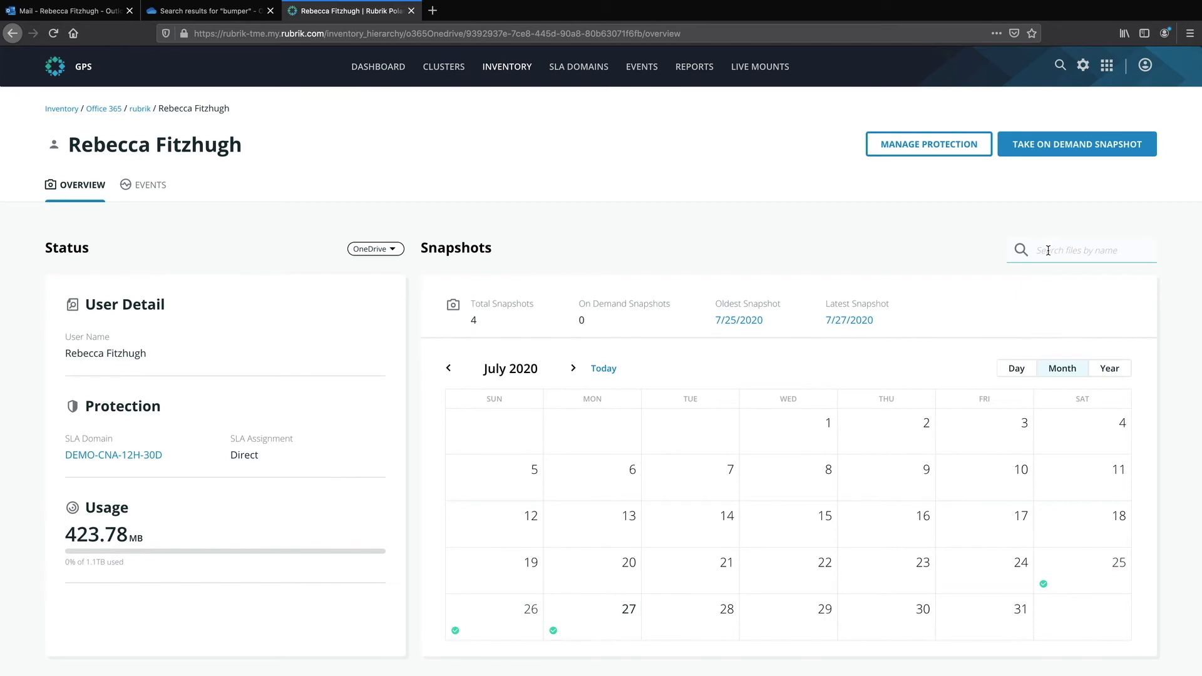
click(1073, 250)
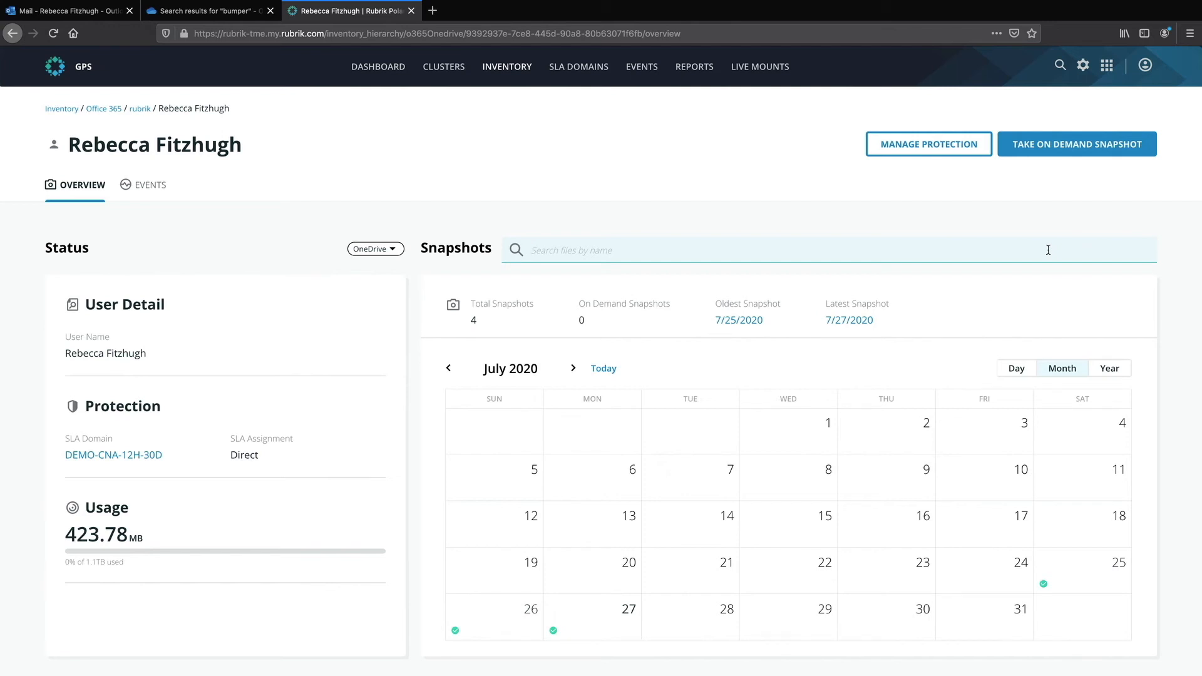
text(bumpe)
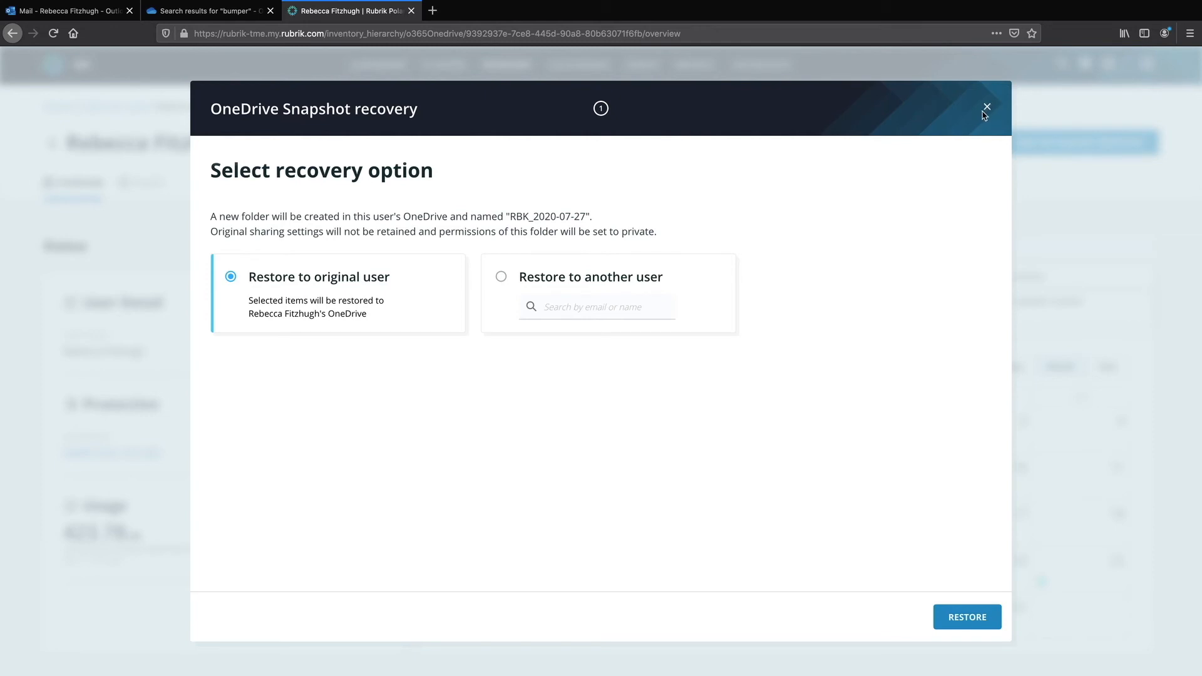
click(986, 107)
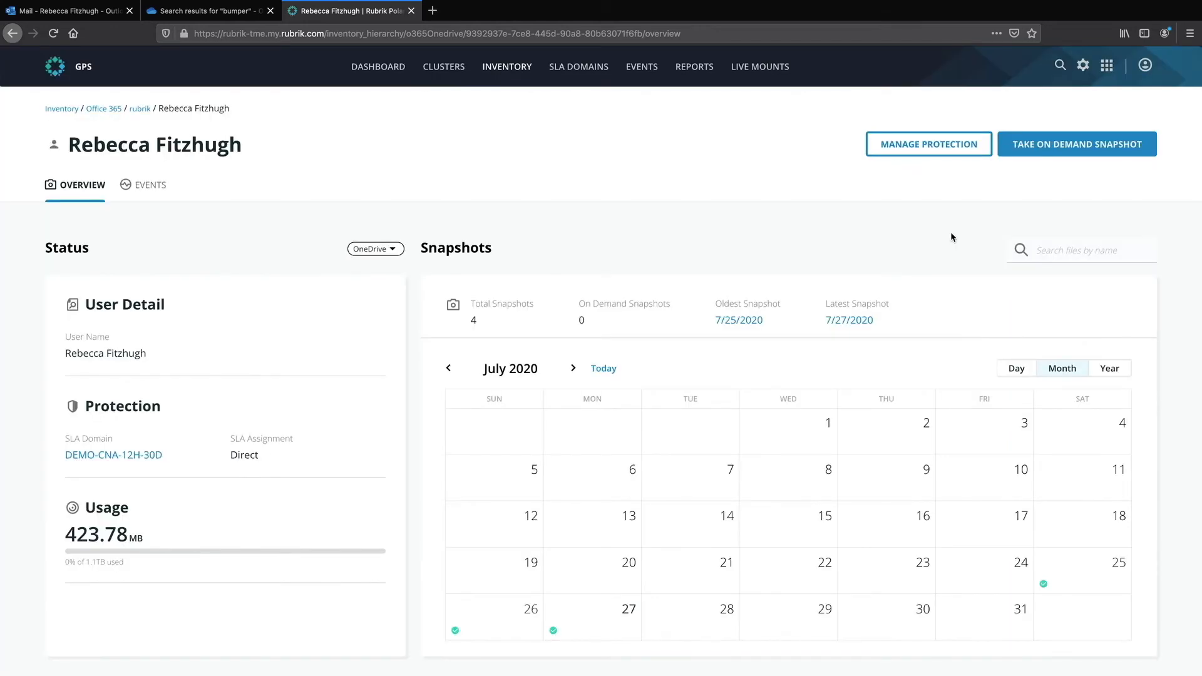
mouse_move(504, 183)
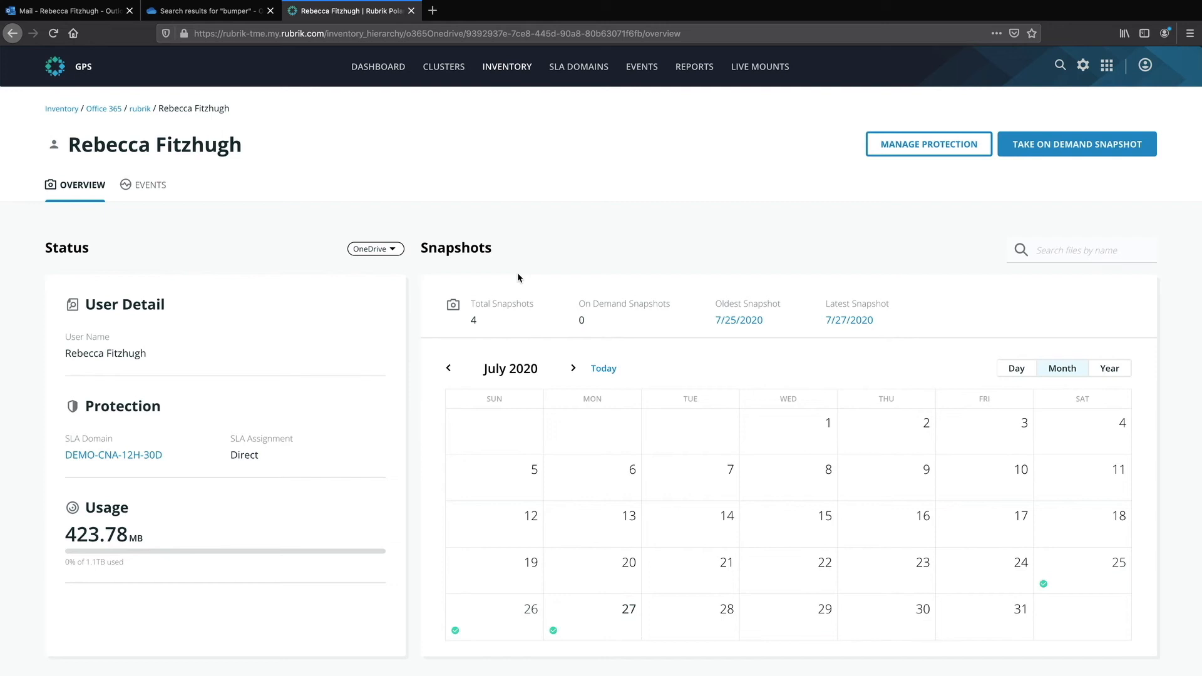
mouse_move(405, 502)
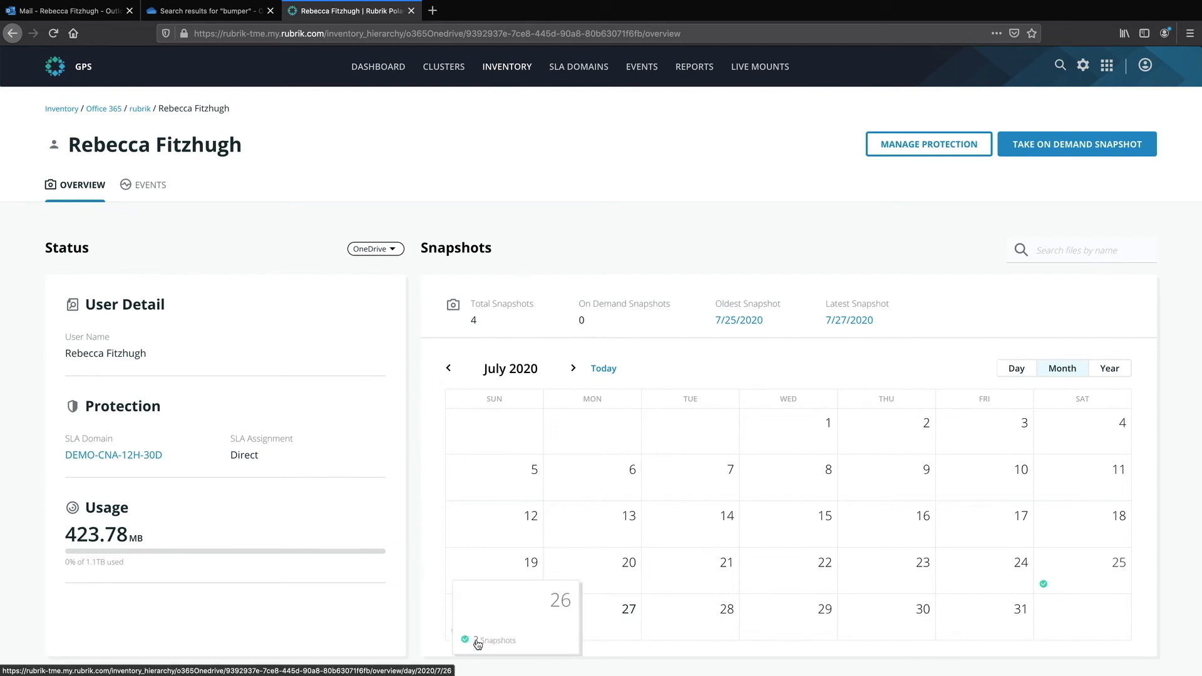
Step: Show the July 26 day view with its 5:01 AM and 5:01 PM snapshots
click(515, 617)
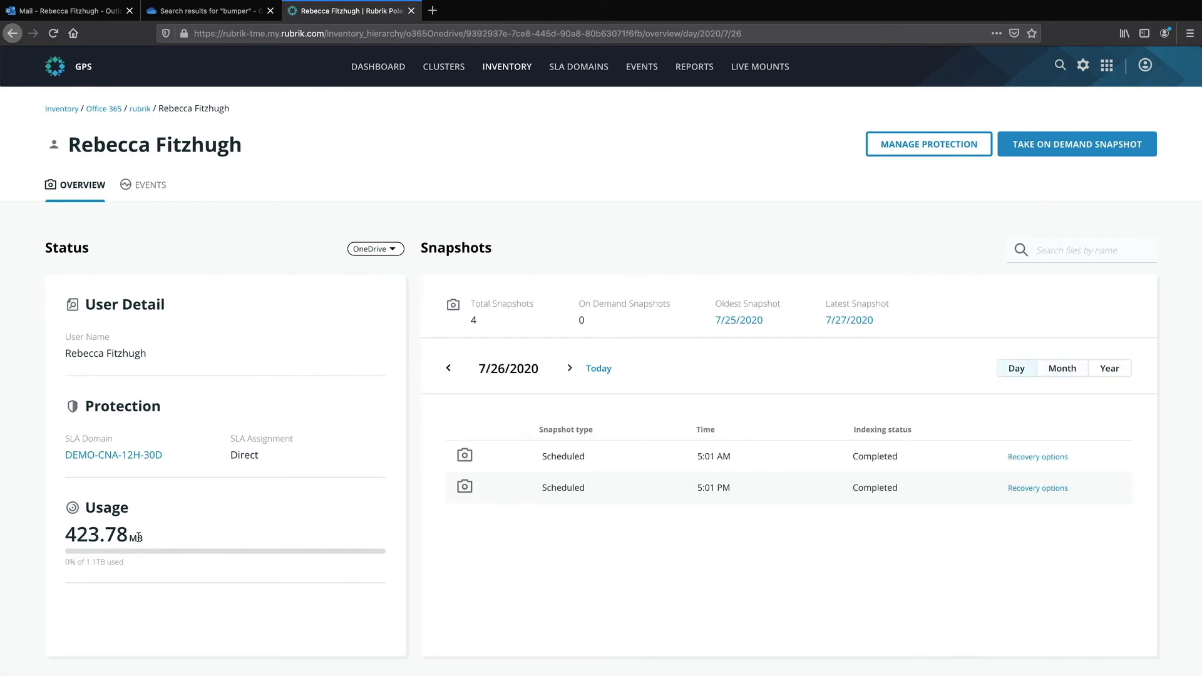
mouse_move(138, 537)
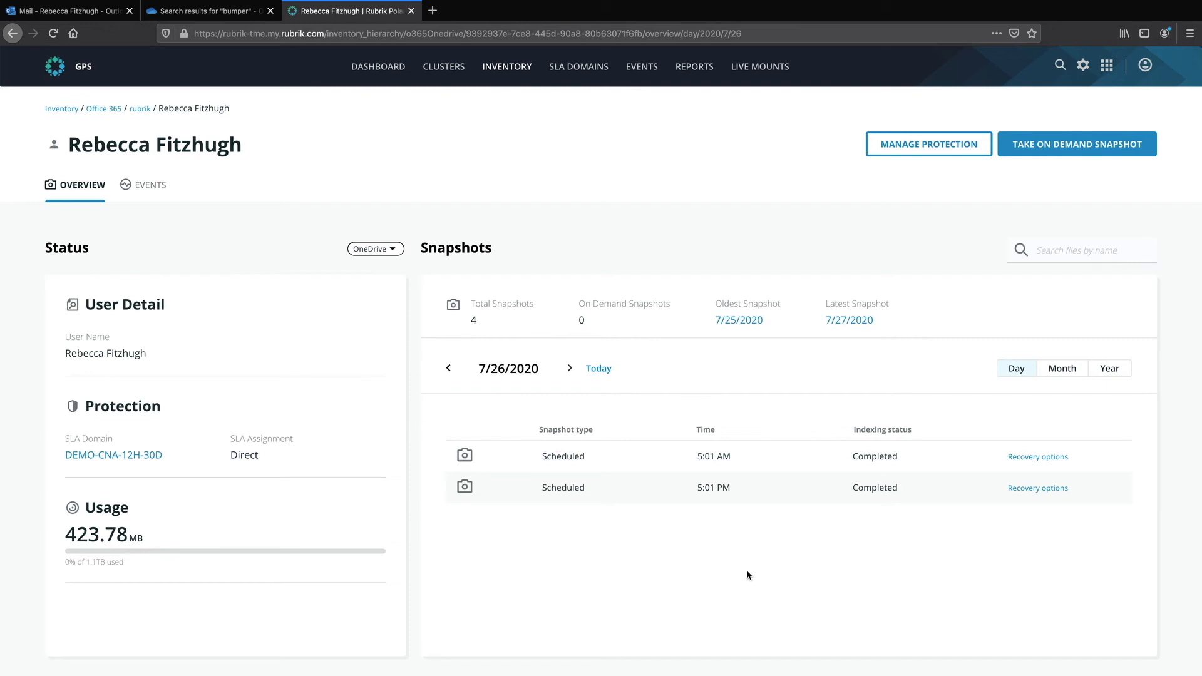
mouse_move(944, 556)
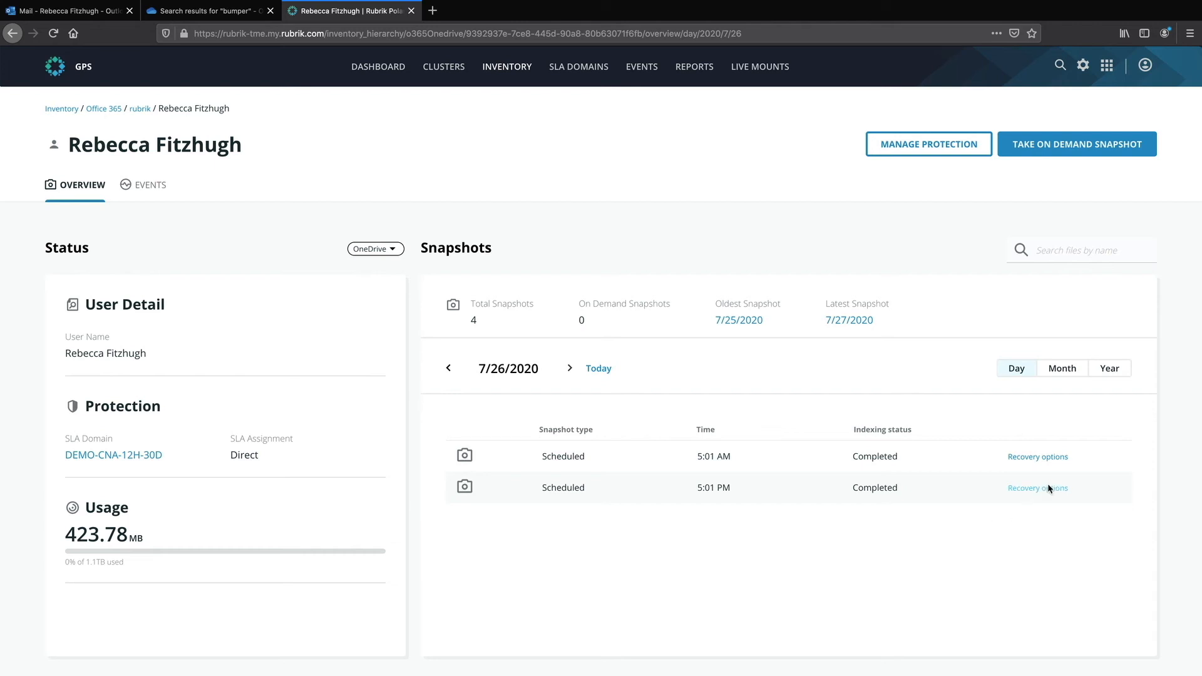
Step: Recover from the 5:01 PM snapshot, selecting only Bumper.mp4 inside the OneDrive folder
click(1036, 487)
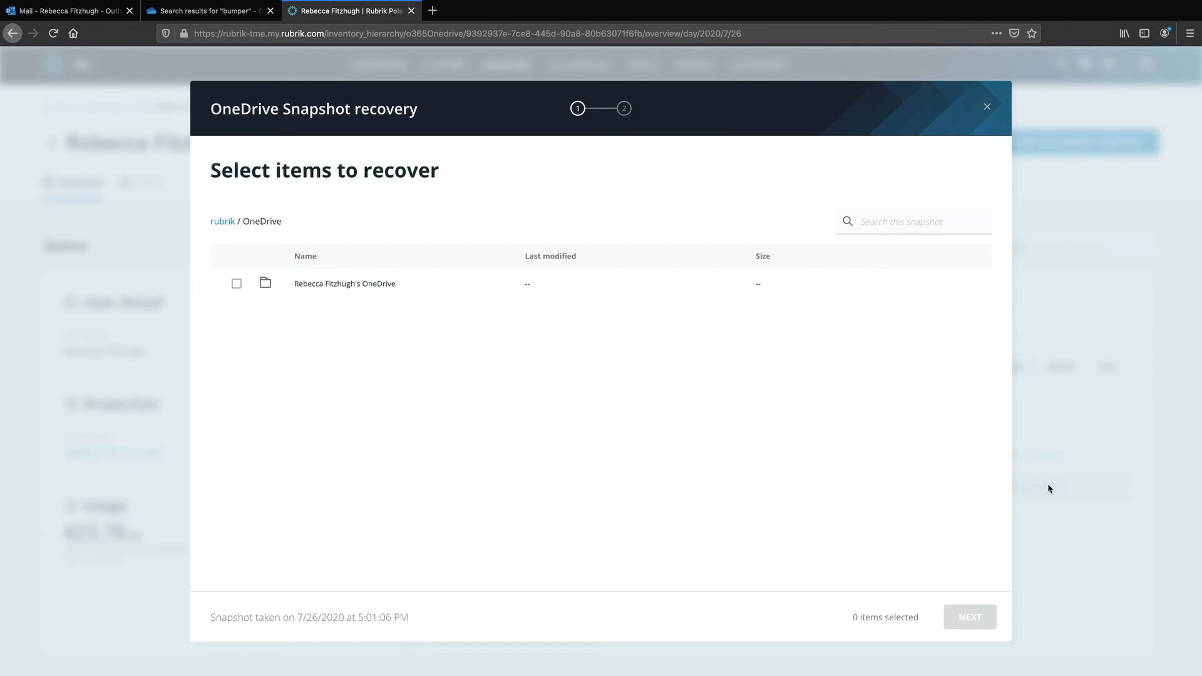
mouse_move(764, 410)
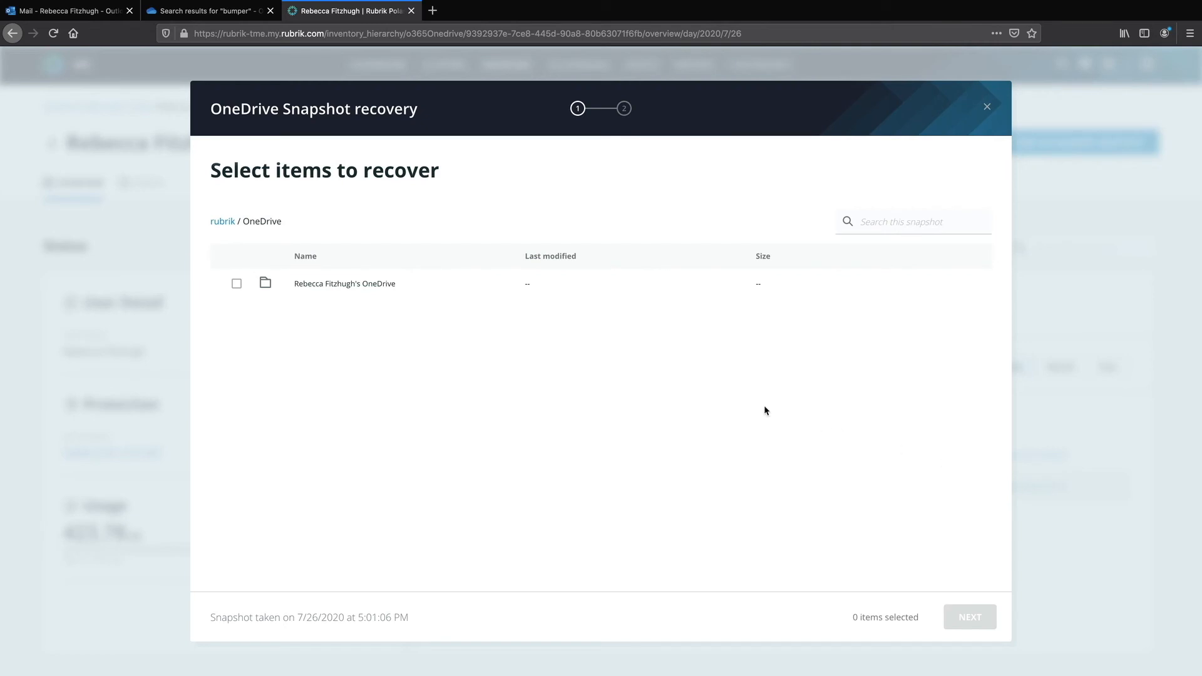
mouse_move(258, 288)
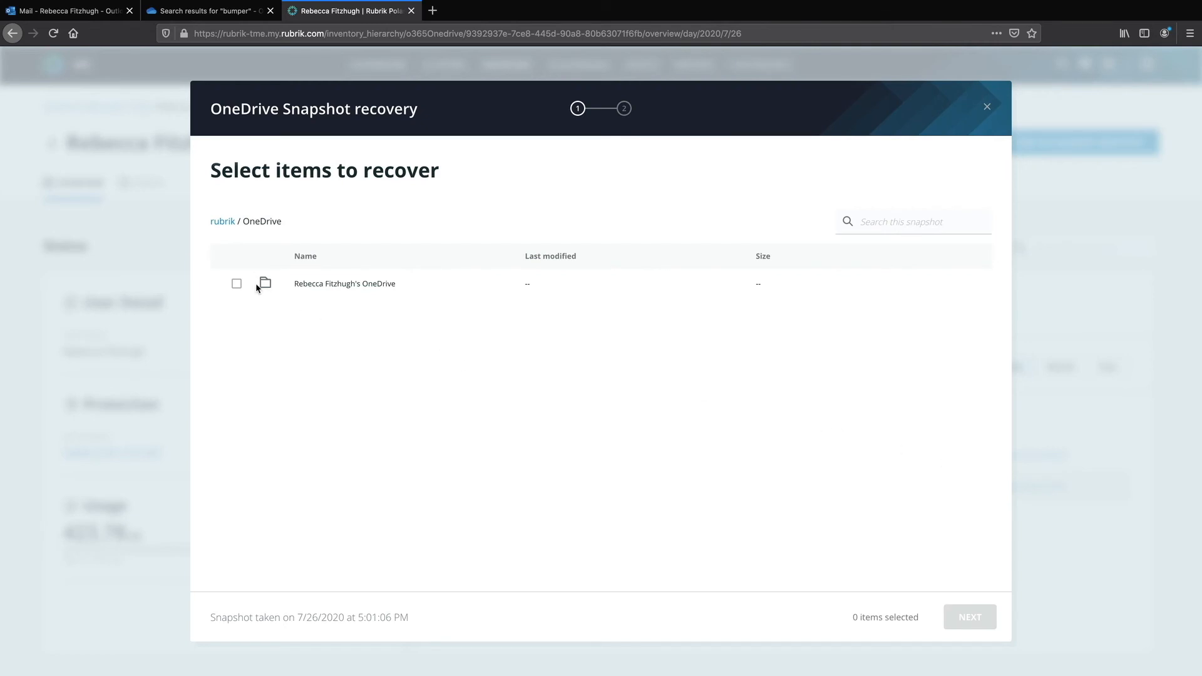
click(237, 283)
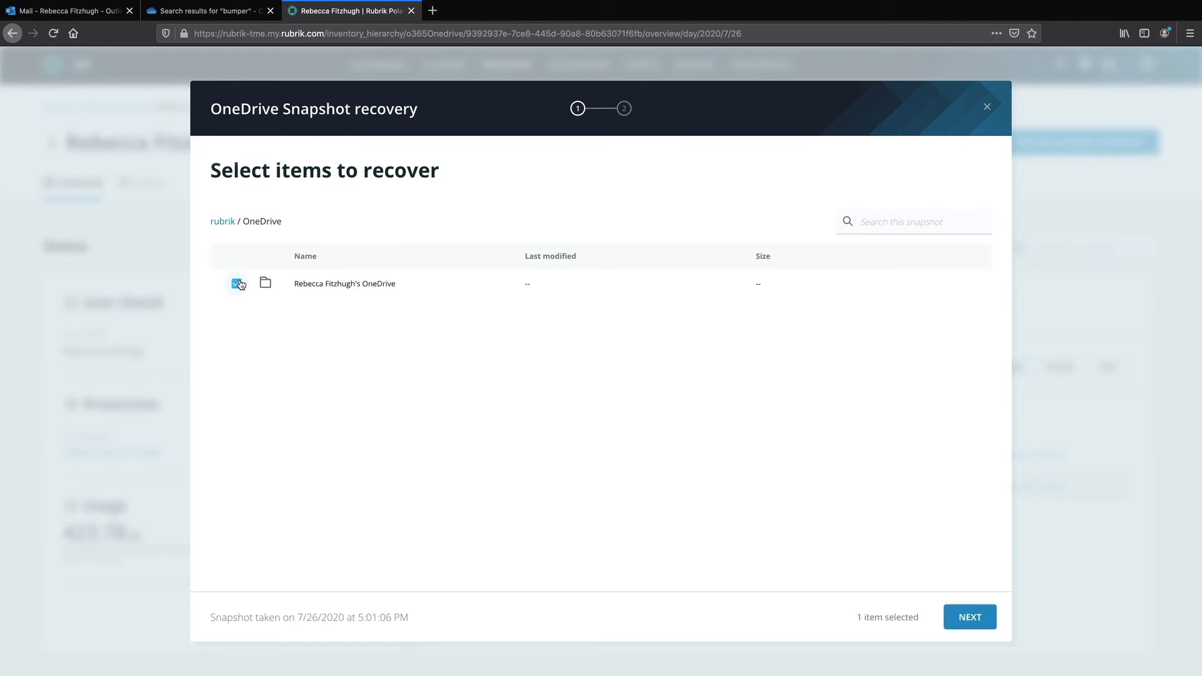
click(237, 284)
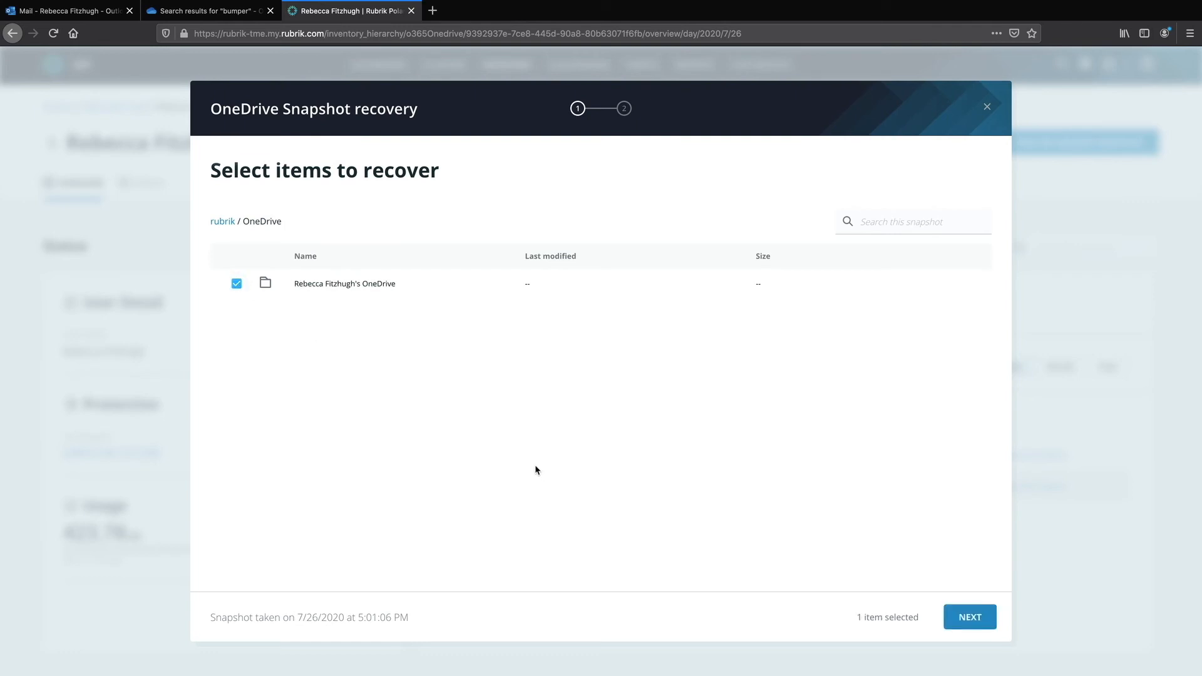
click(237, 284)
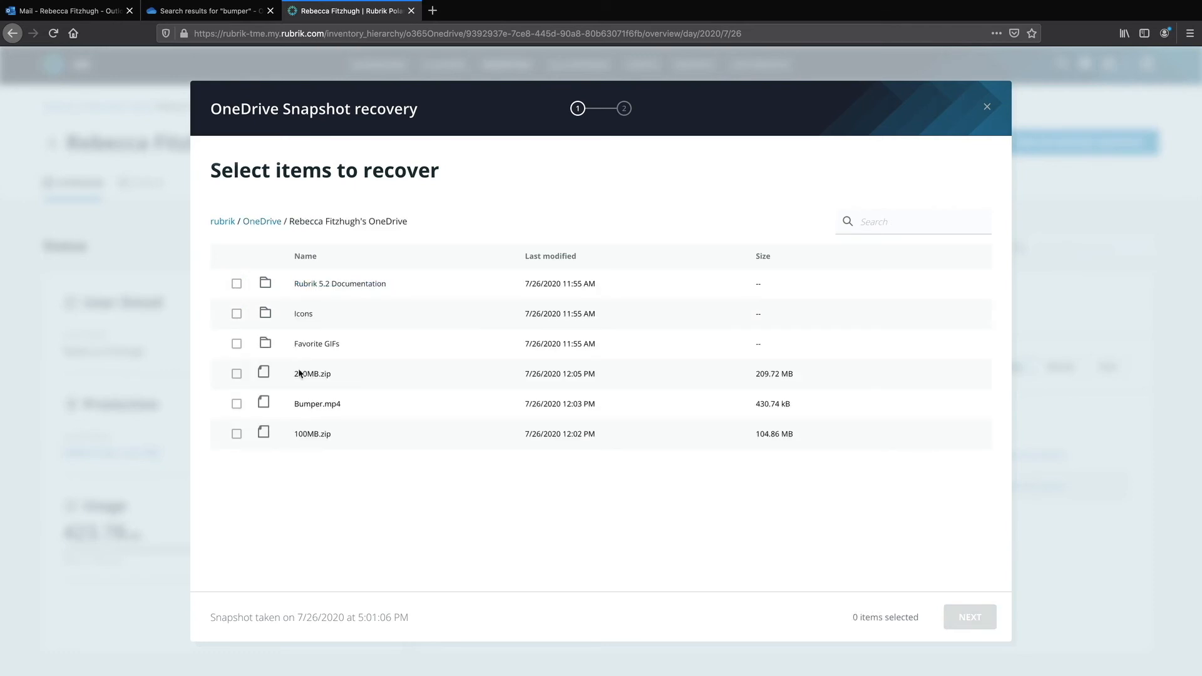
mouse_move(300, 444)
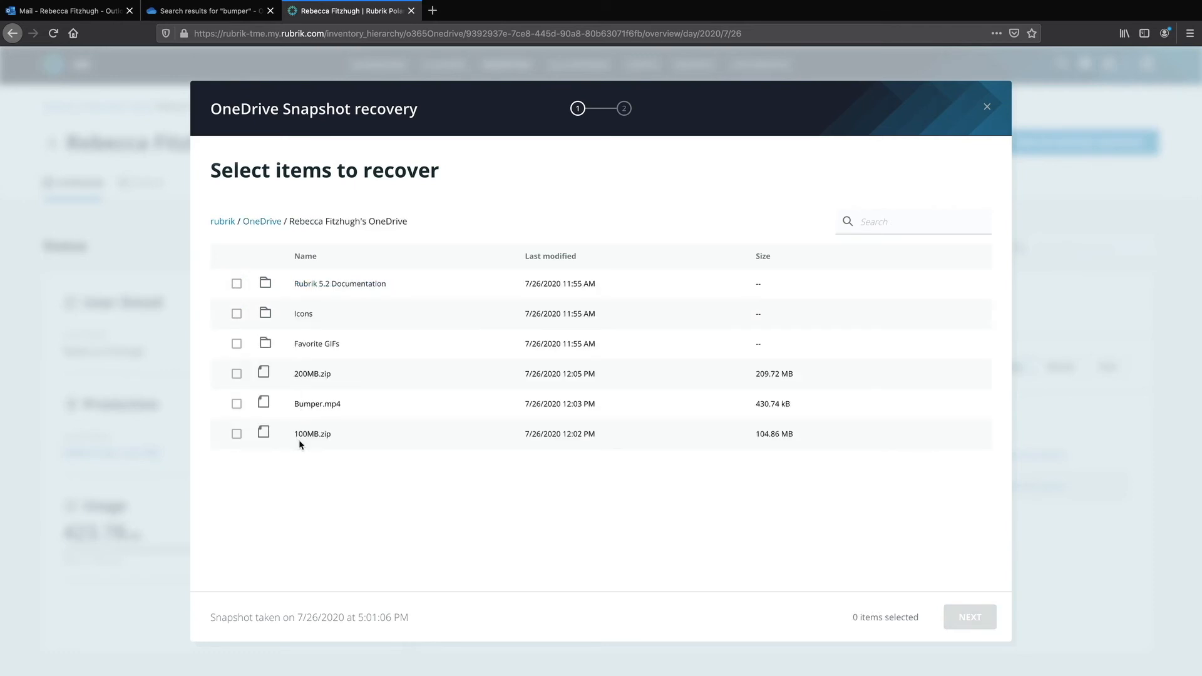
mouse_move(244, 408)
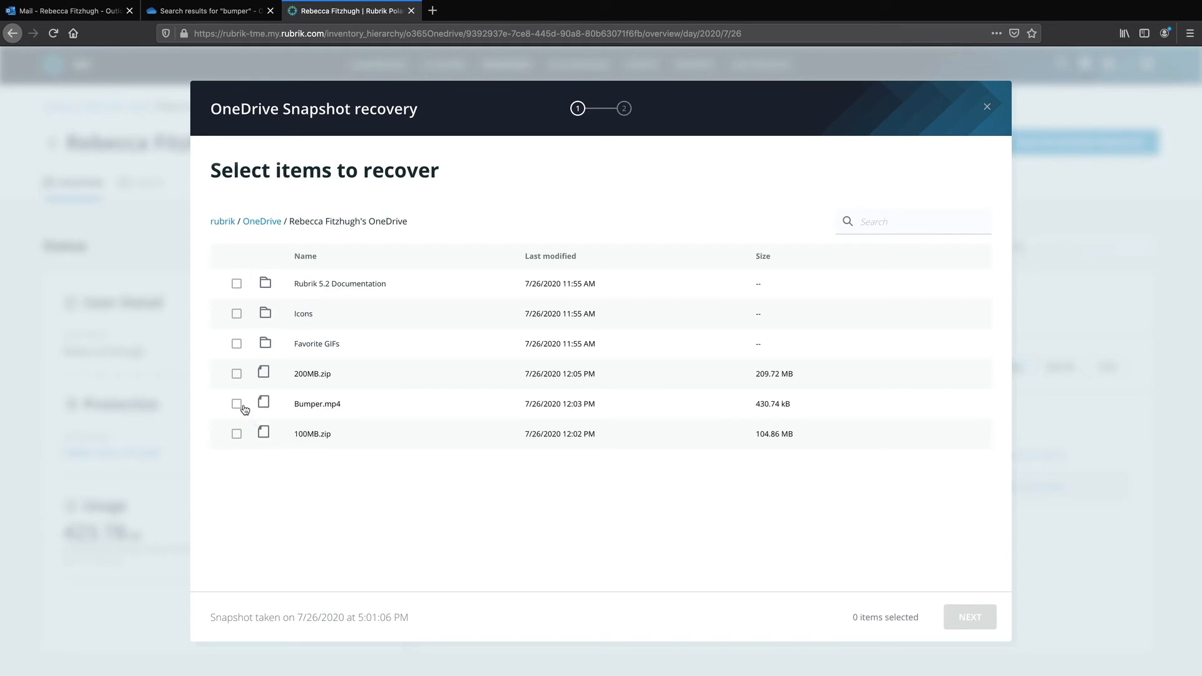
click(237, 403)
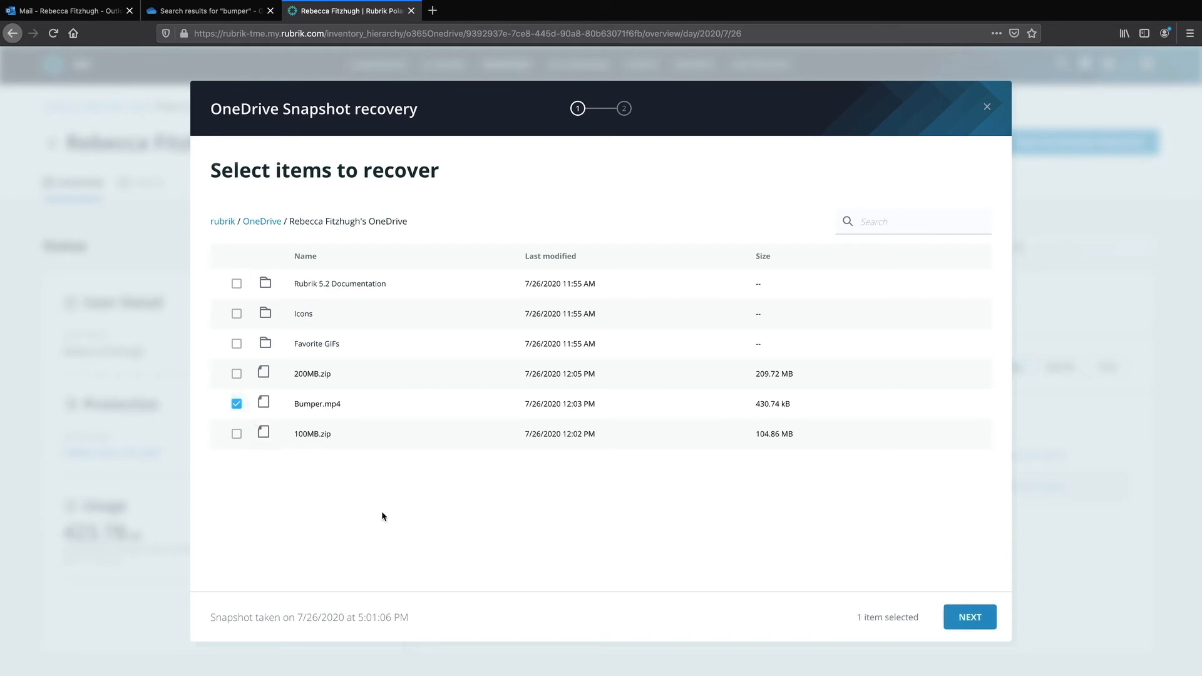
mouse_move(917, 570)
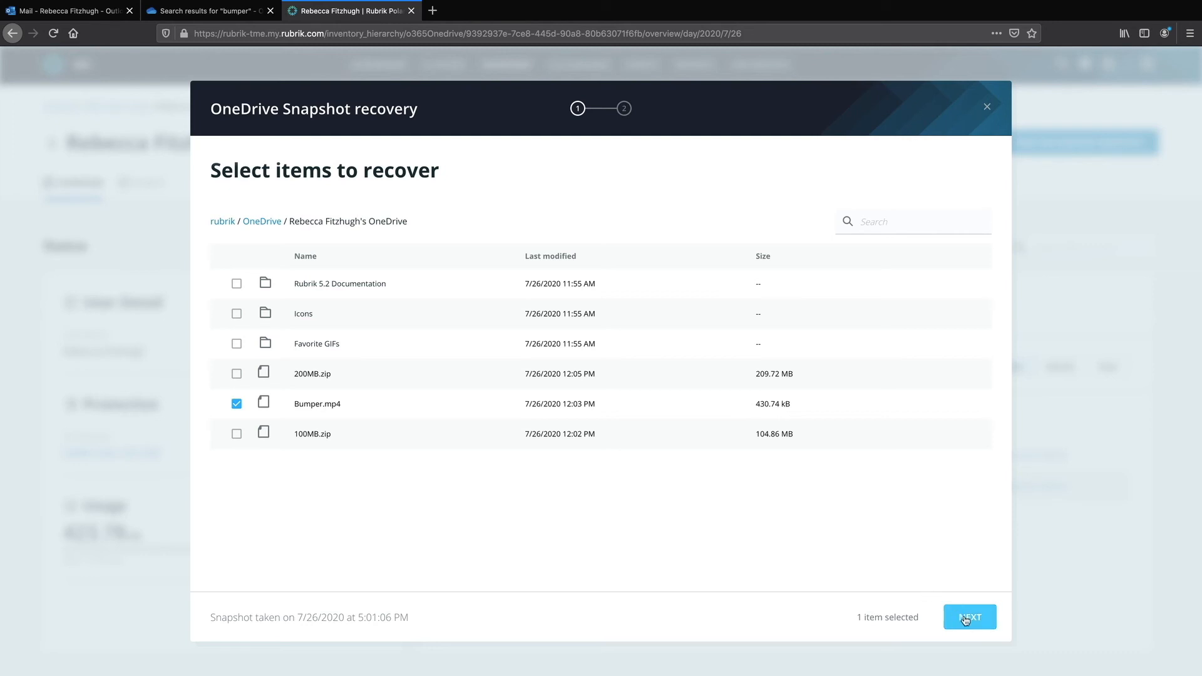
Step: Restore Bumper.mp4 to the original user's OneDrive and finish the wizard
click(969, 617)
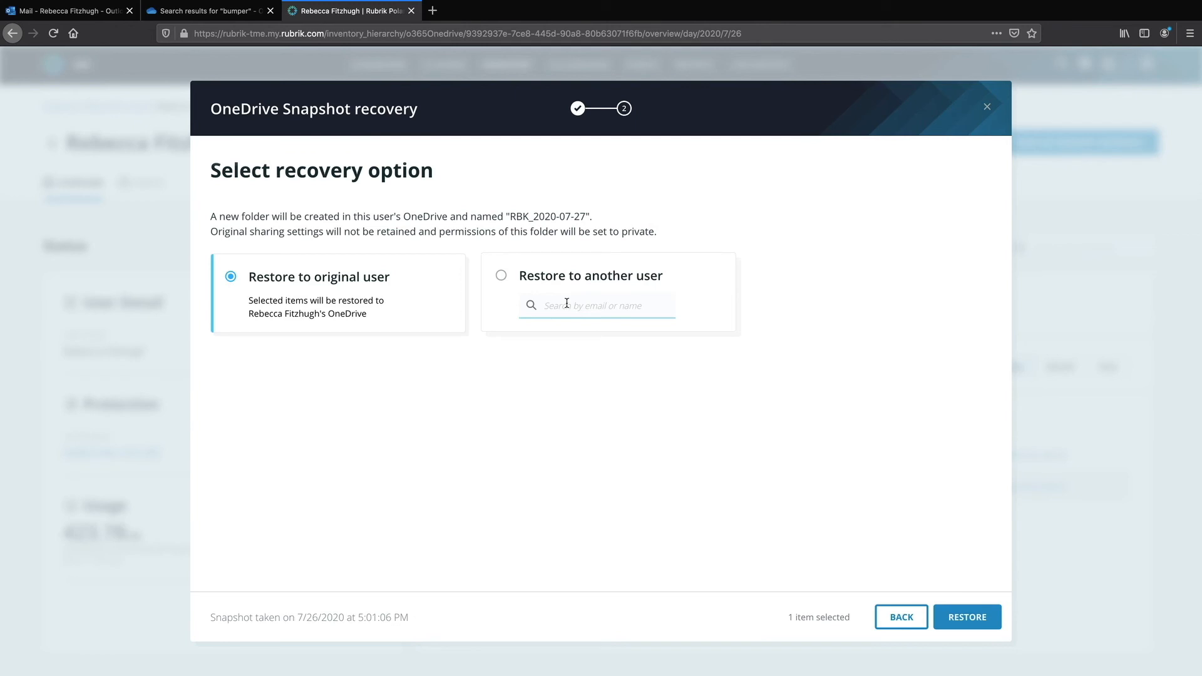
mouse_move(562, 281)
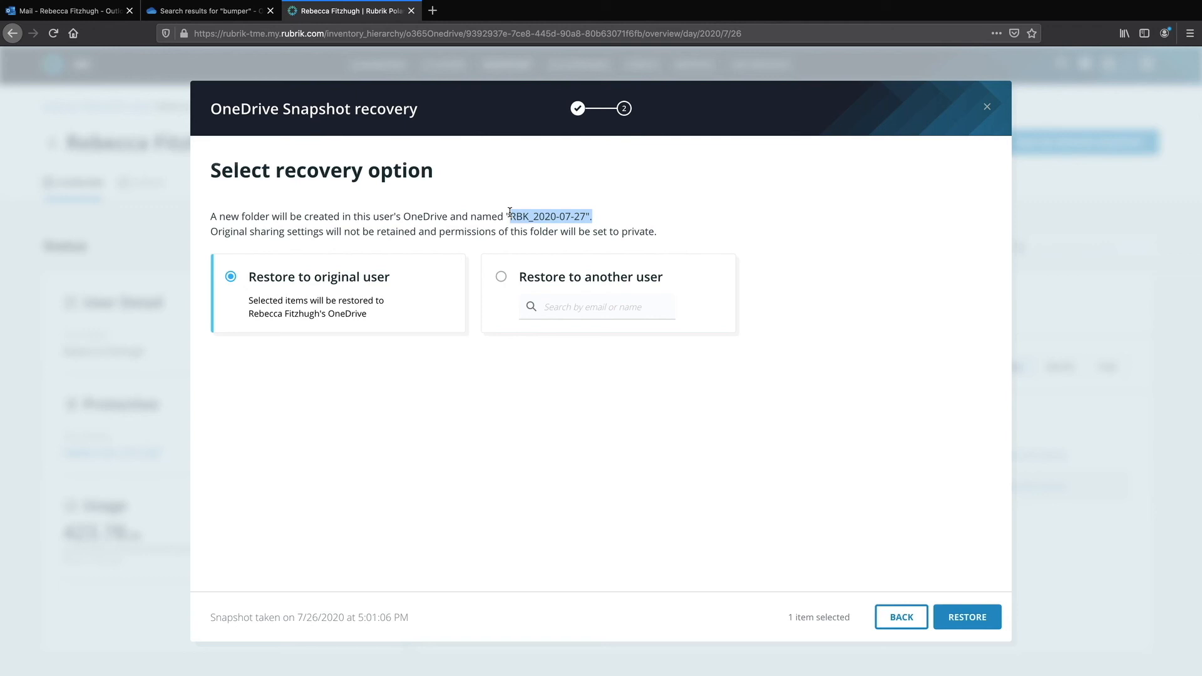
mouse_move(967, 615)
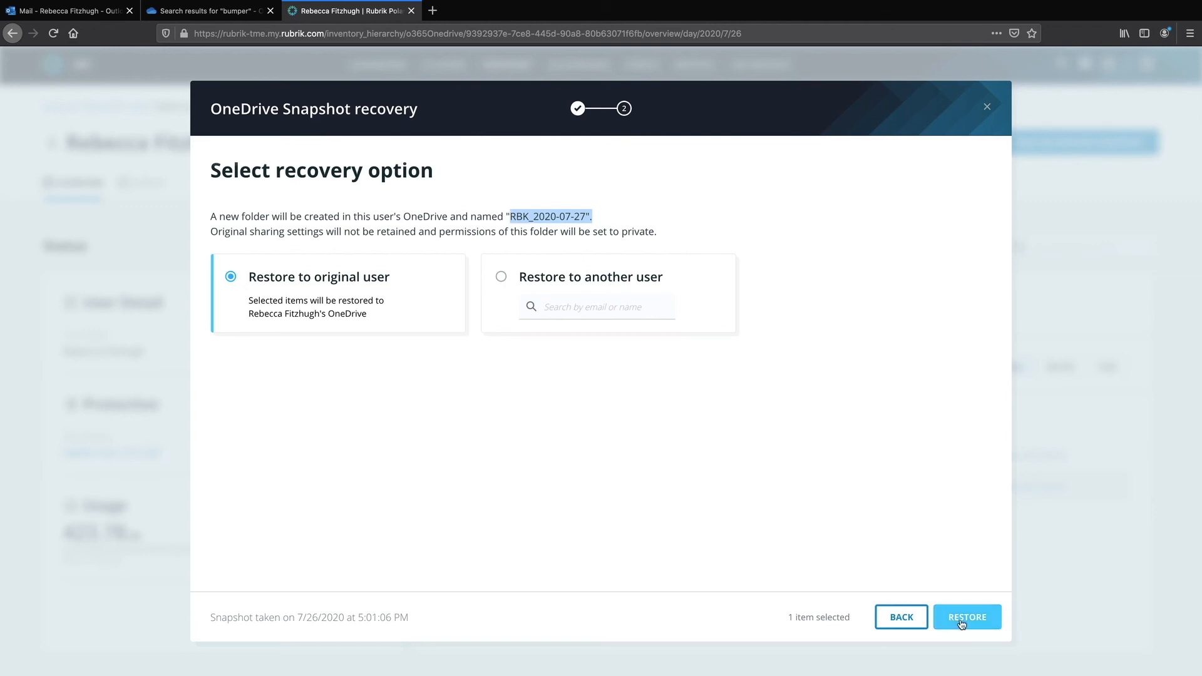
click(966, 615)
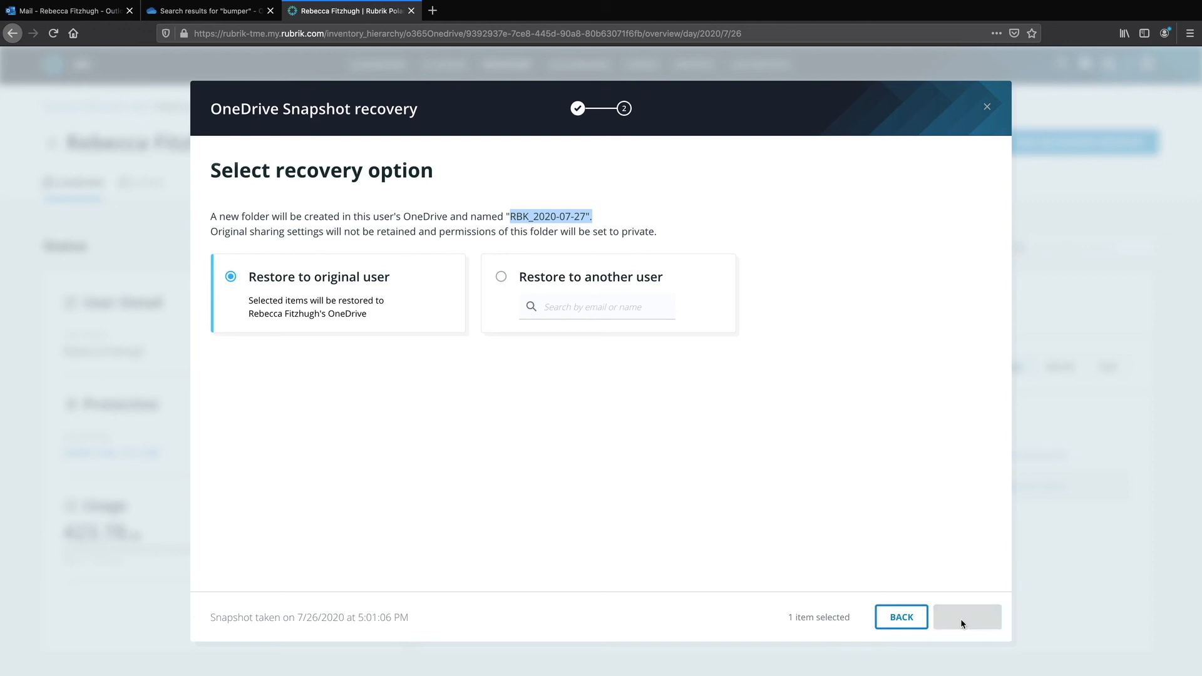
click(966, 617)
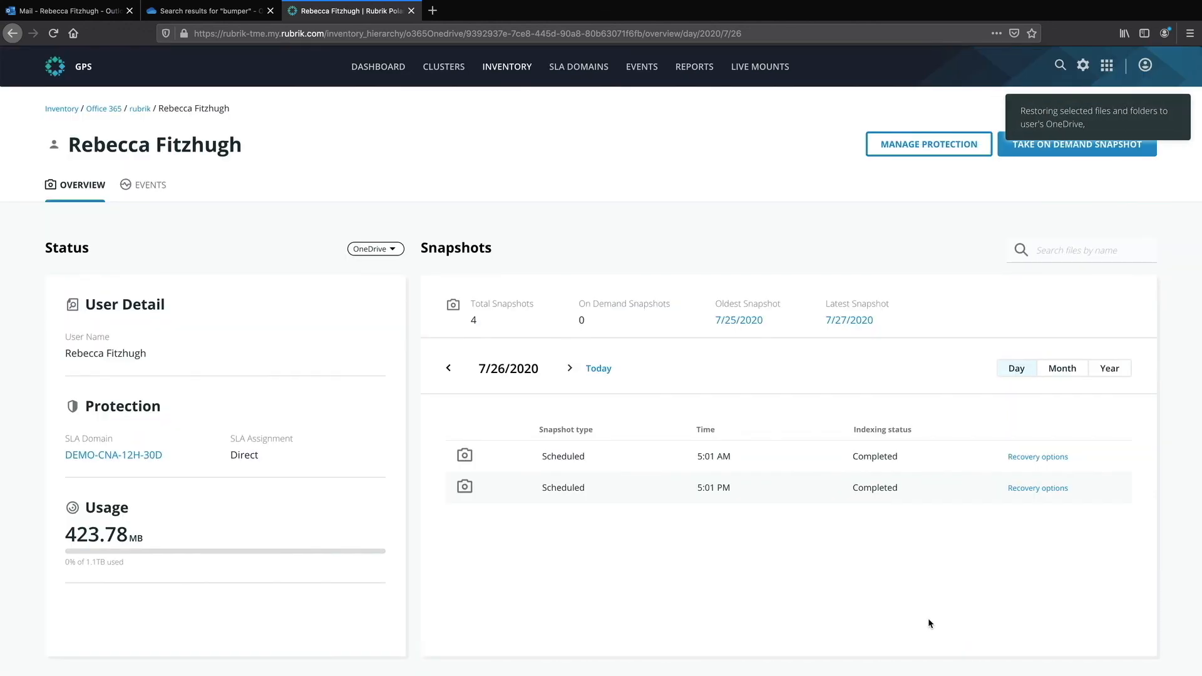
mouse_move(1063, 116)
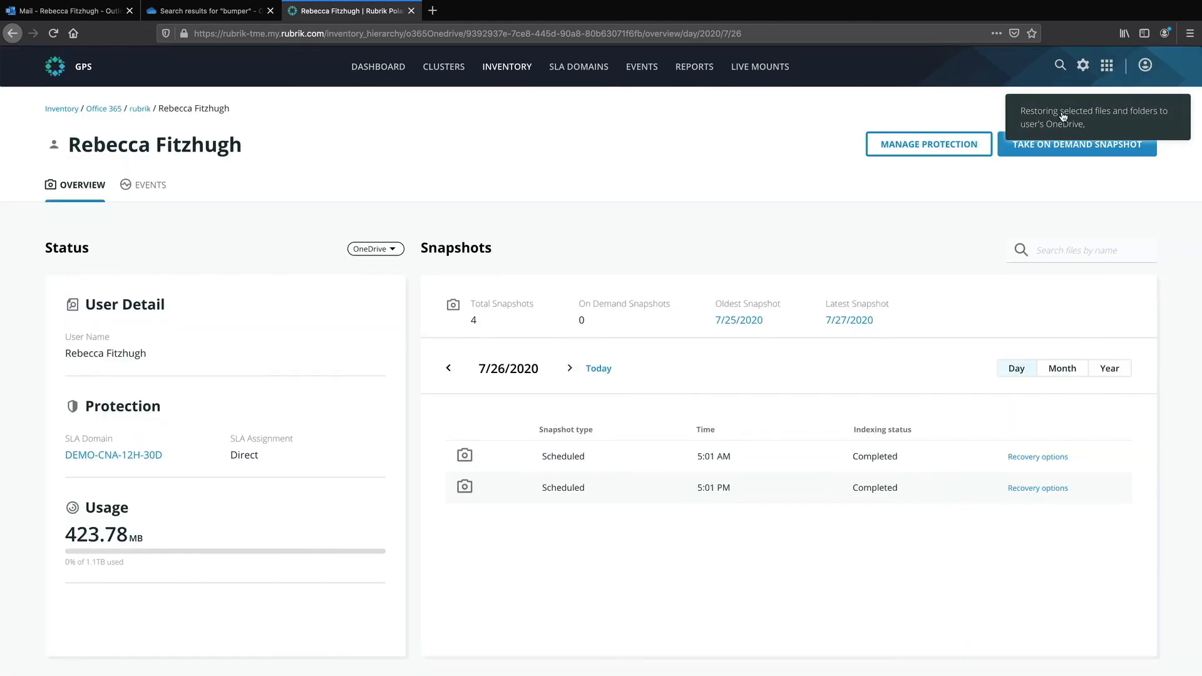
mouse_move(430, 320)
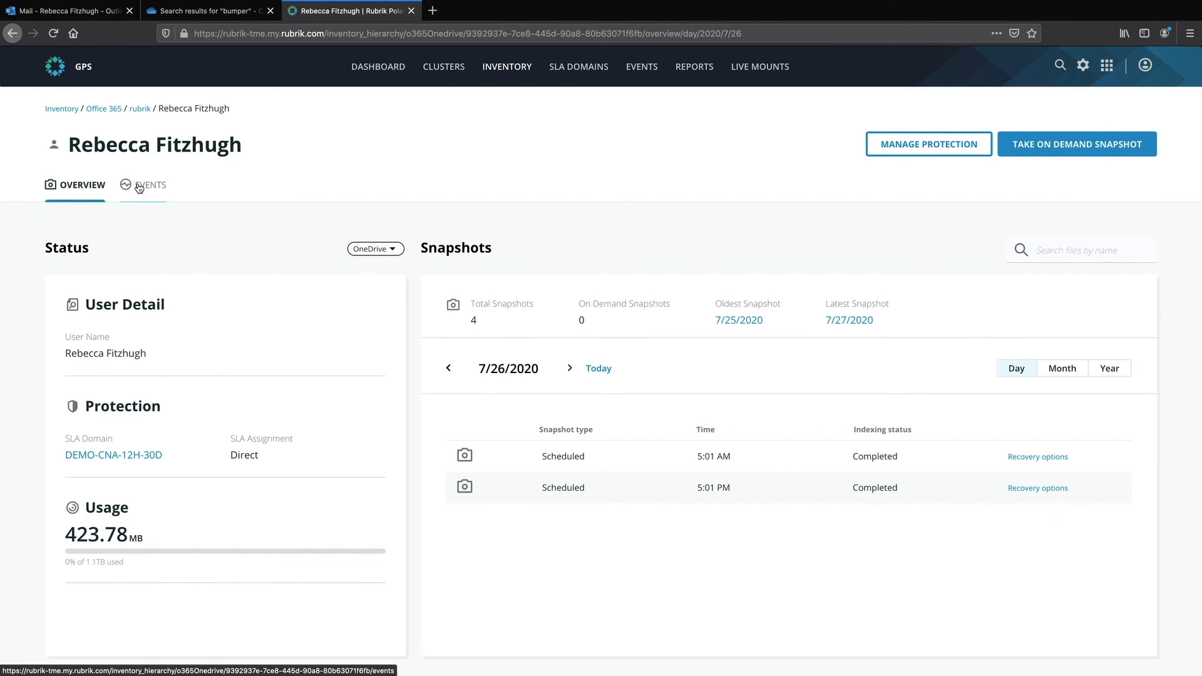
Step: View the EVENTS list showing the latest Recovery event for the user
click(151, 185)
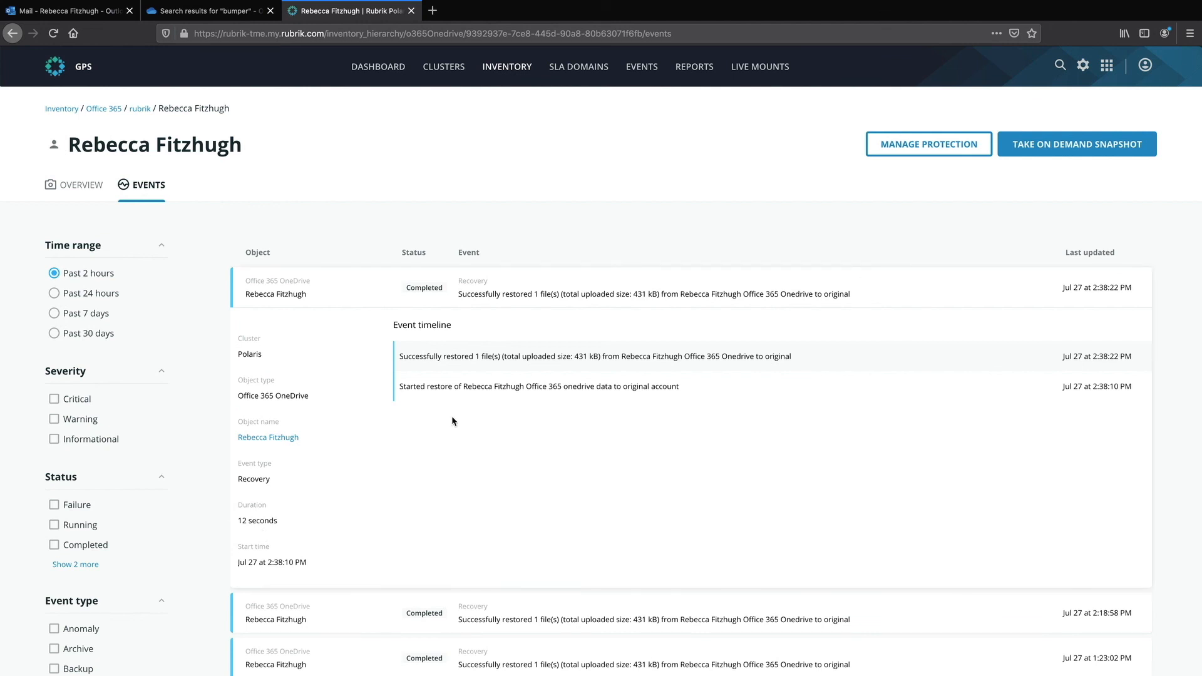
Step: In OneDrive My files, preview the restored Bumper.mp4 inside the RBK_2020-07-27 folder
click(206, 12)
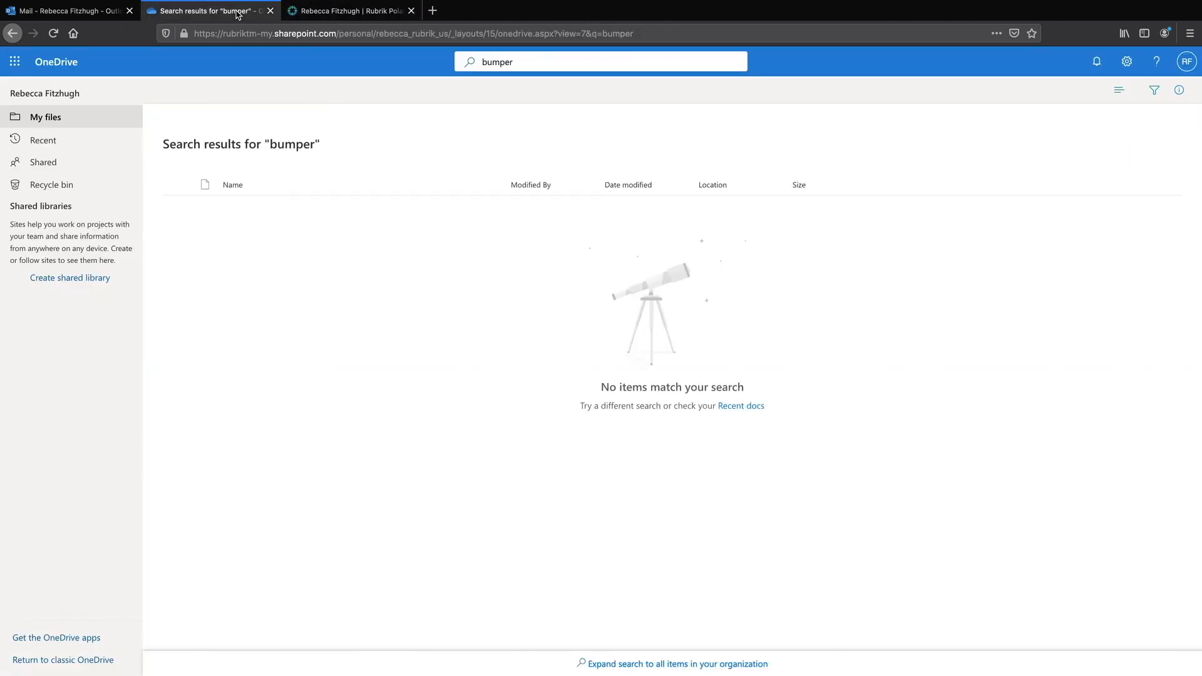
click(46, 117)
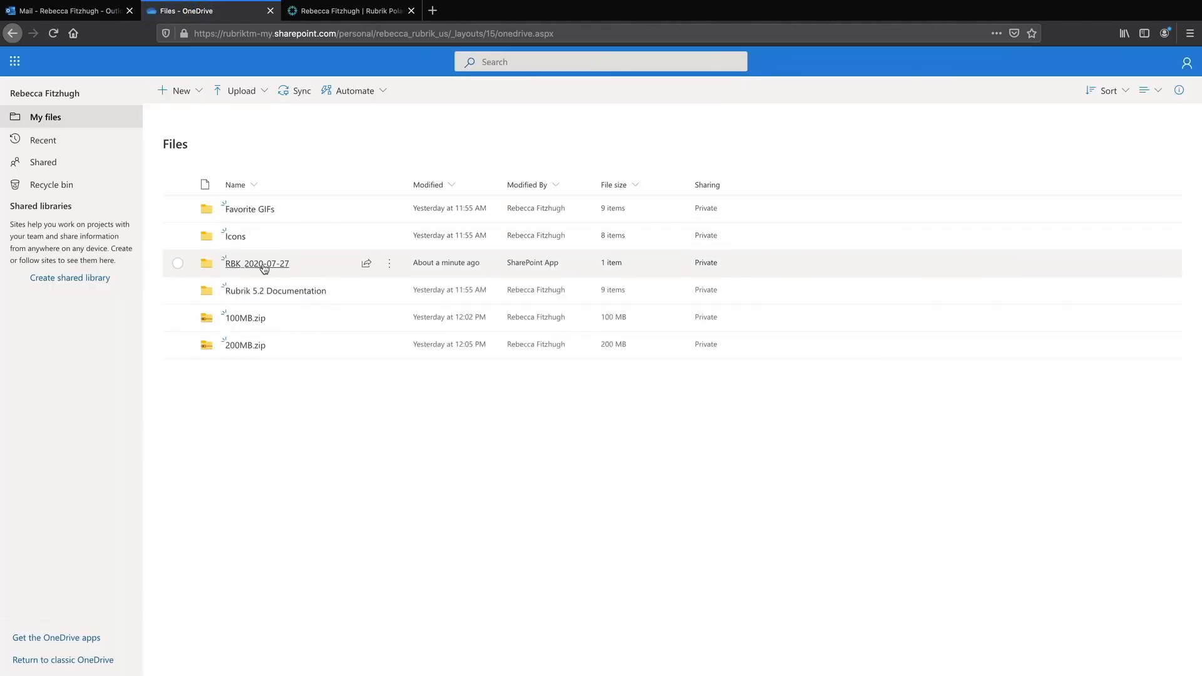
mouse_move(263, 263)
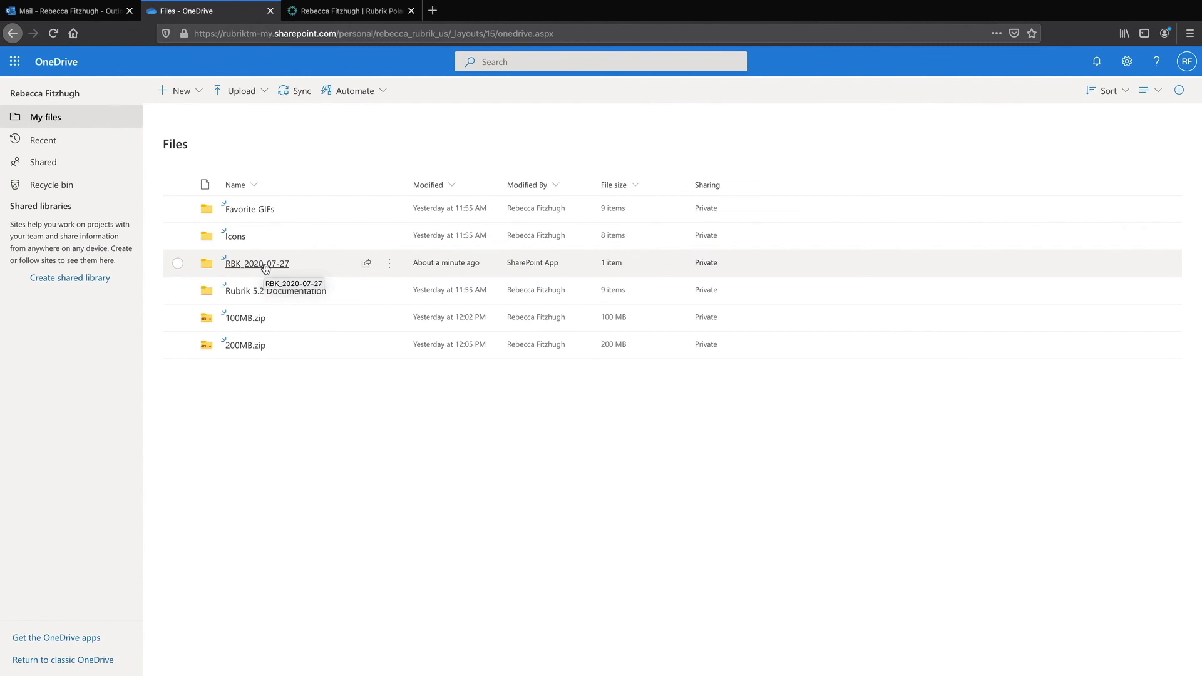
click(255, 263)
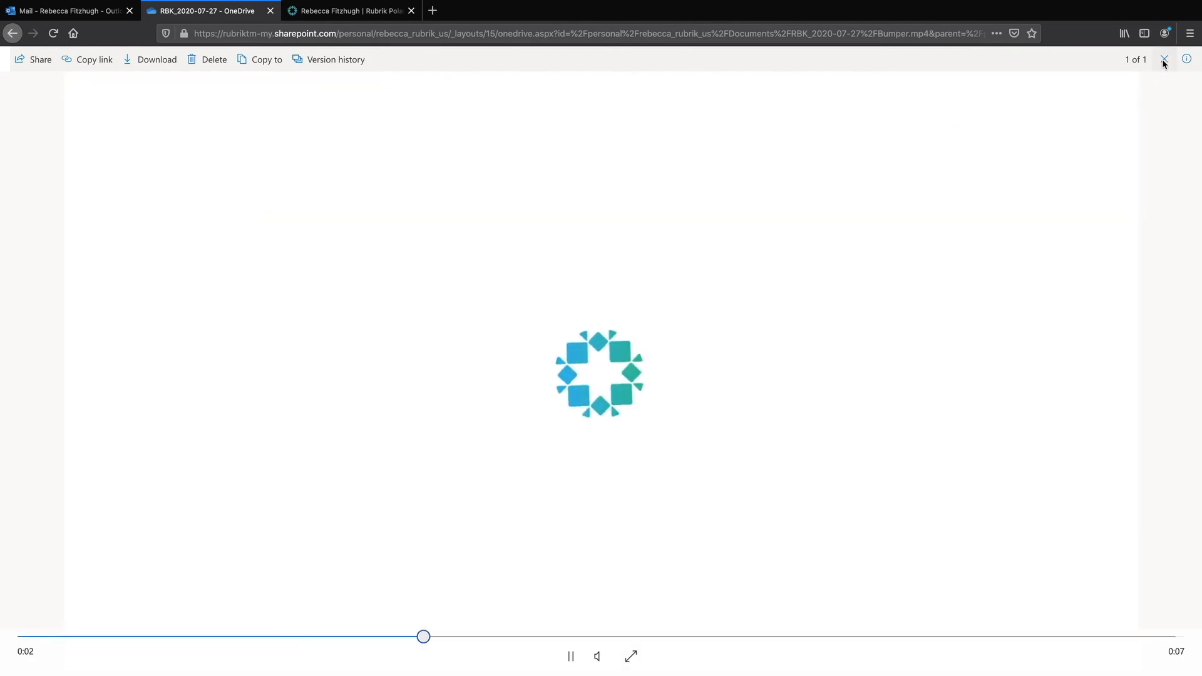
click(1163, 60)
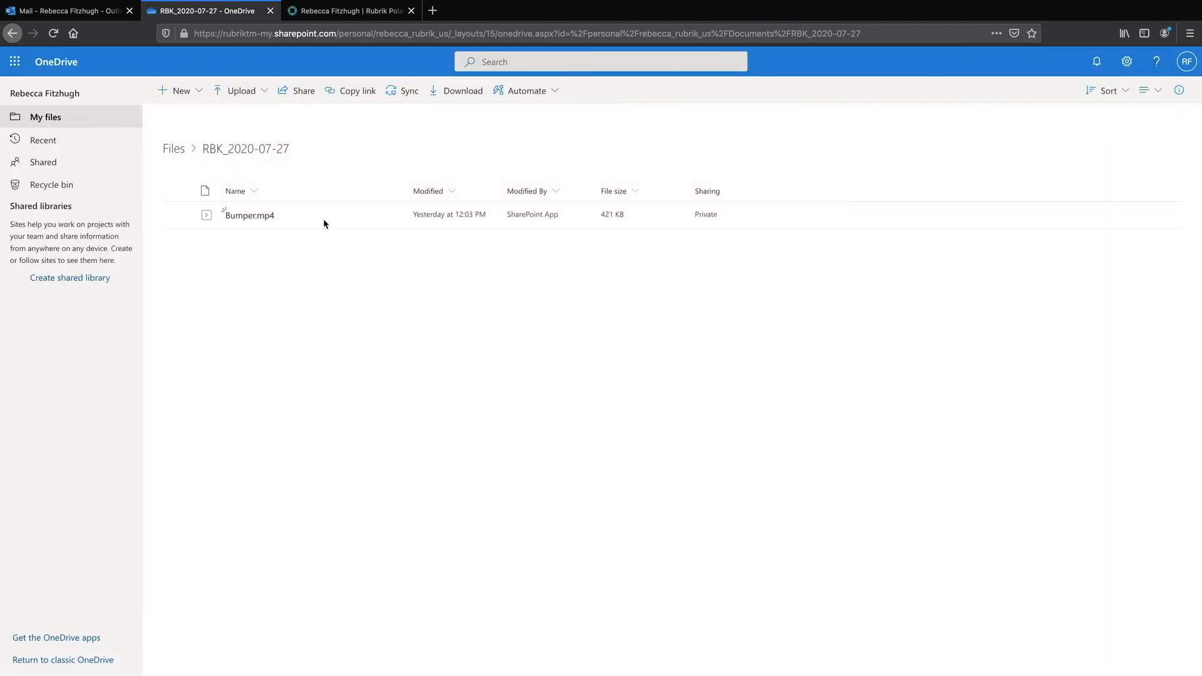
mouse_move(314, 222)
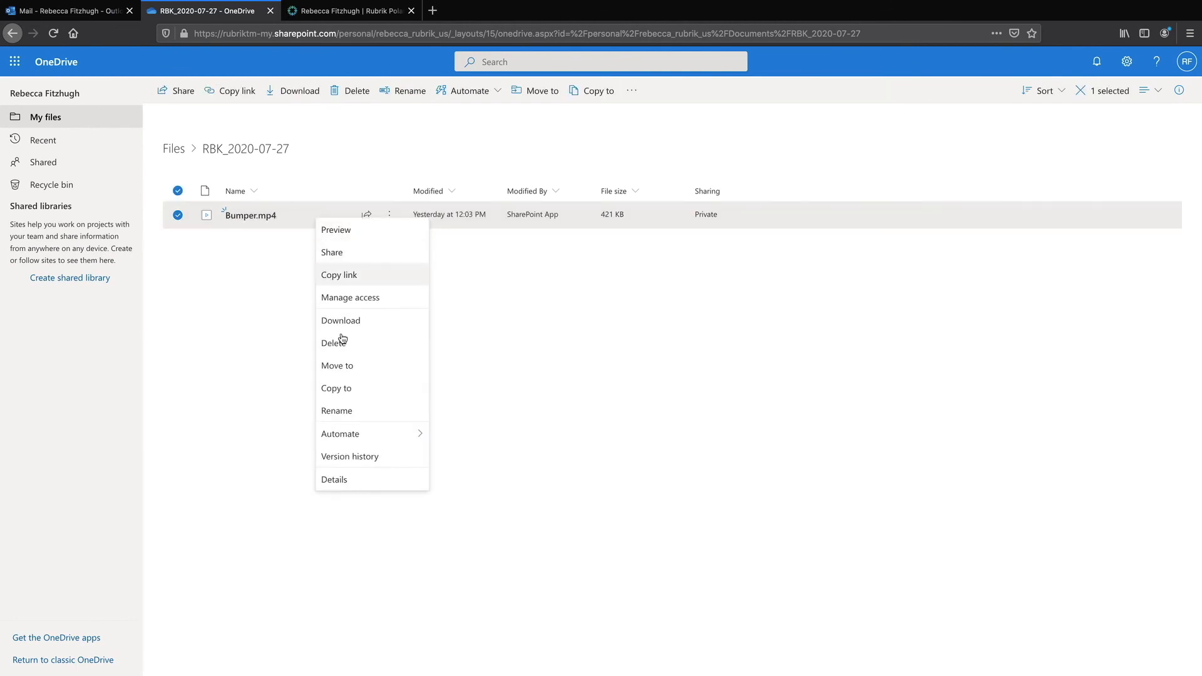
Step: Move Bumper.mp4 from RBK_2020-07-27 to the OneDrive Files root
click(336, 365)
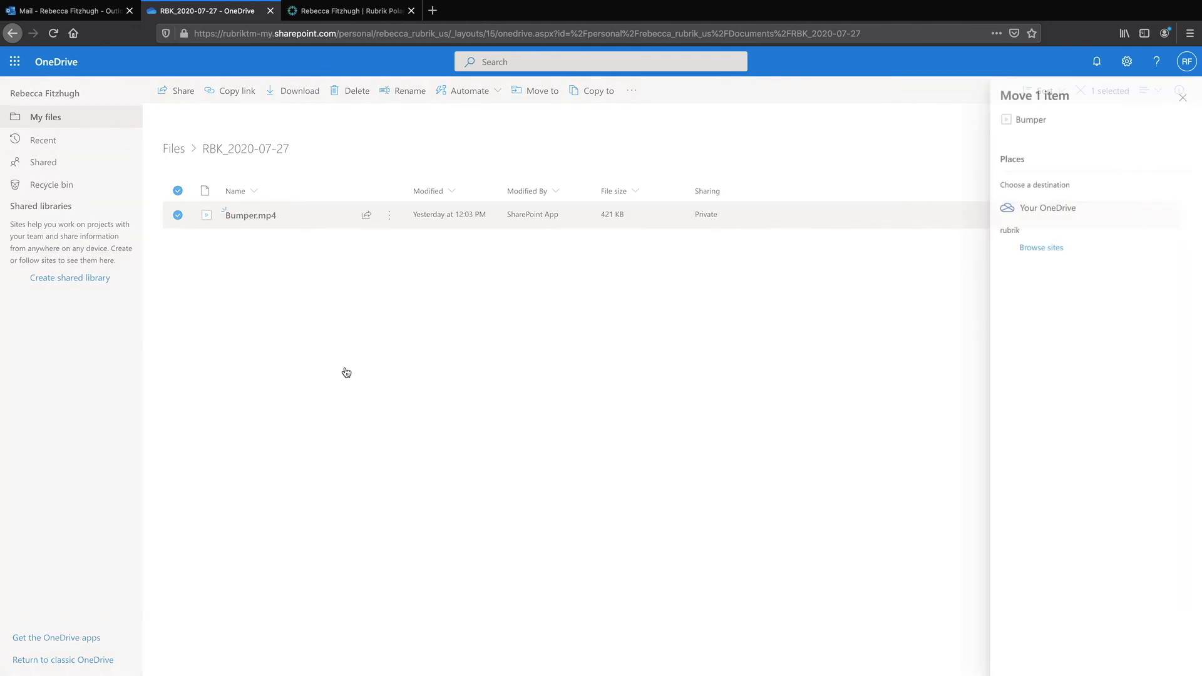
click(1046, 208)
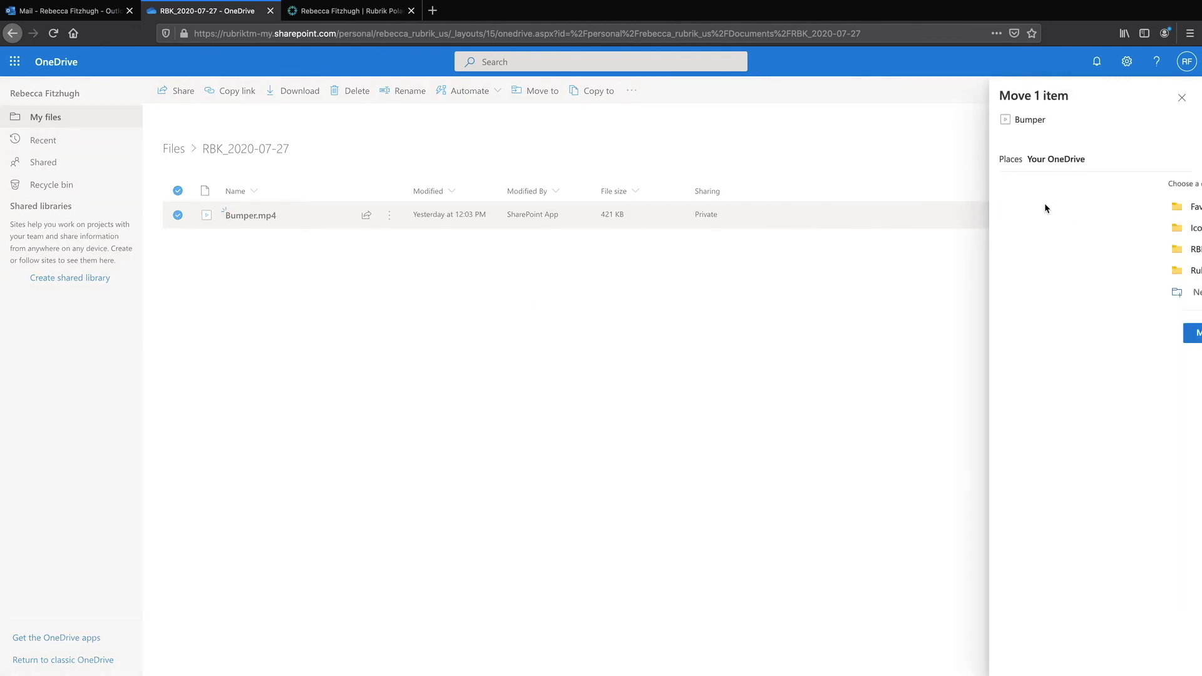
click(1180, 98)
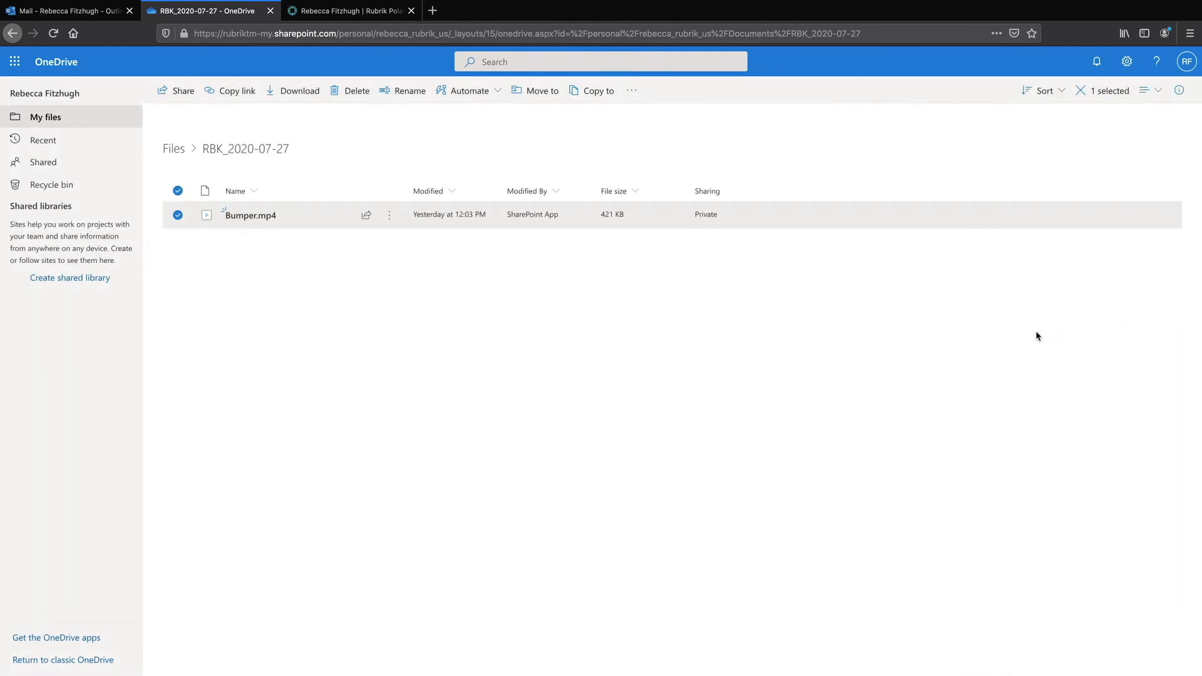
click(541, 90)
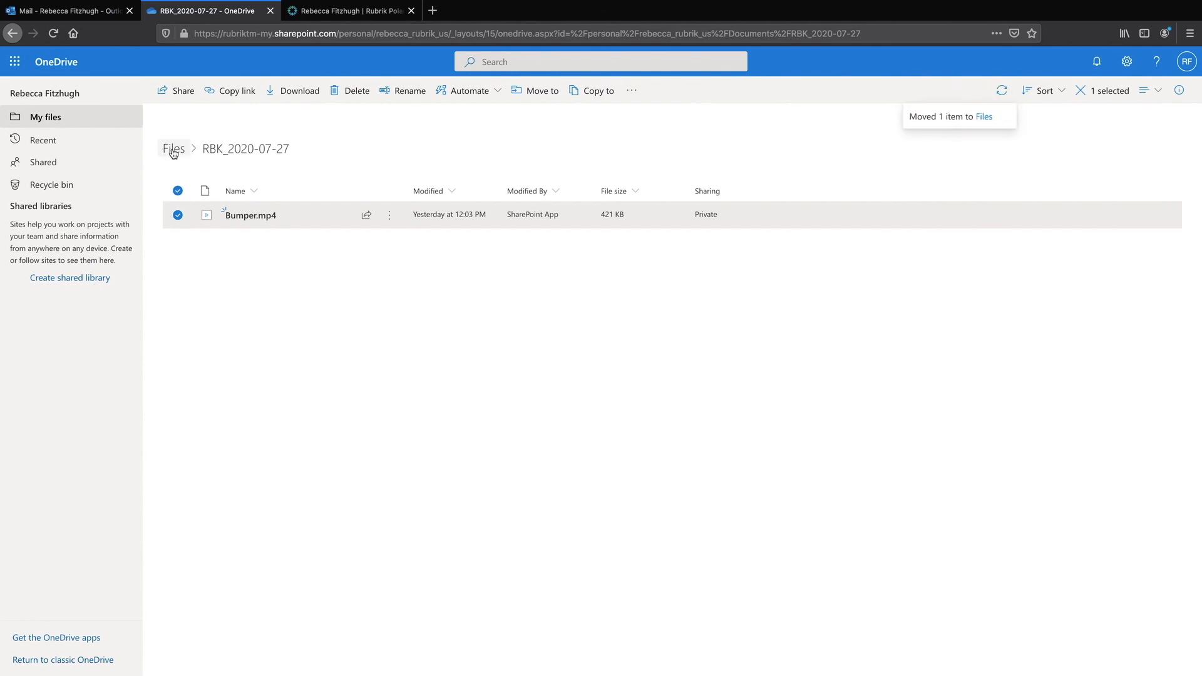
Step: Delete the now-empty RBK_2020-07-27 folder from Files
click(172, 147)
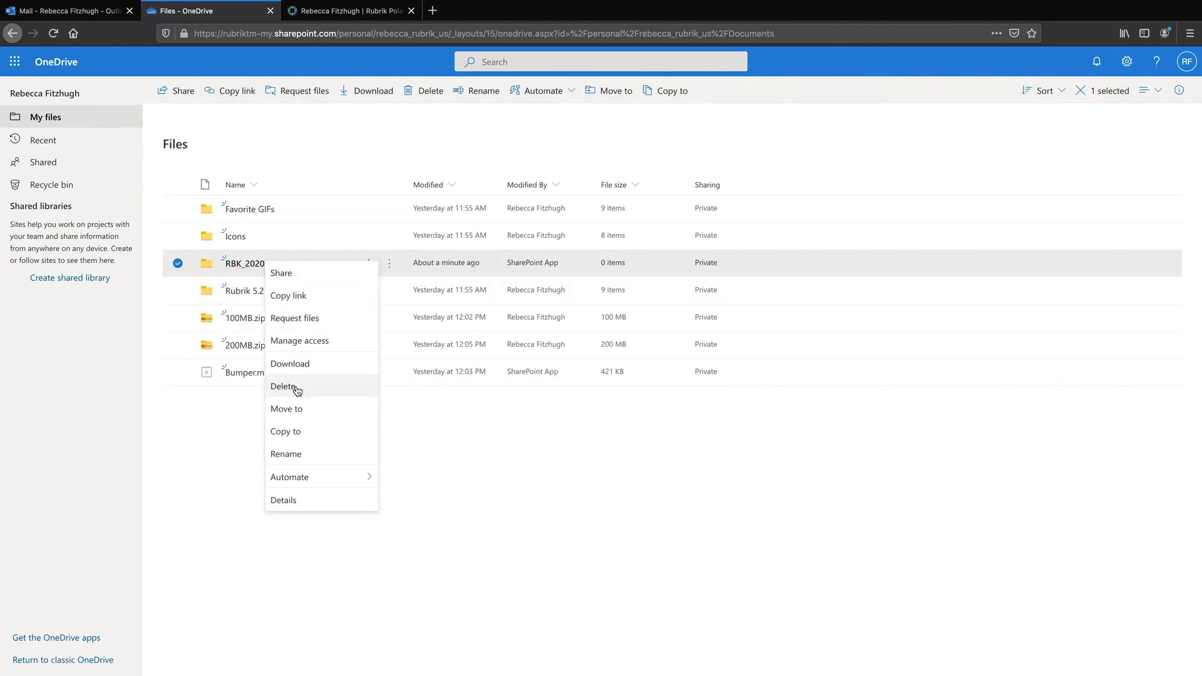
click(284, 387)
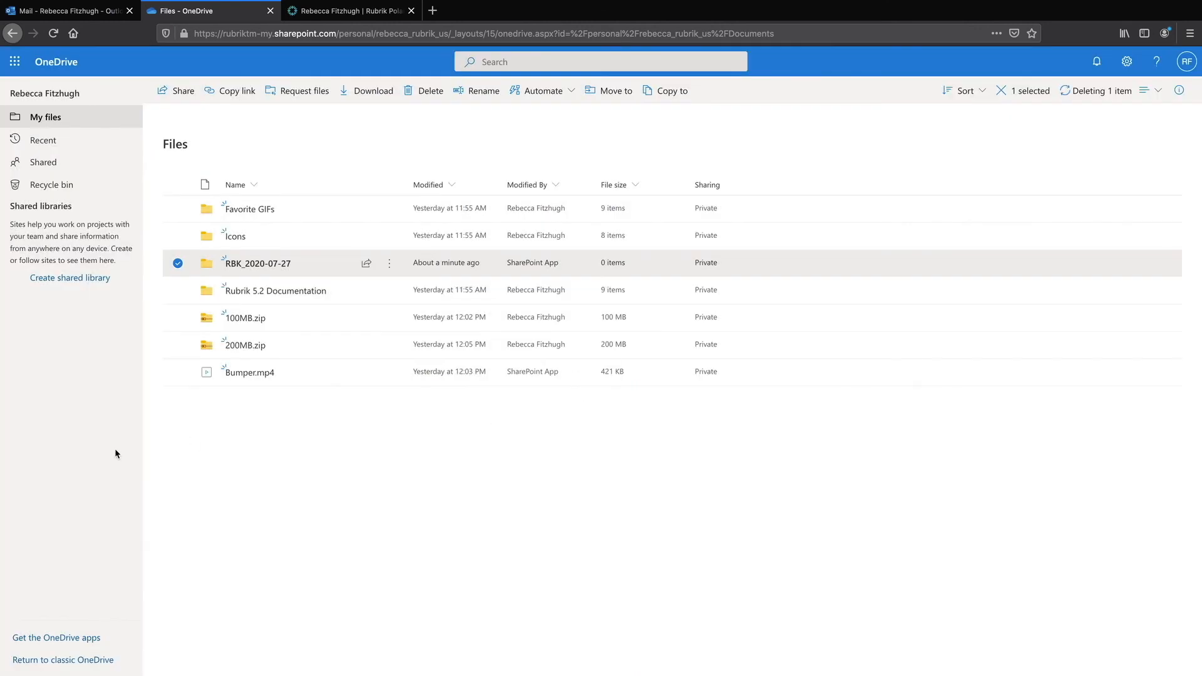
click(430, 90)
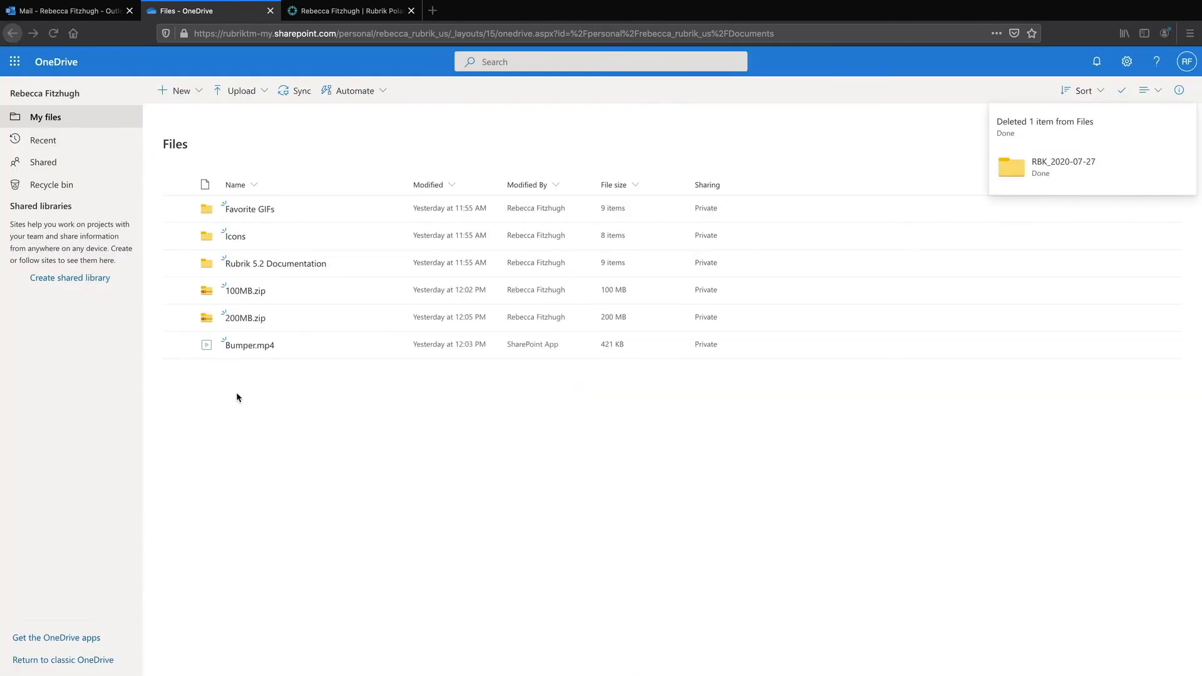
mouse_move(212, 395)
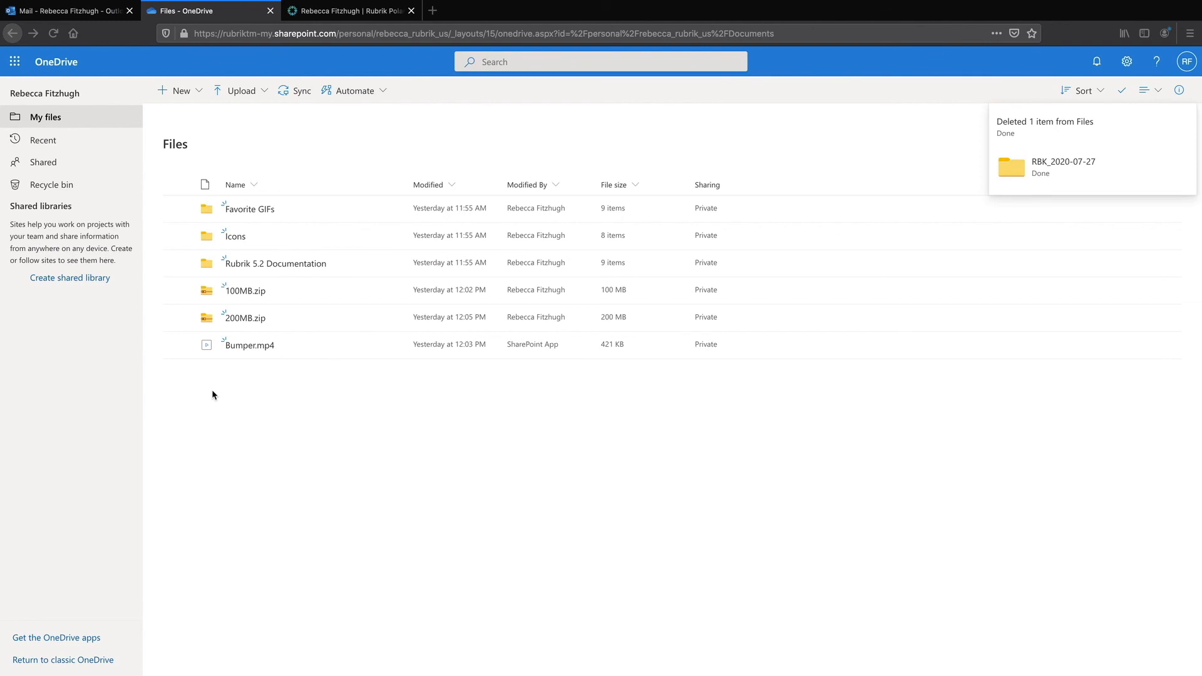